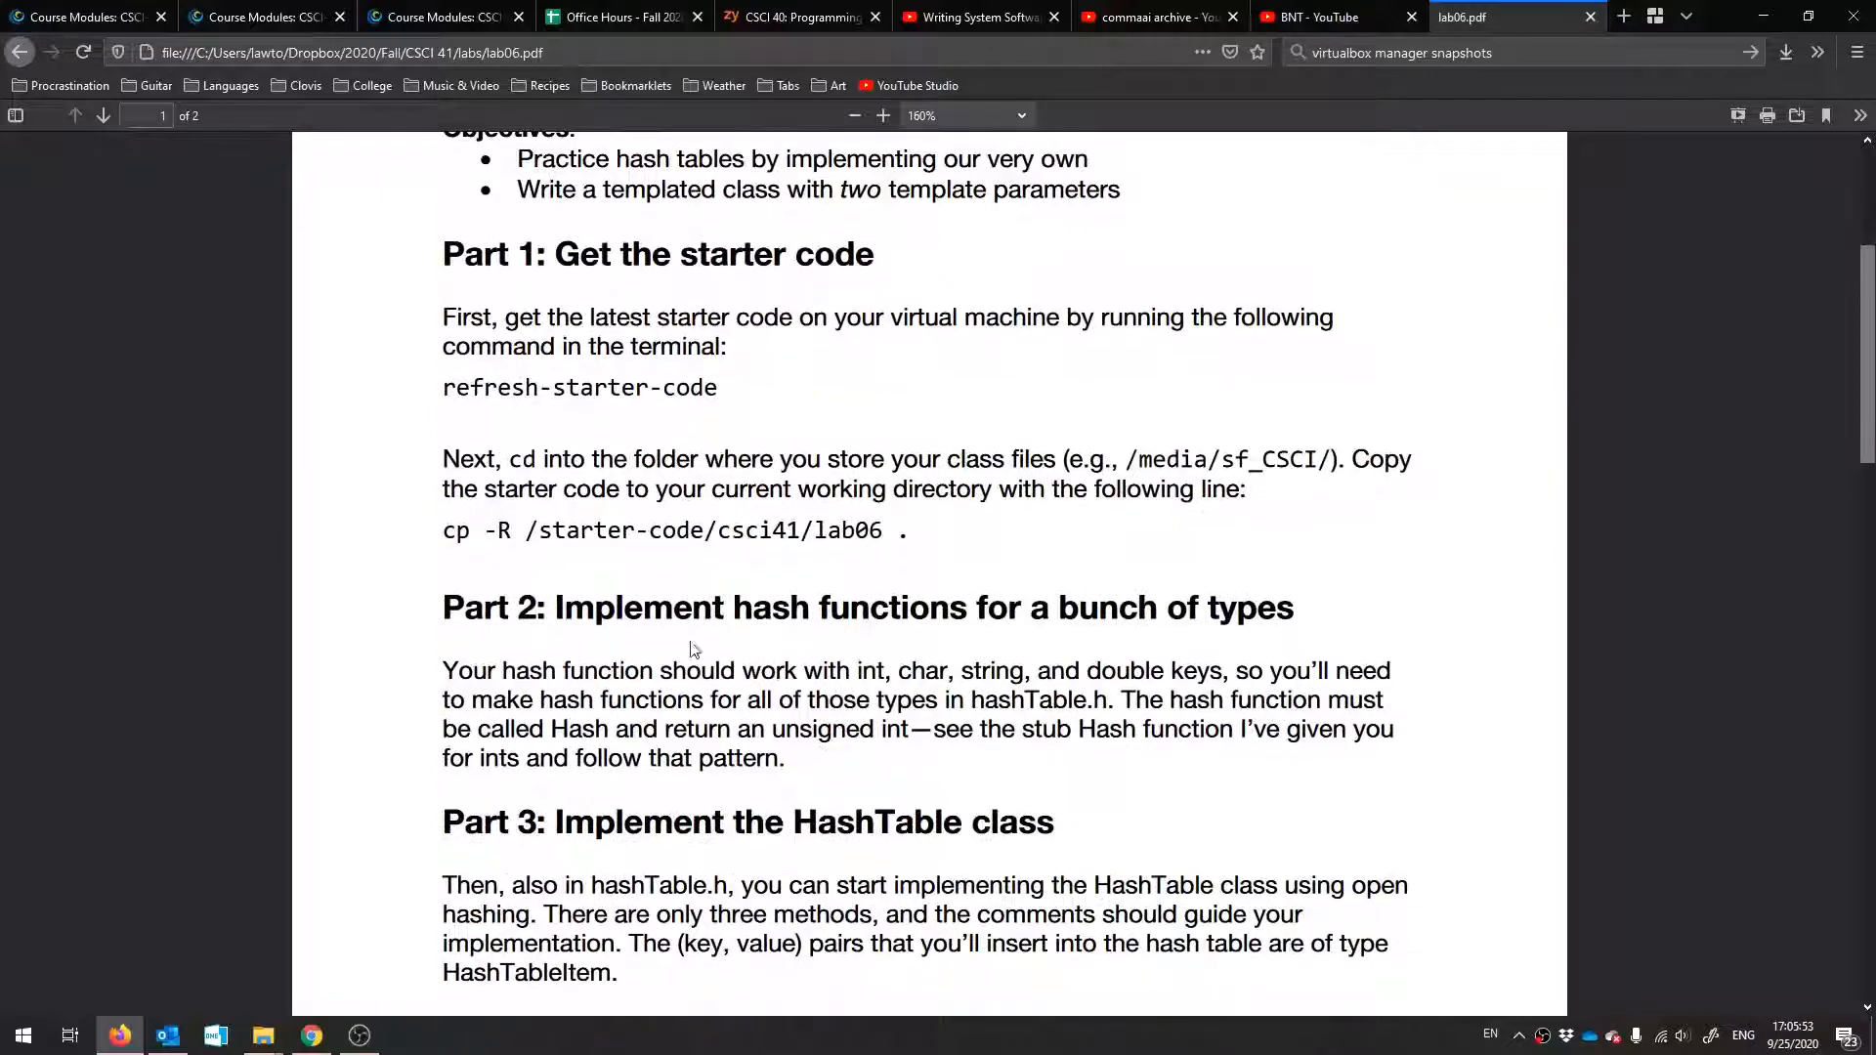
- Read the lab06 handout's Parts 1–4, then bring up the VirtualBox Ubuntu terminal
scroll(down, 3)
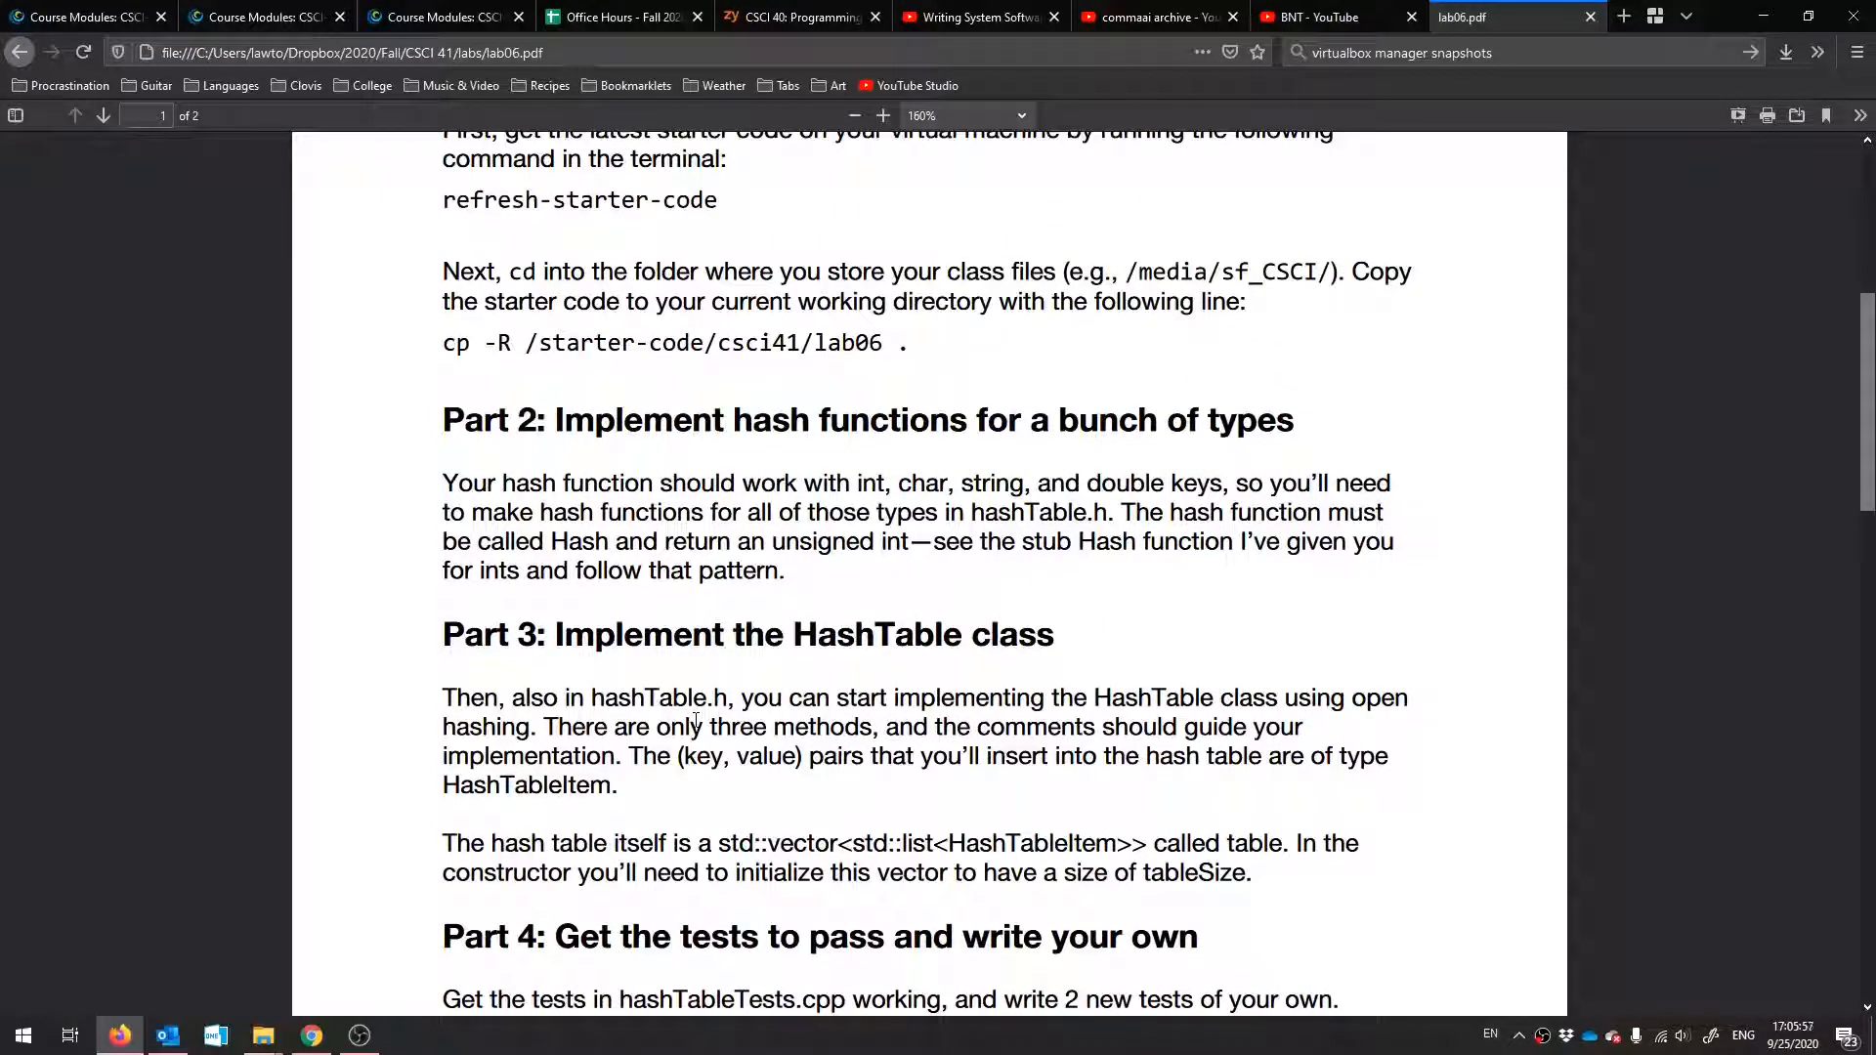
click(311, 1036)
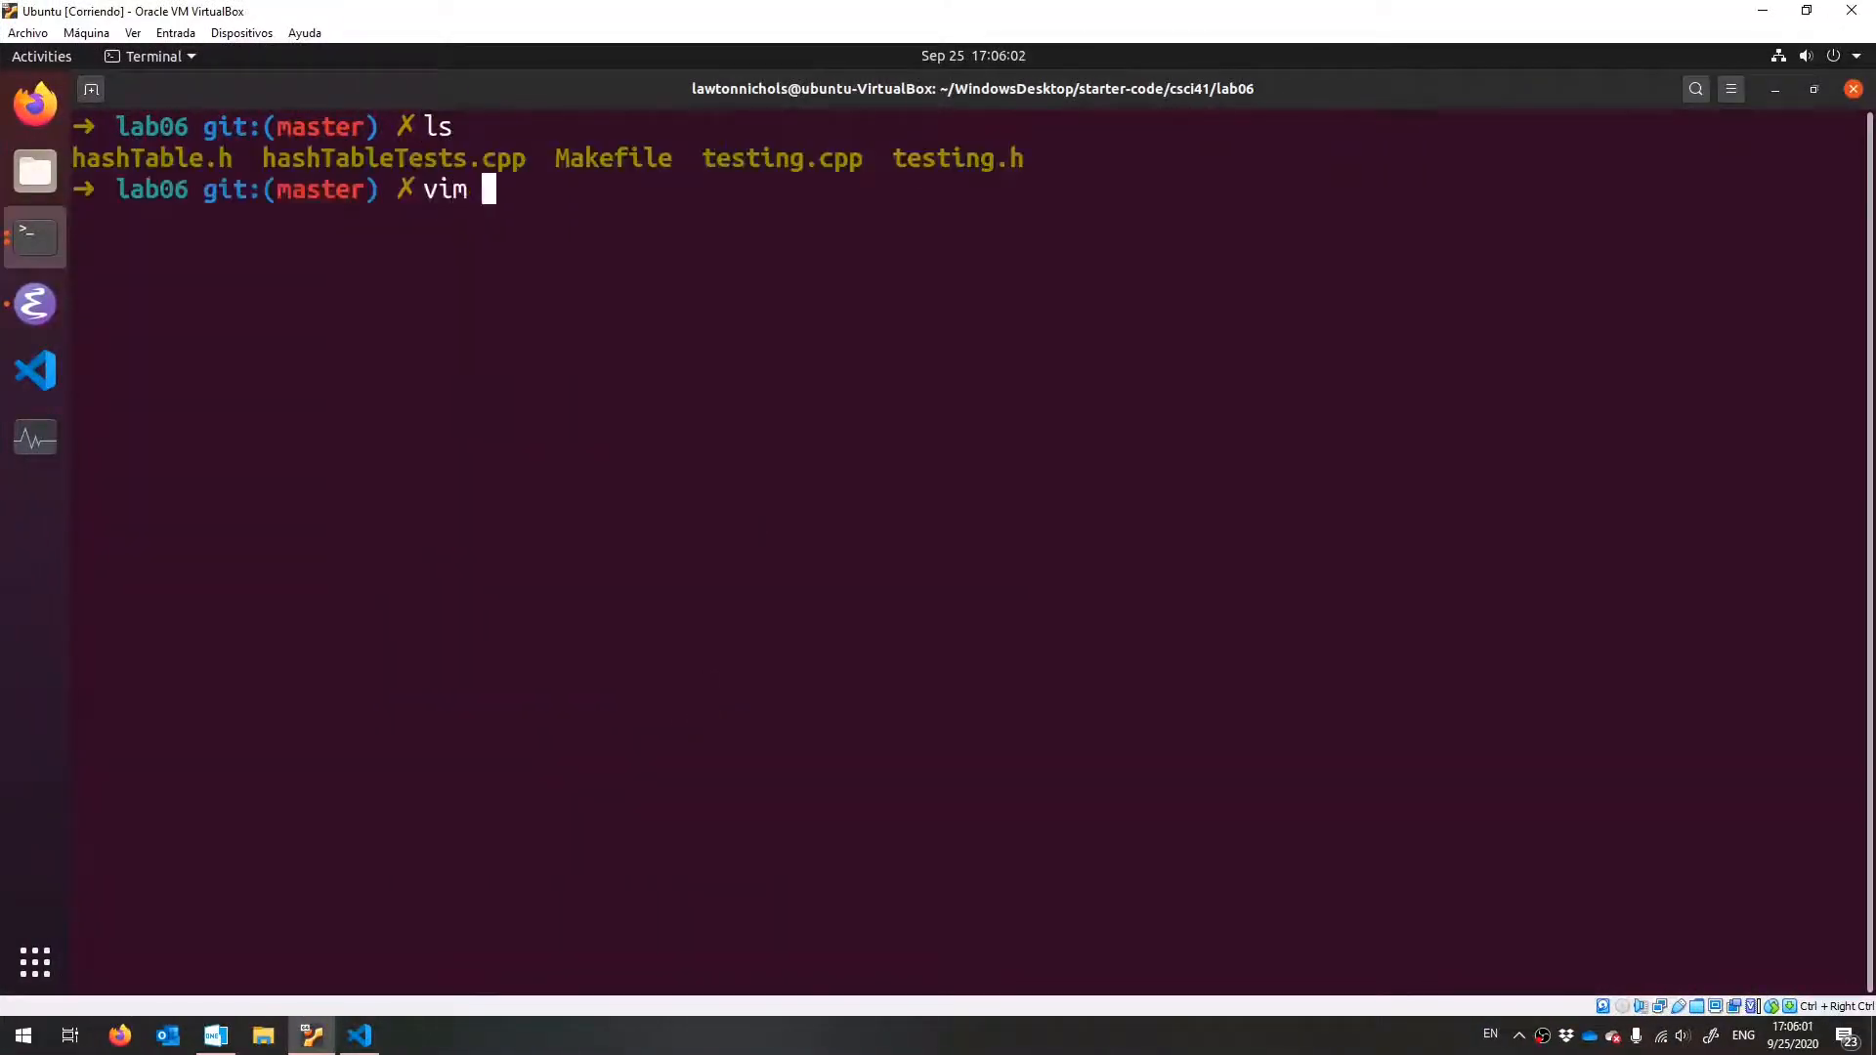
- Load hashTable.h in Neovim and scroll to its hash functions
text(hashTable.h)
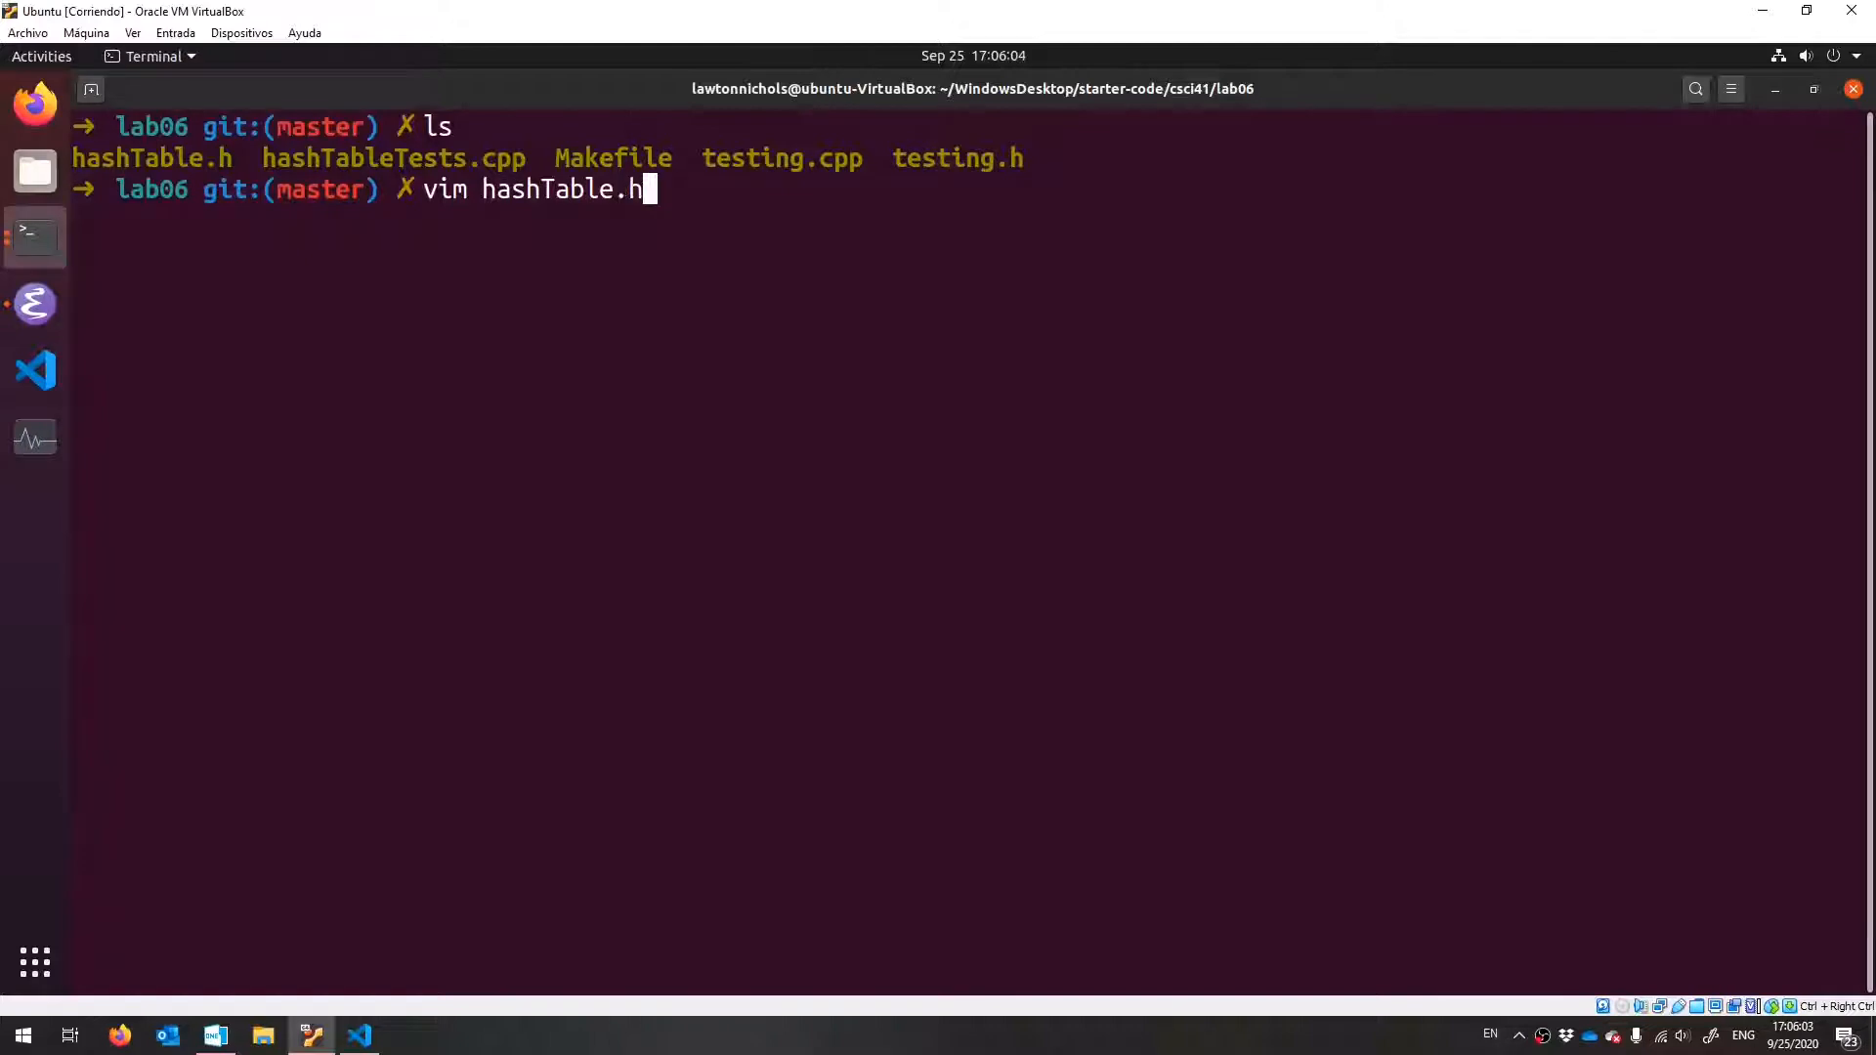
key(Return)
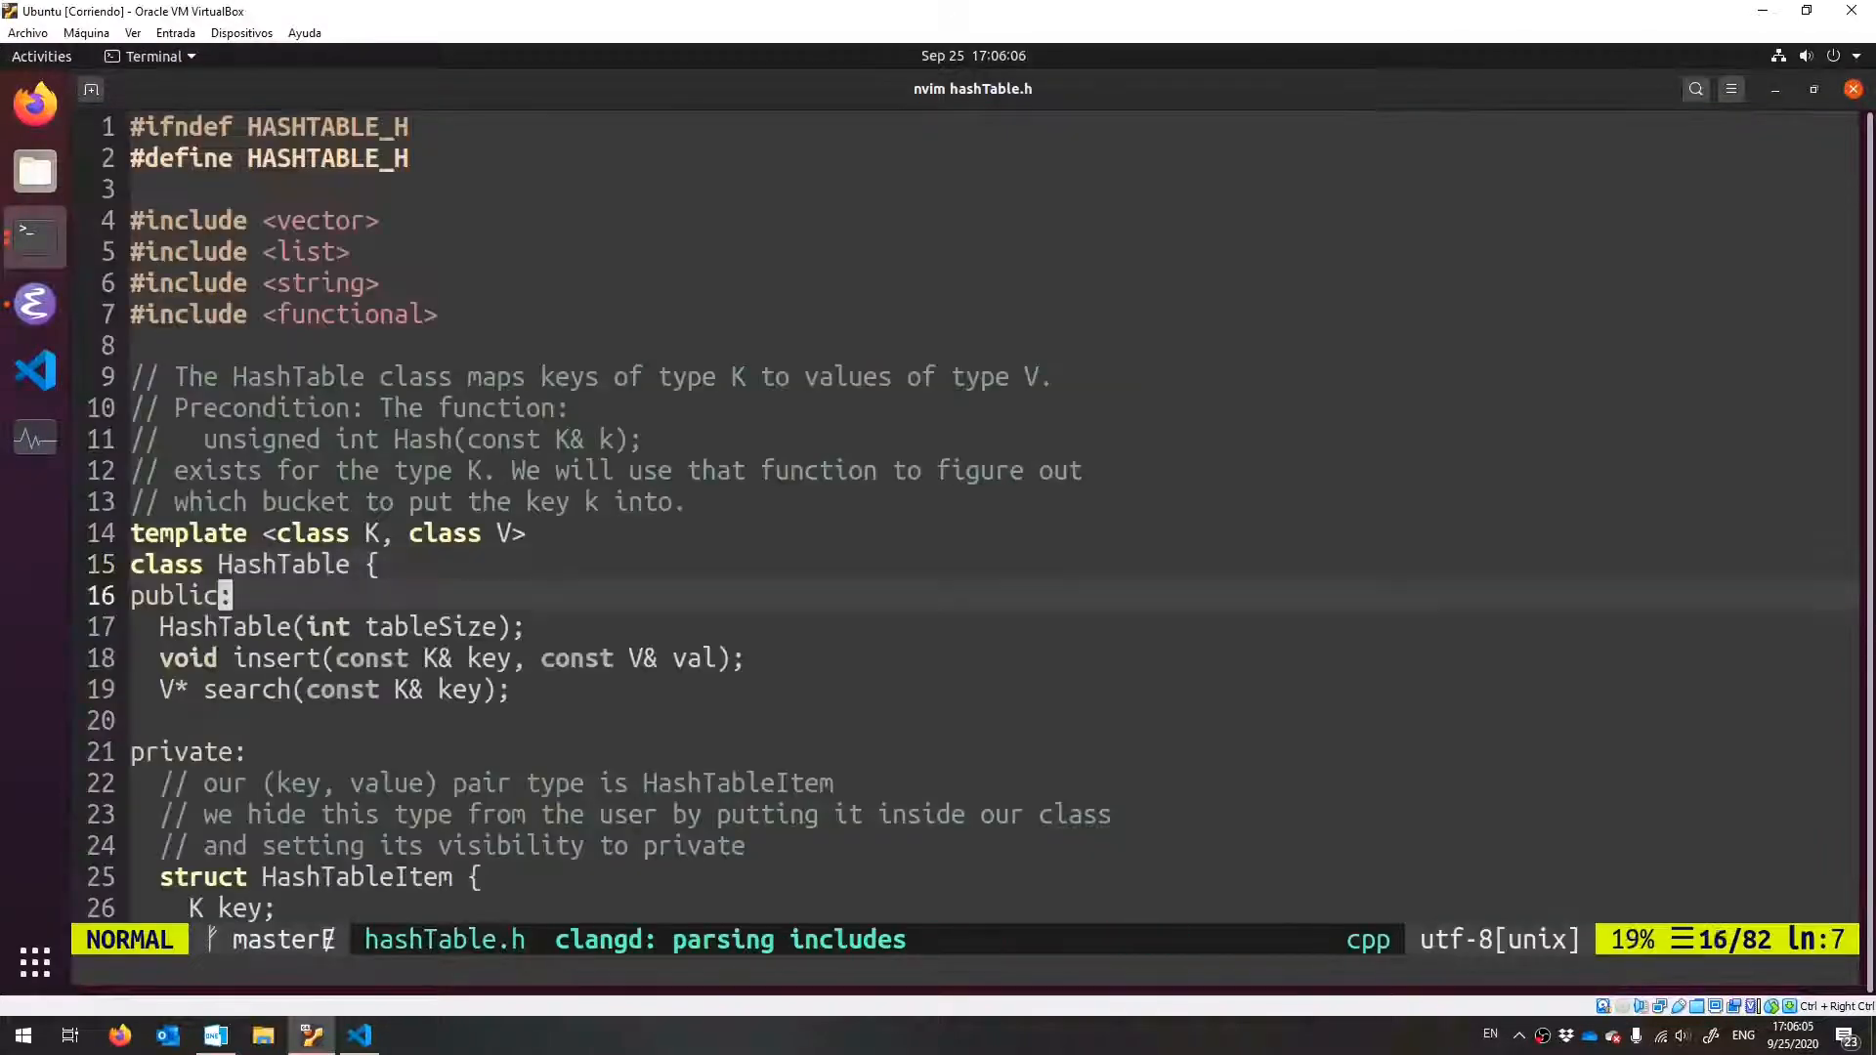
scroll(down, 3)
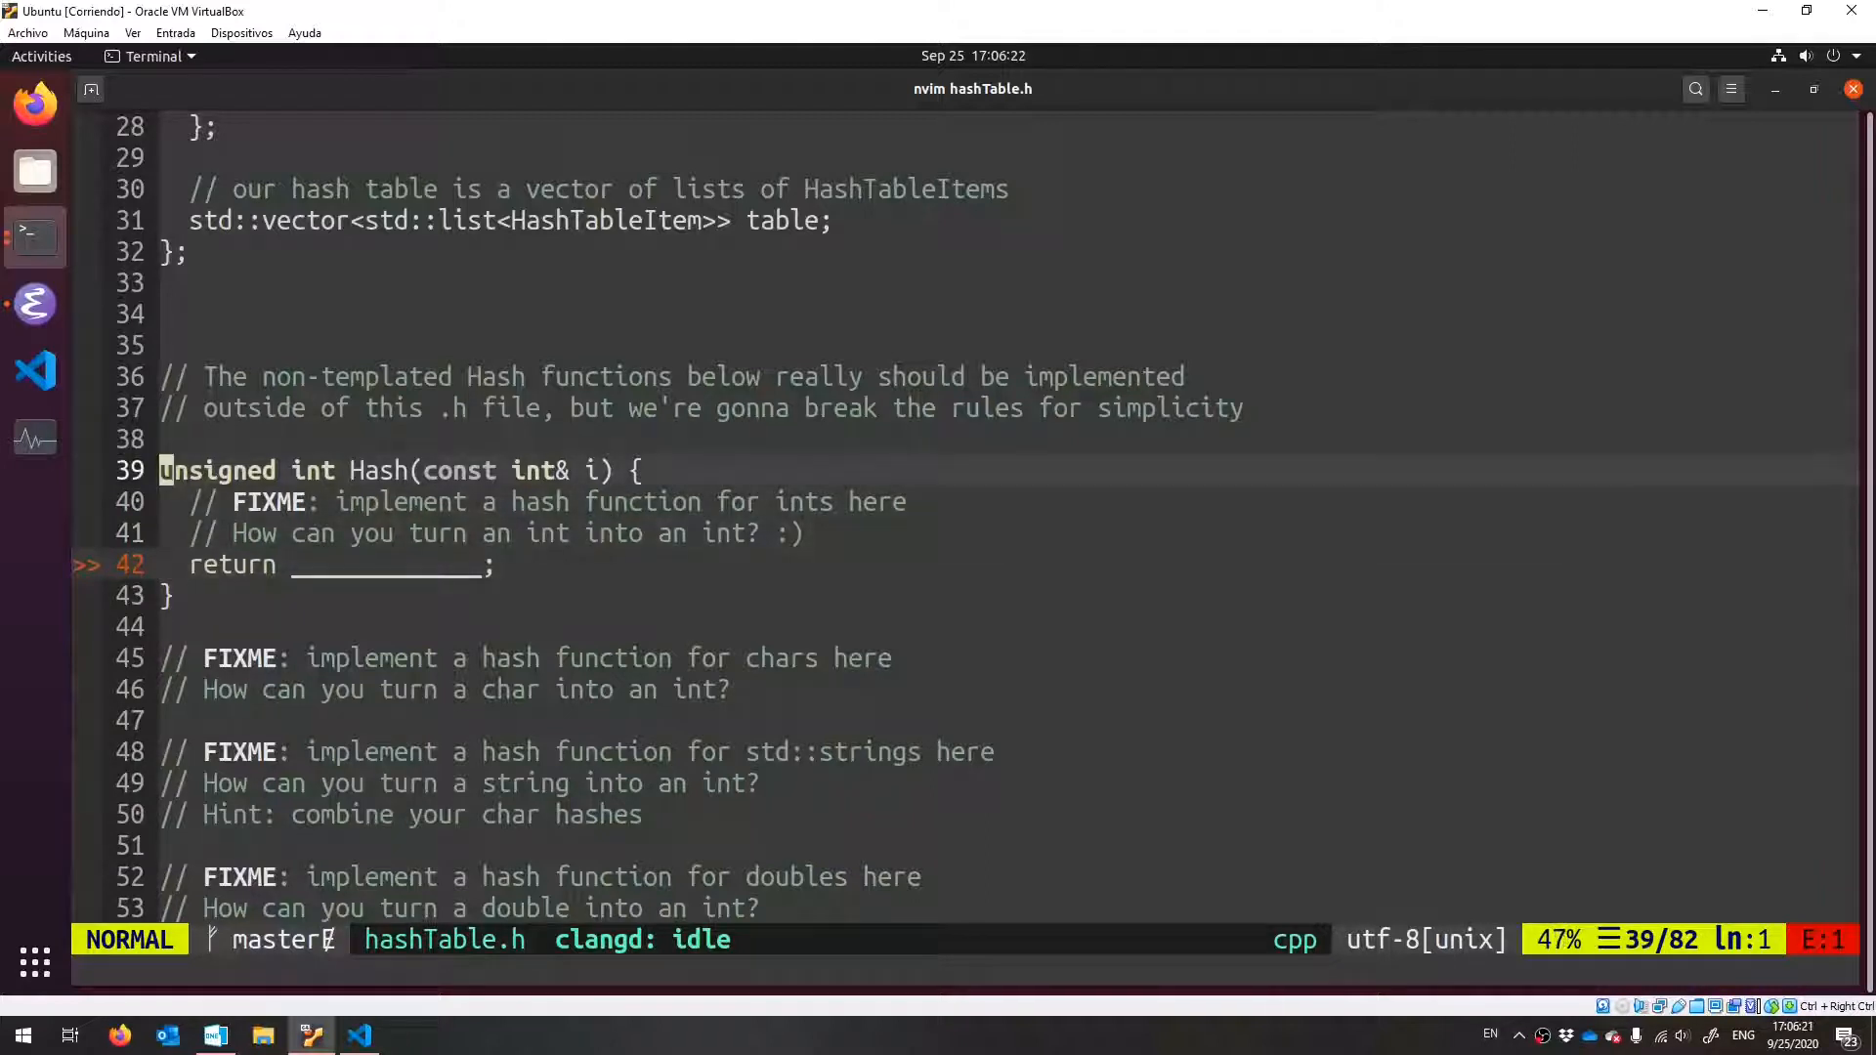
- Highlight the stub int Hash function, the doubles FIXME comment, and the int& parameter type
key(V)
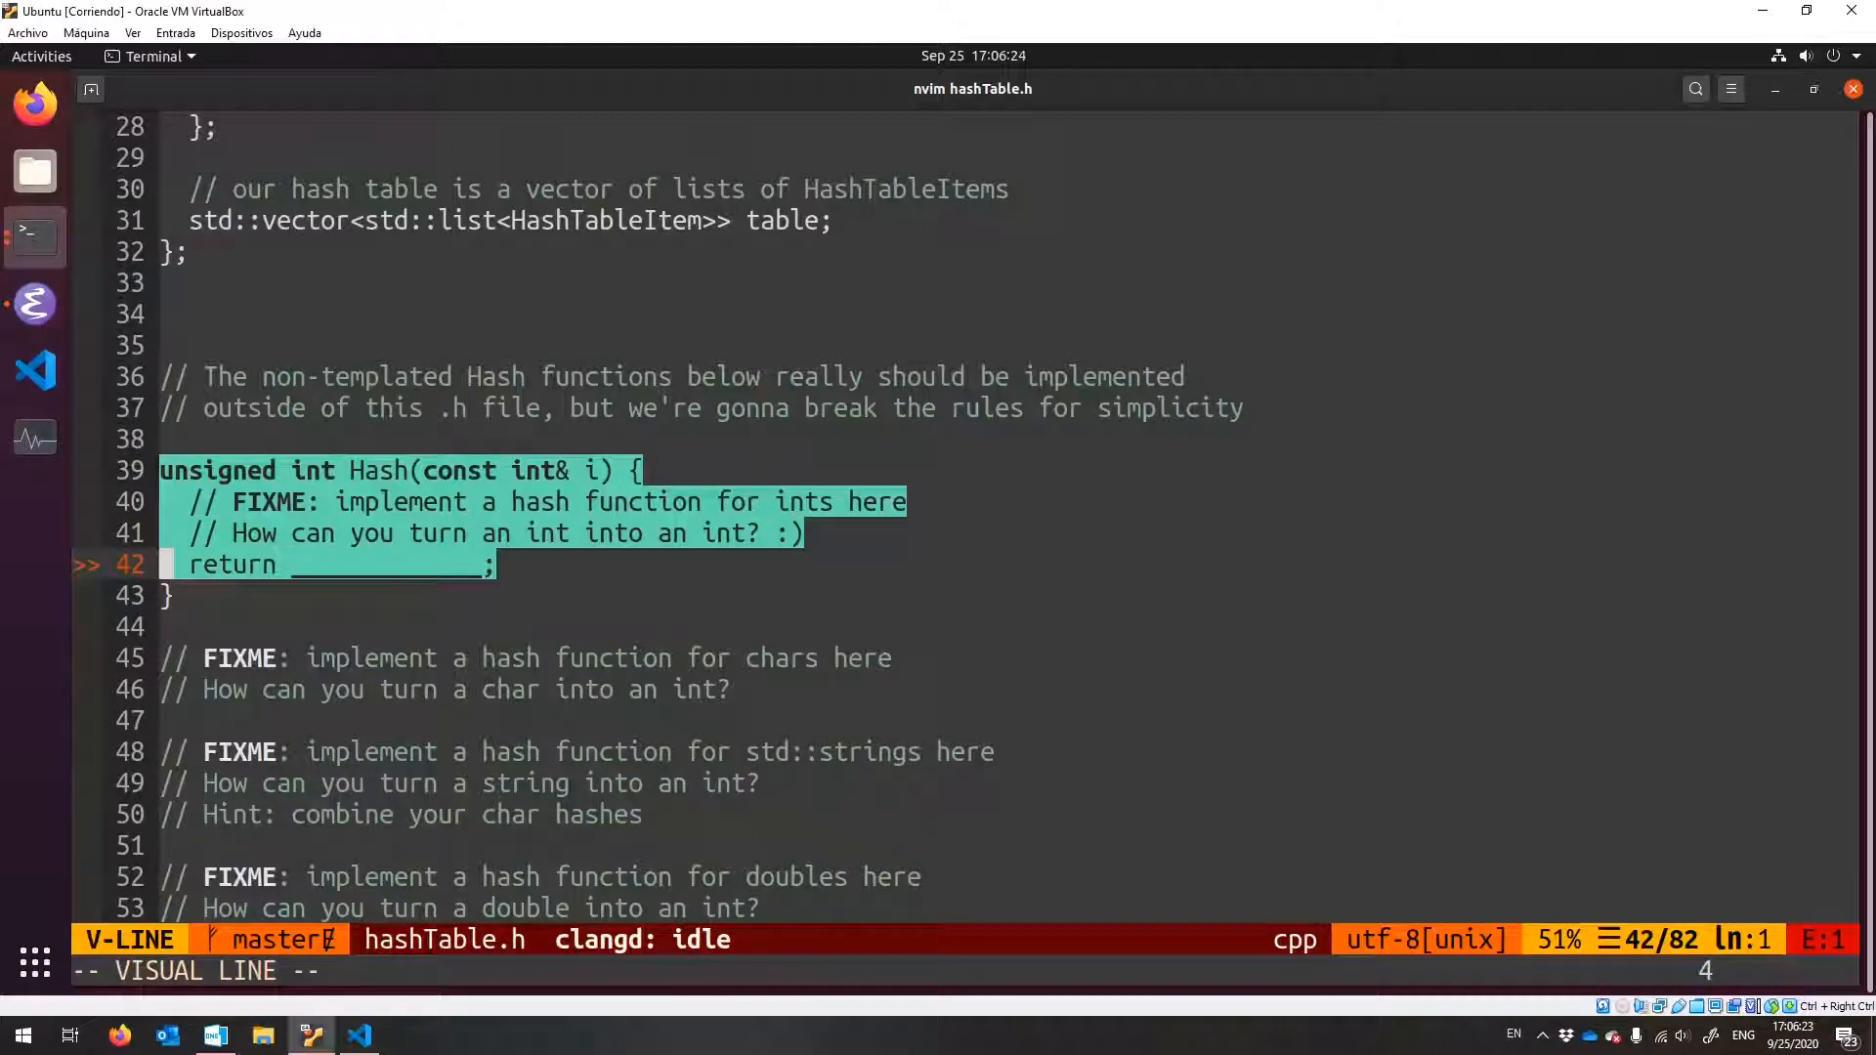
key(Escape)
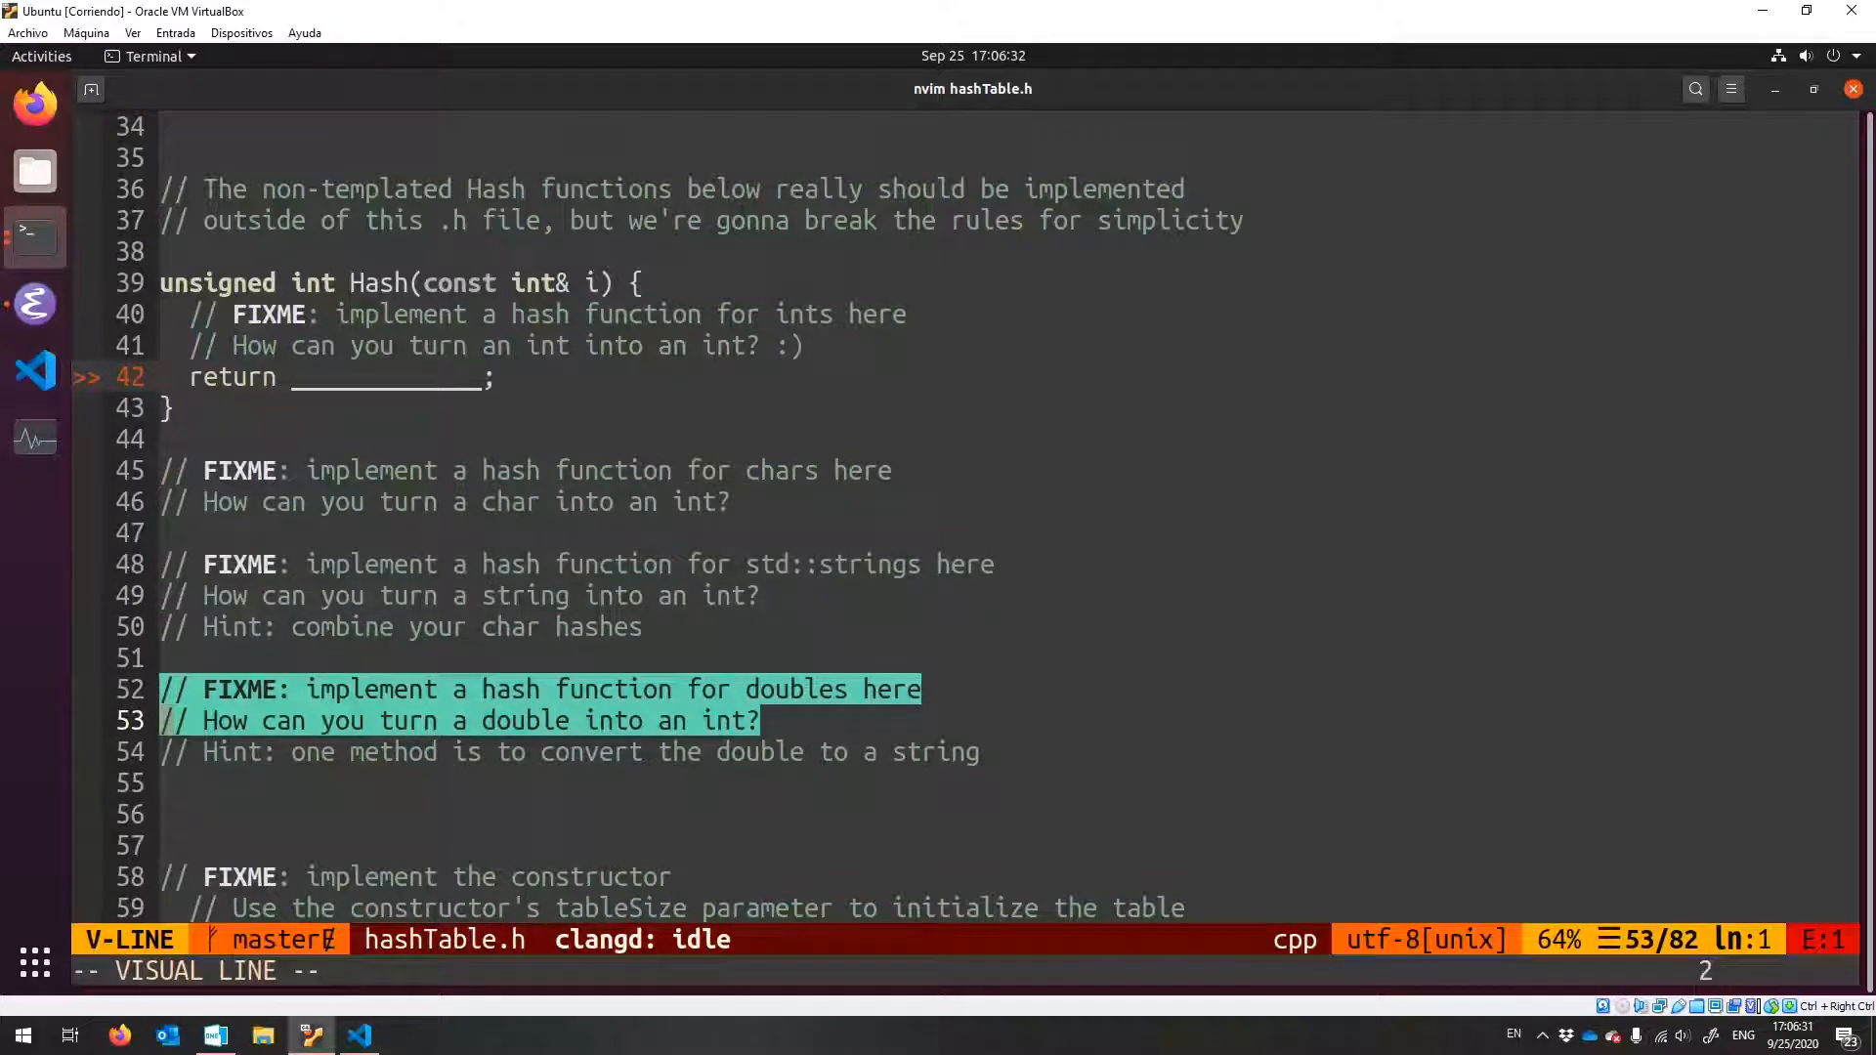
key(Escape)
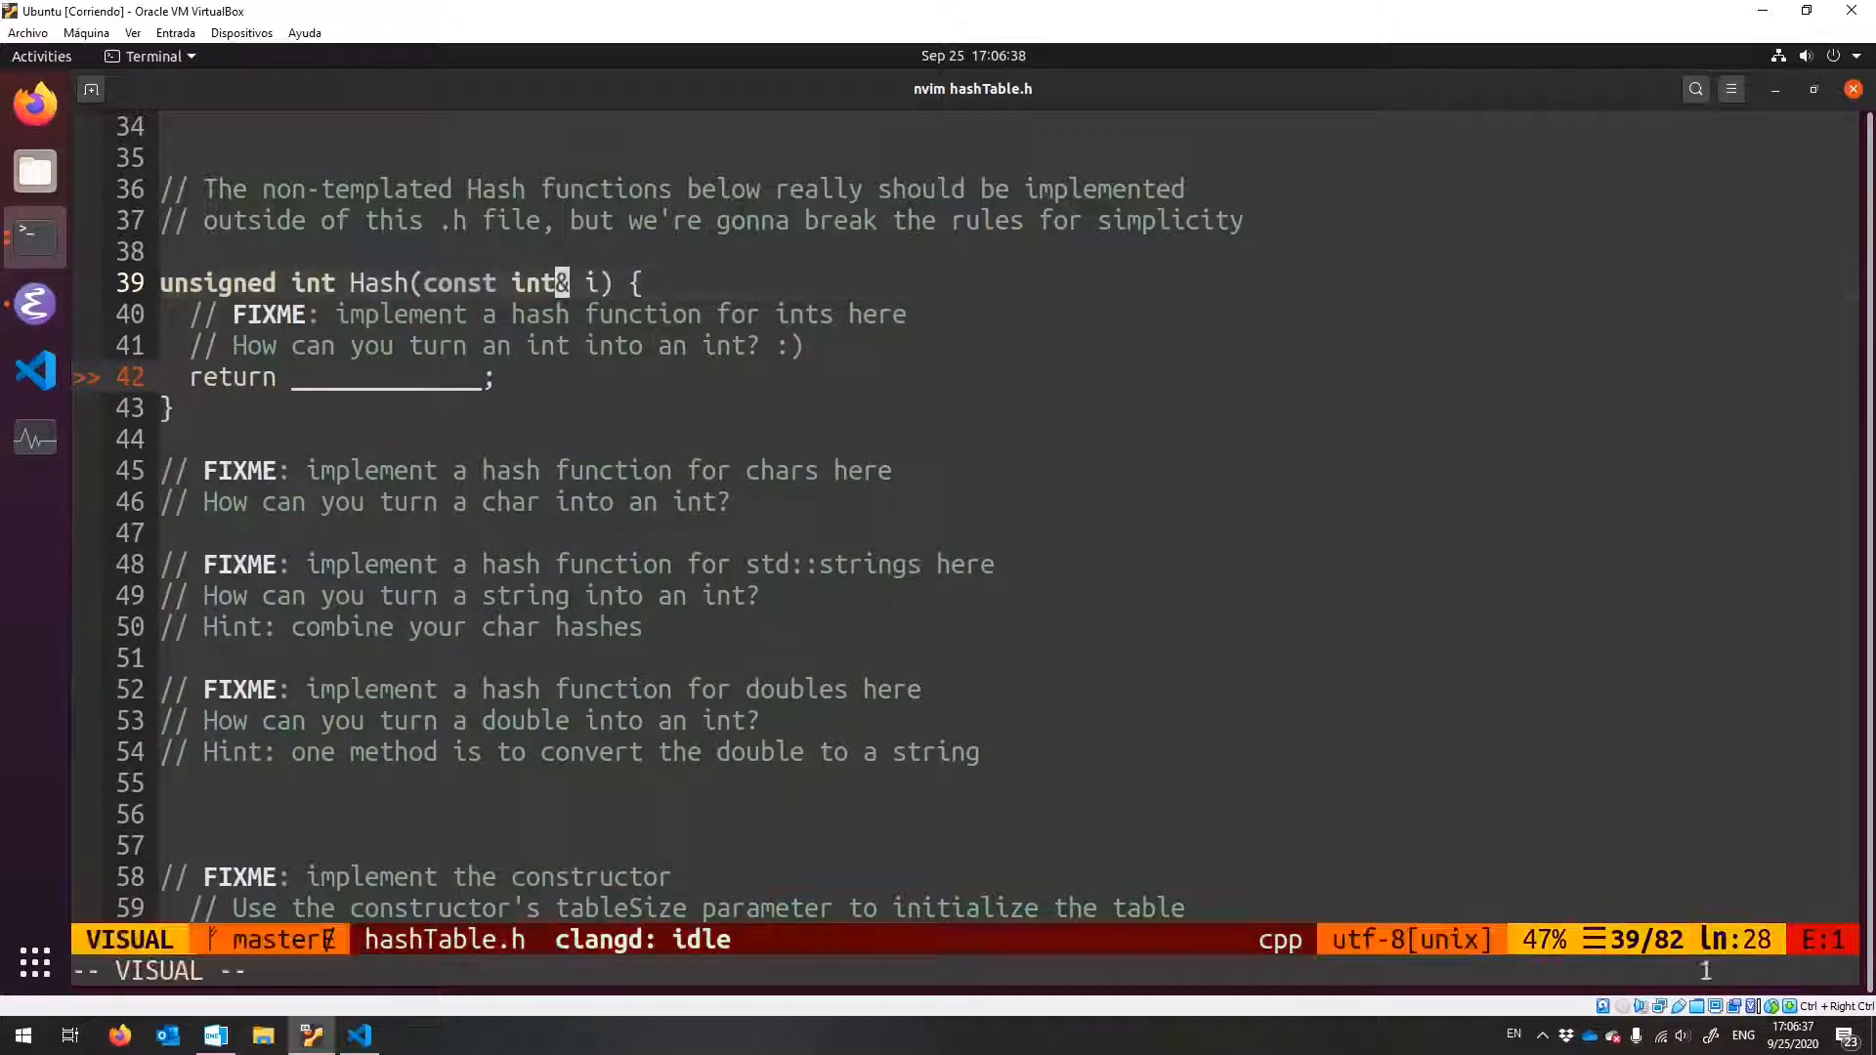
key(b)
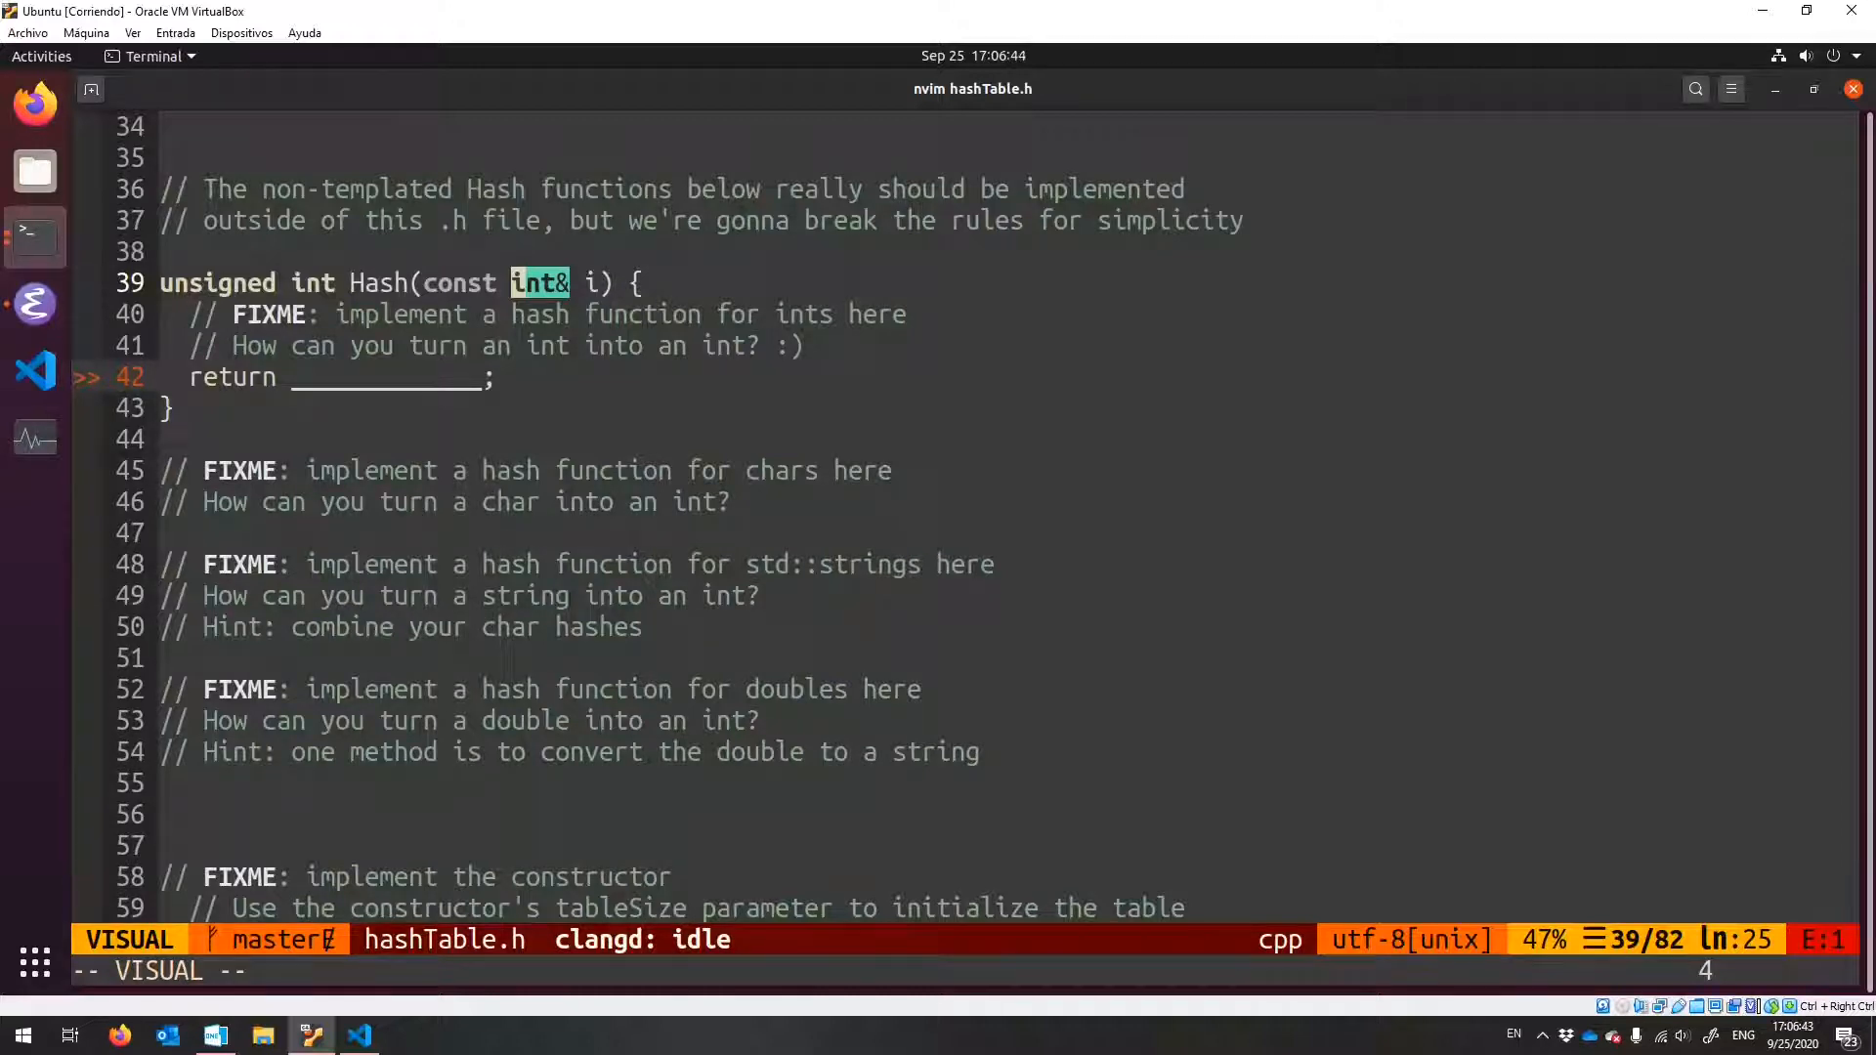
key(Escape)
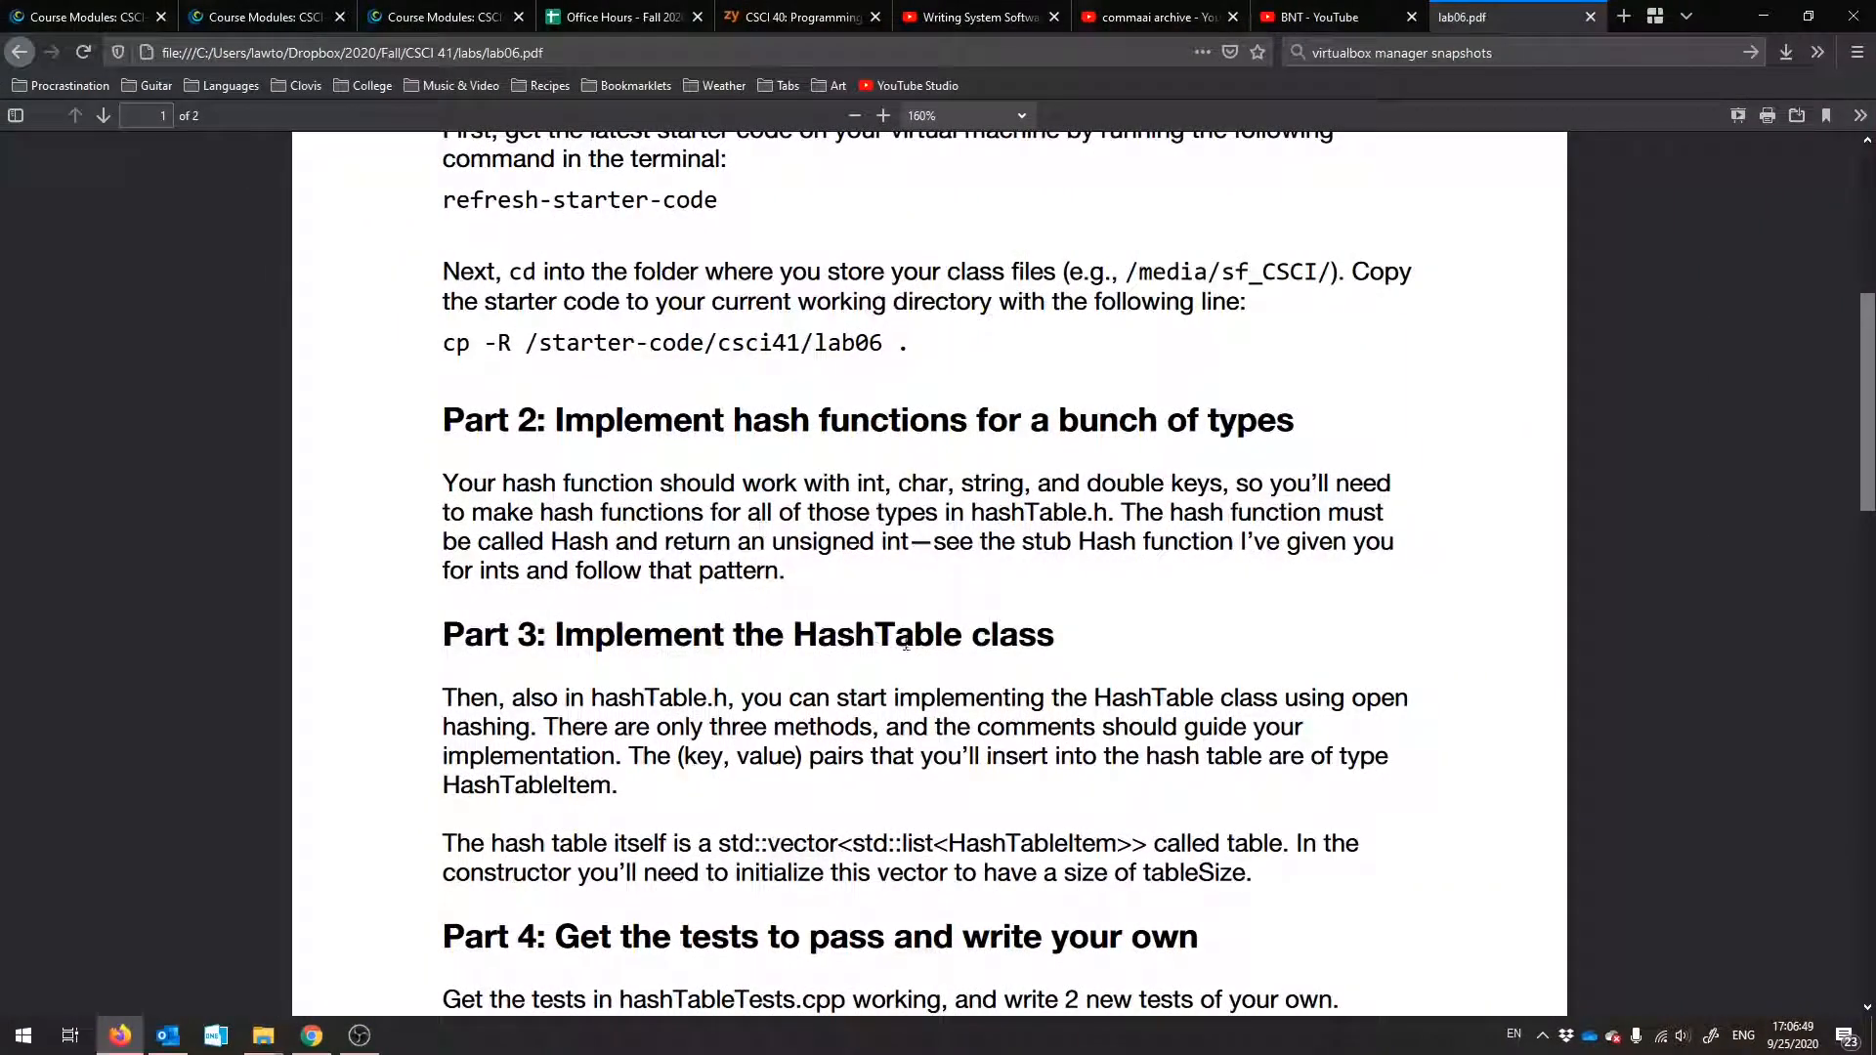
mouse_move(992, 610)
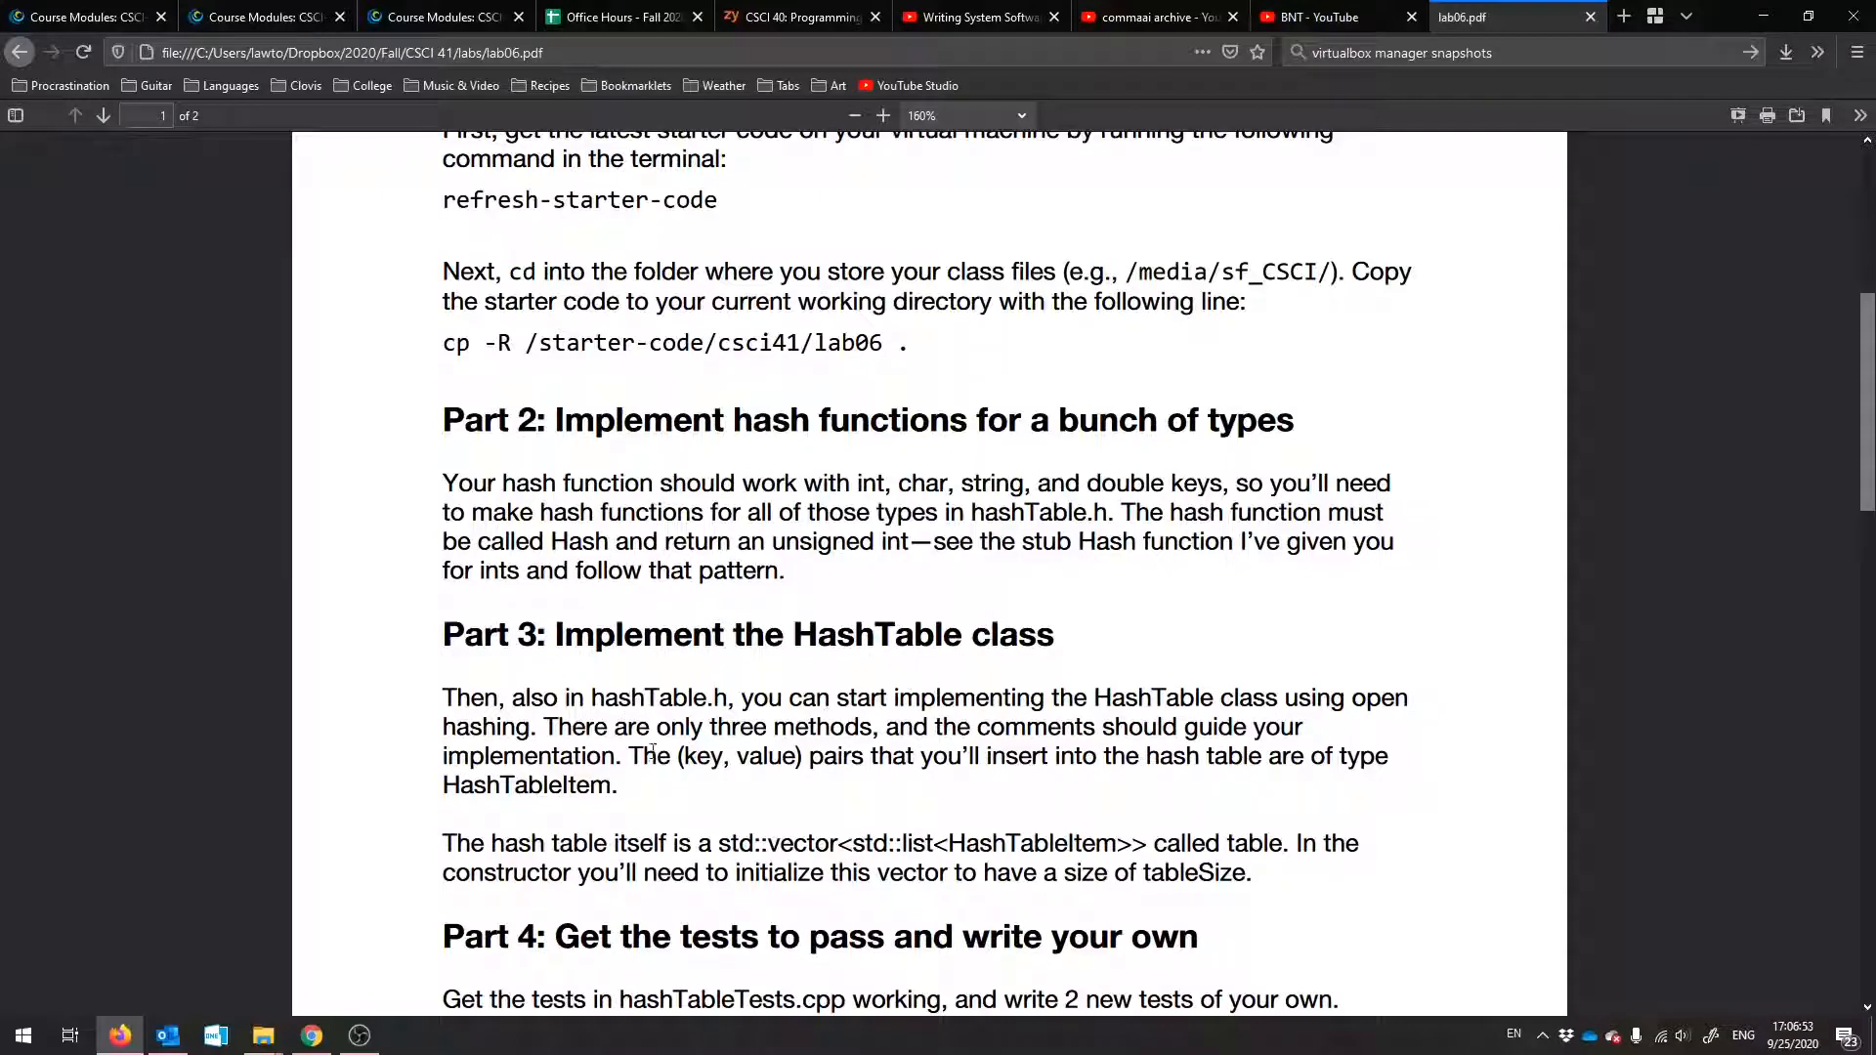
scroll(down, 3)
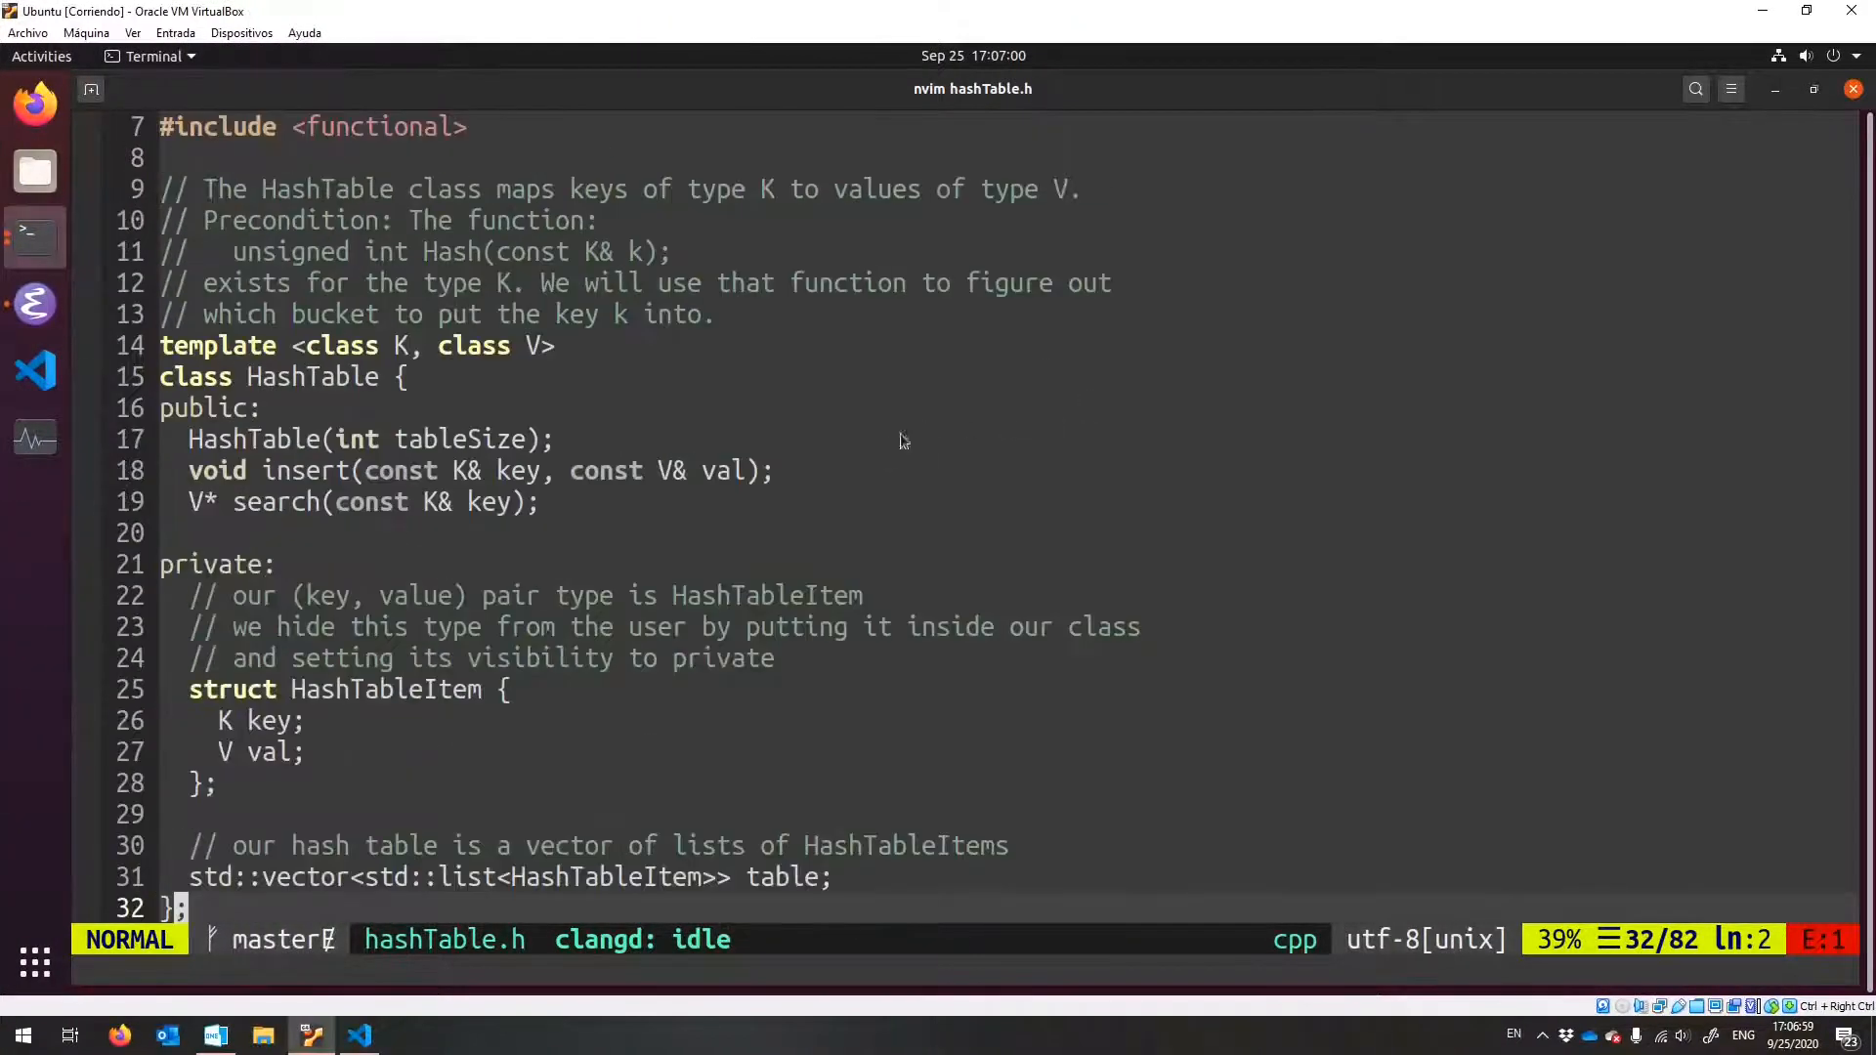
scroll(down, 3)
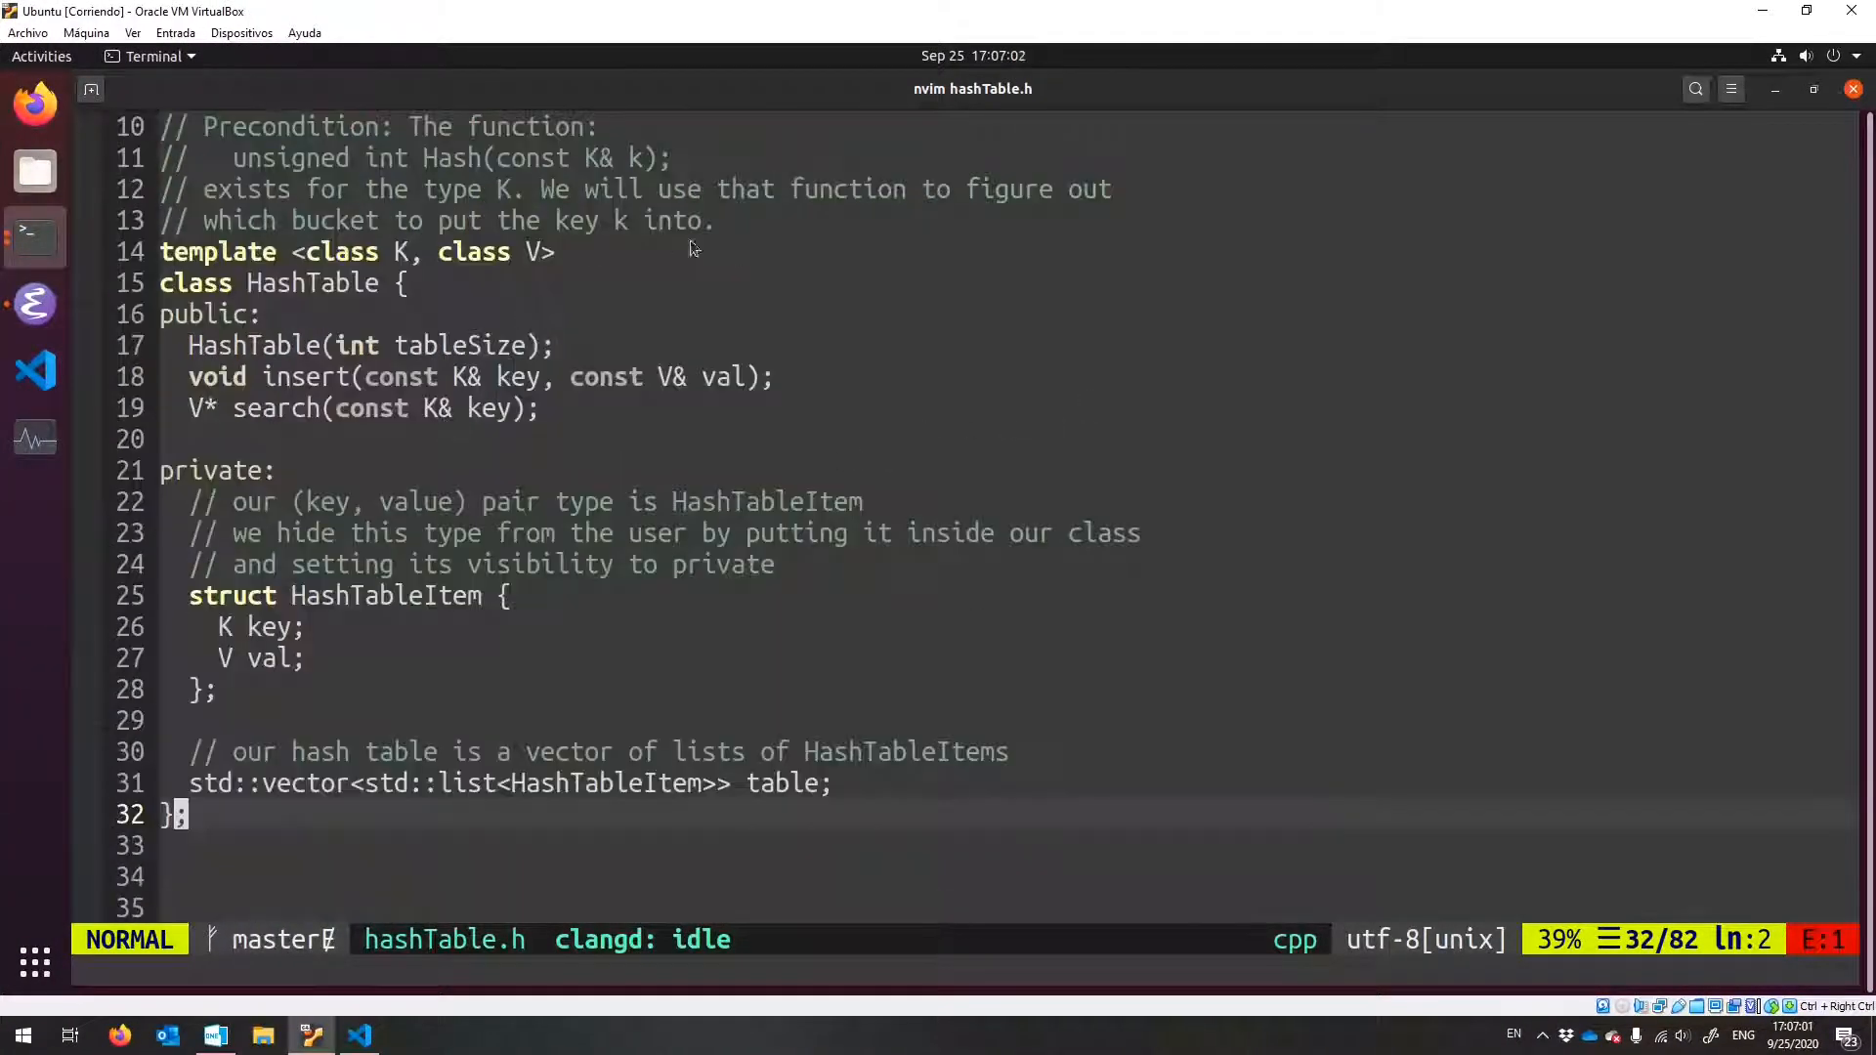
key(v)
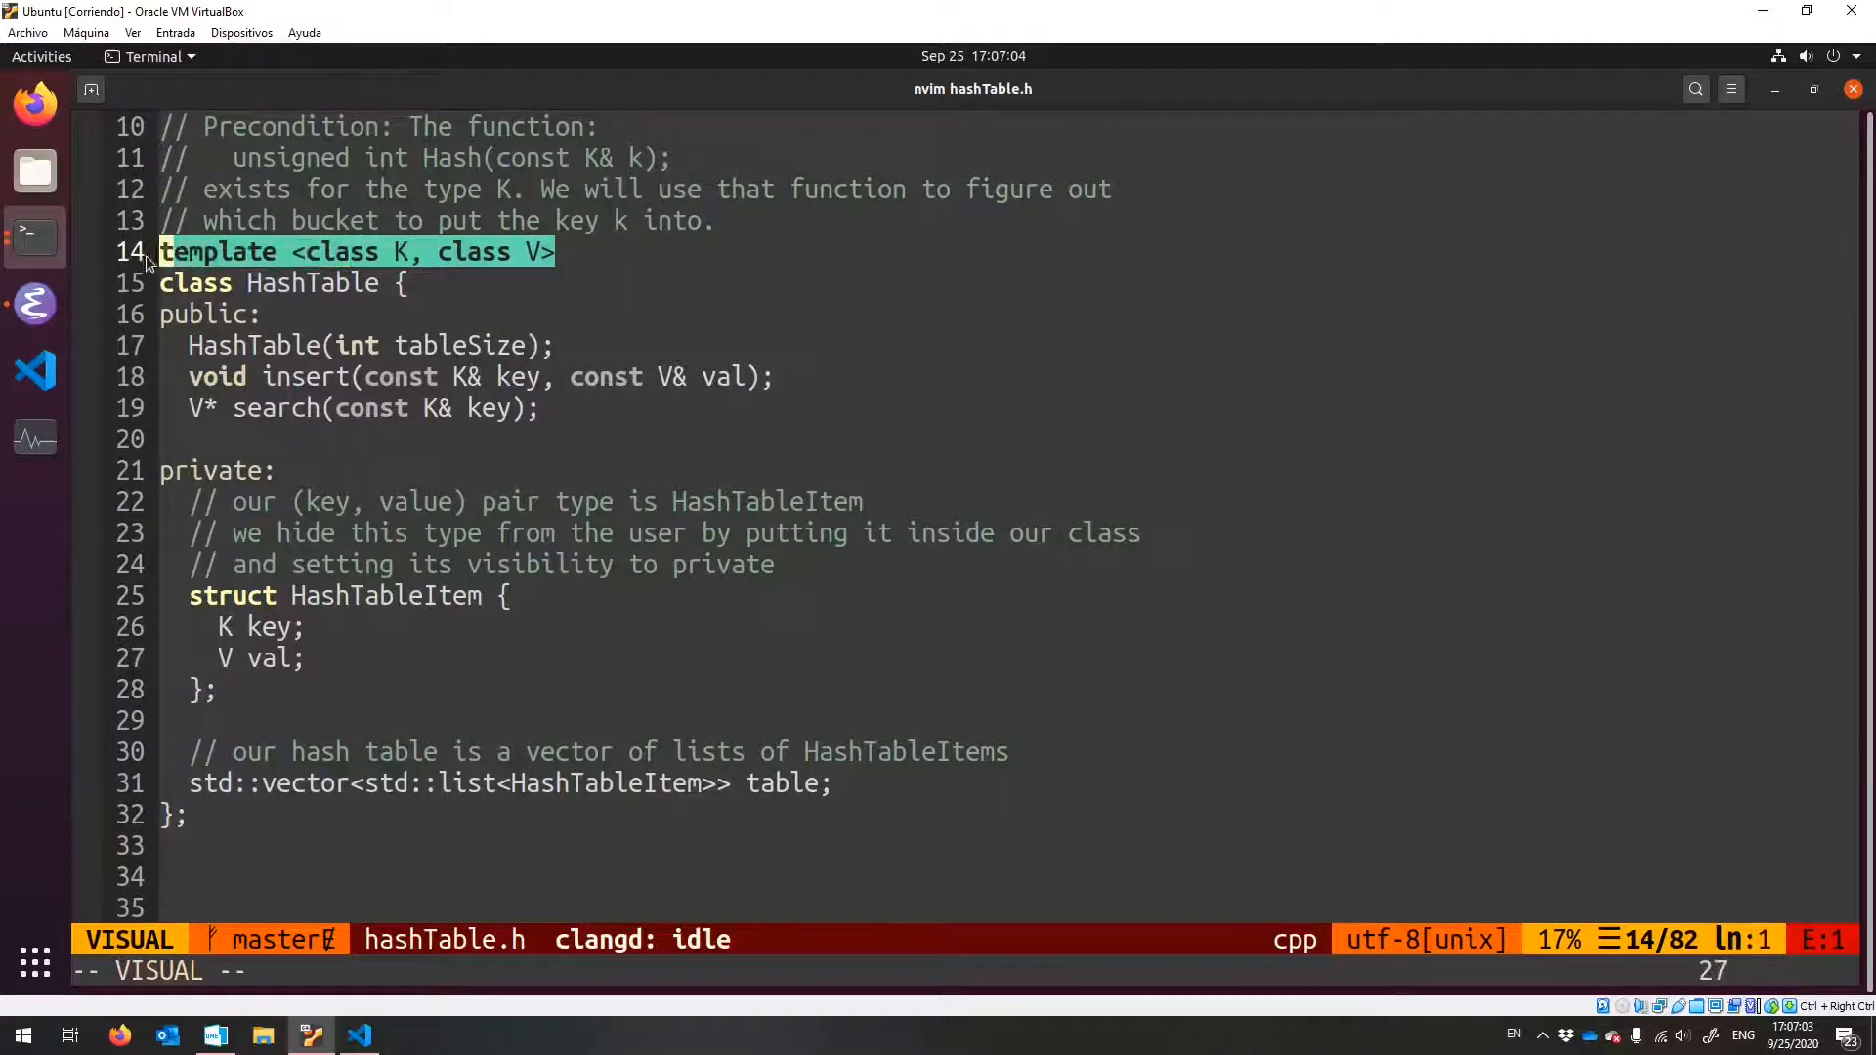
key(Escape)
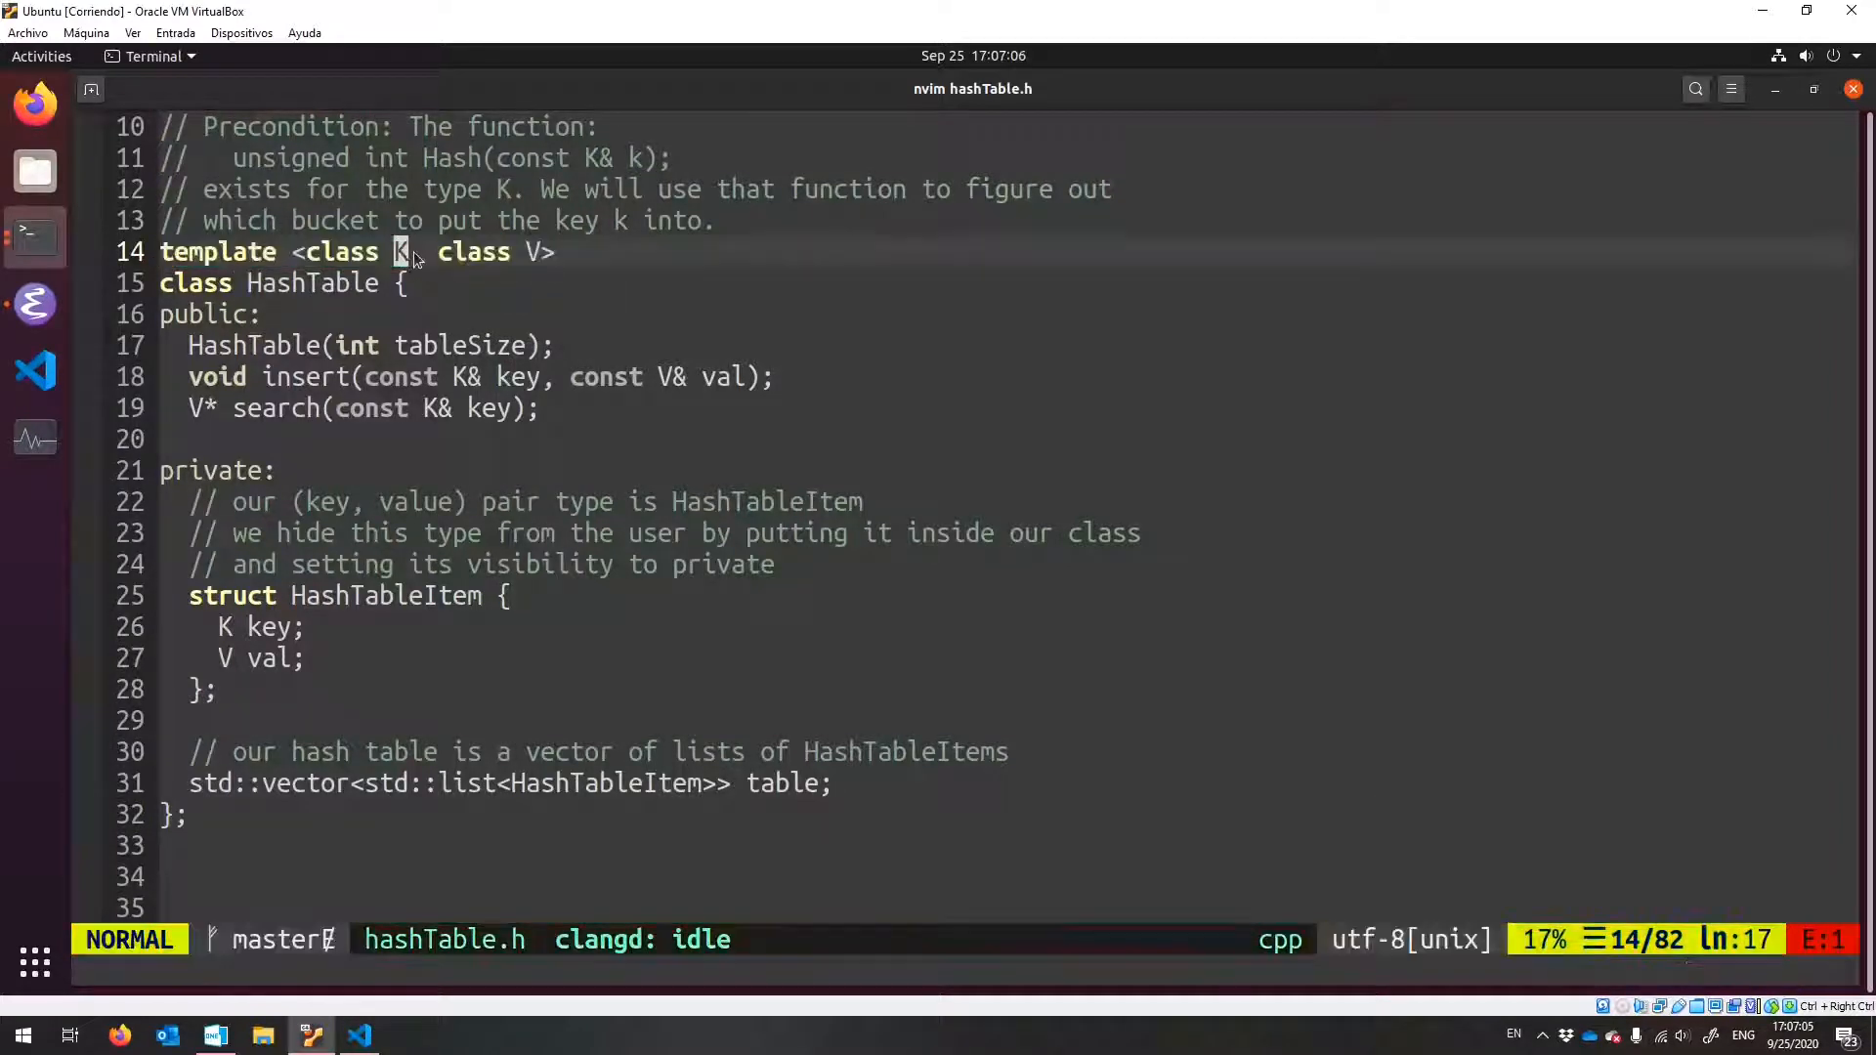
key(v)
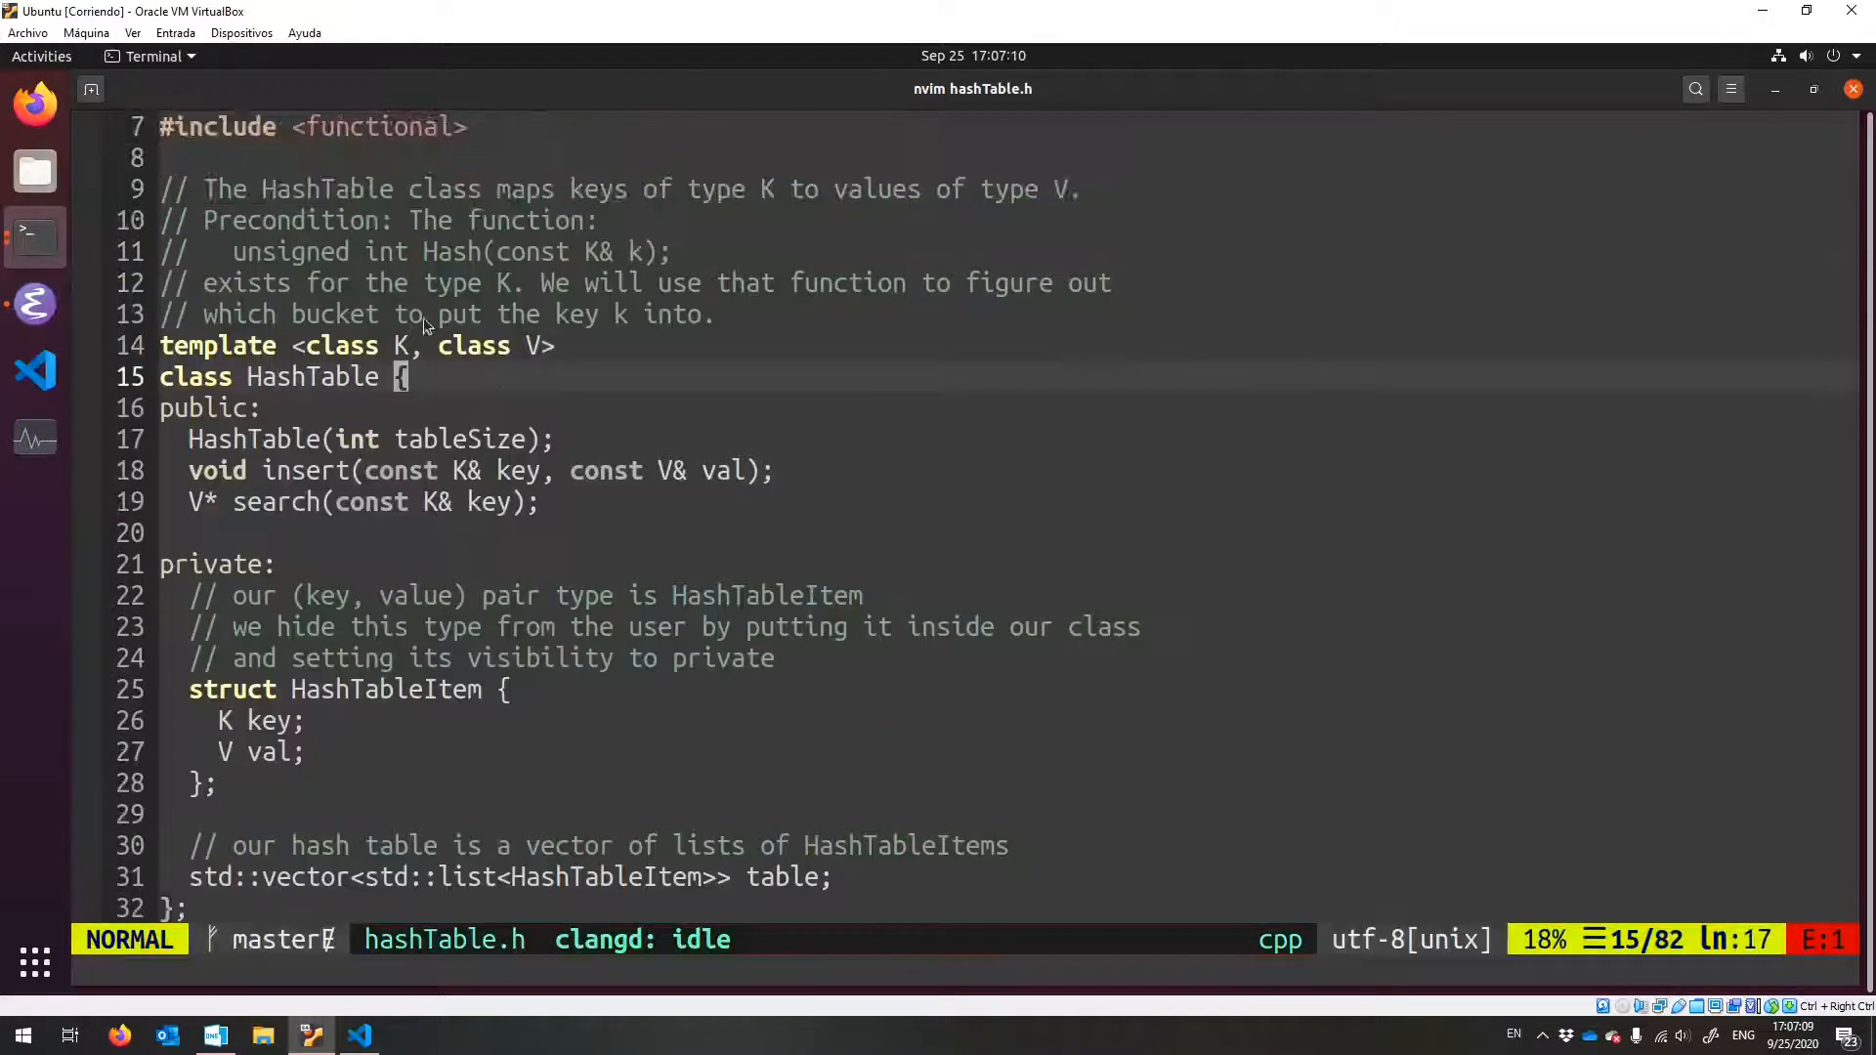
key(v)
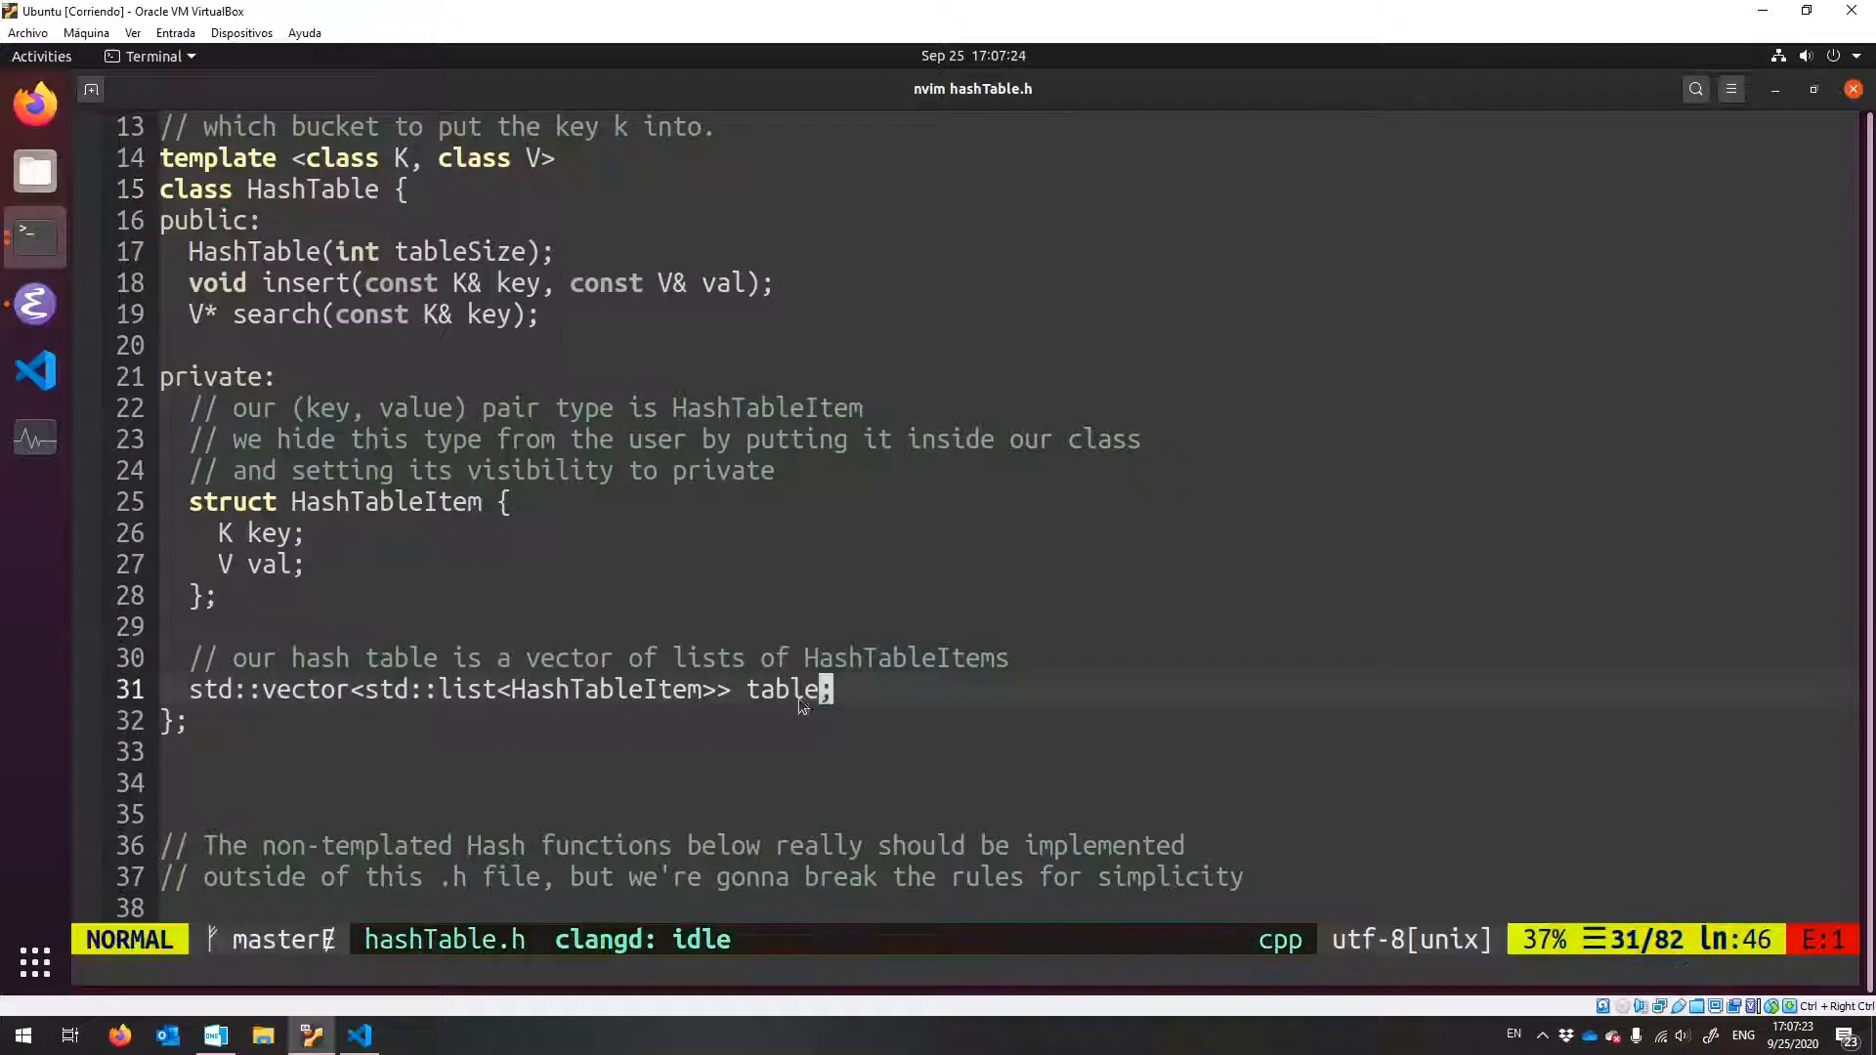
key(V)
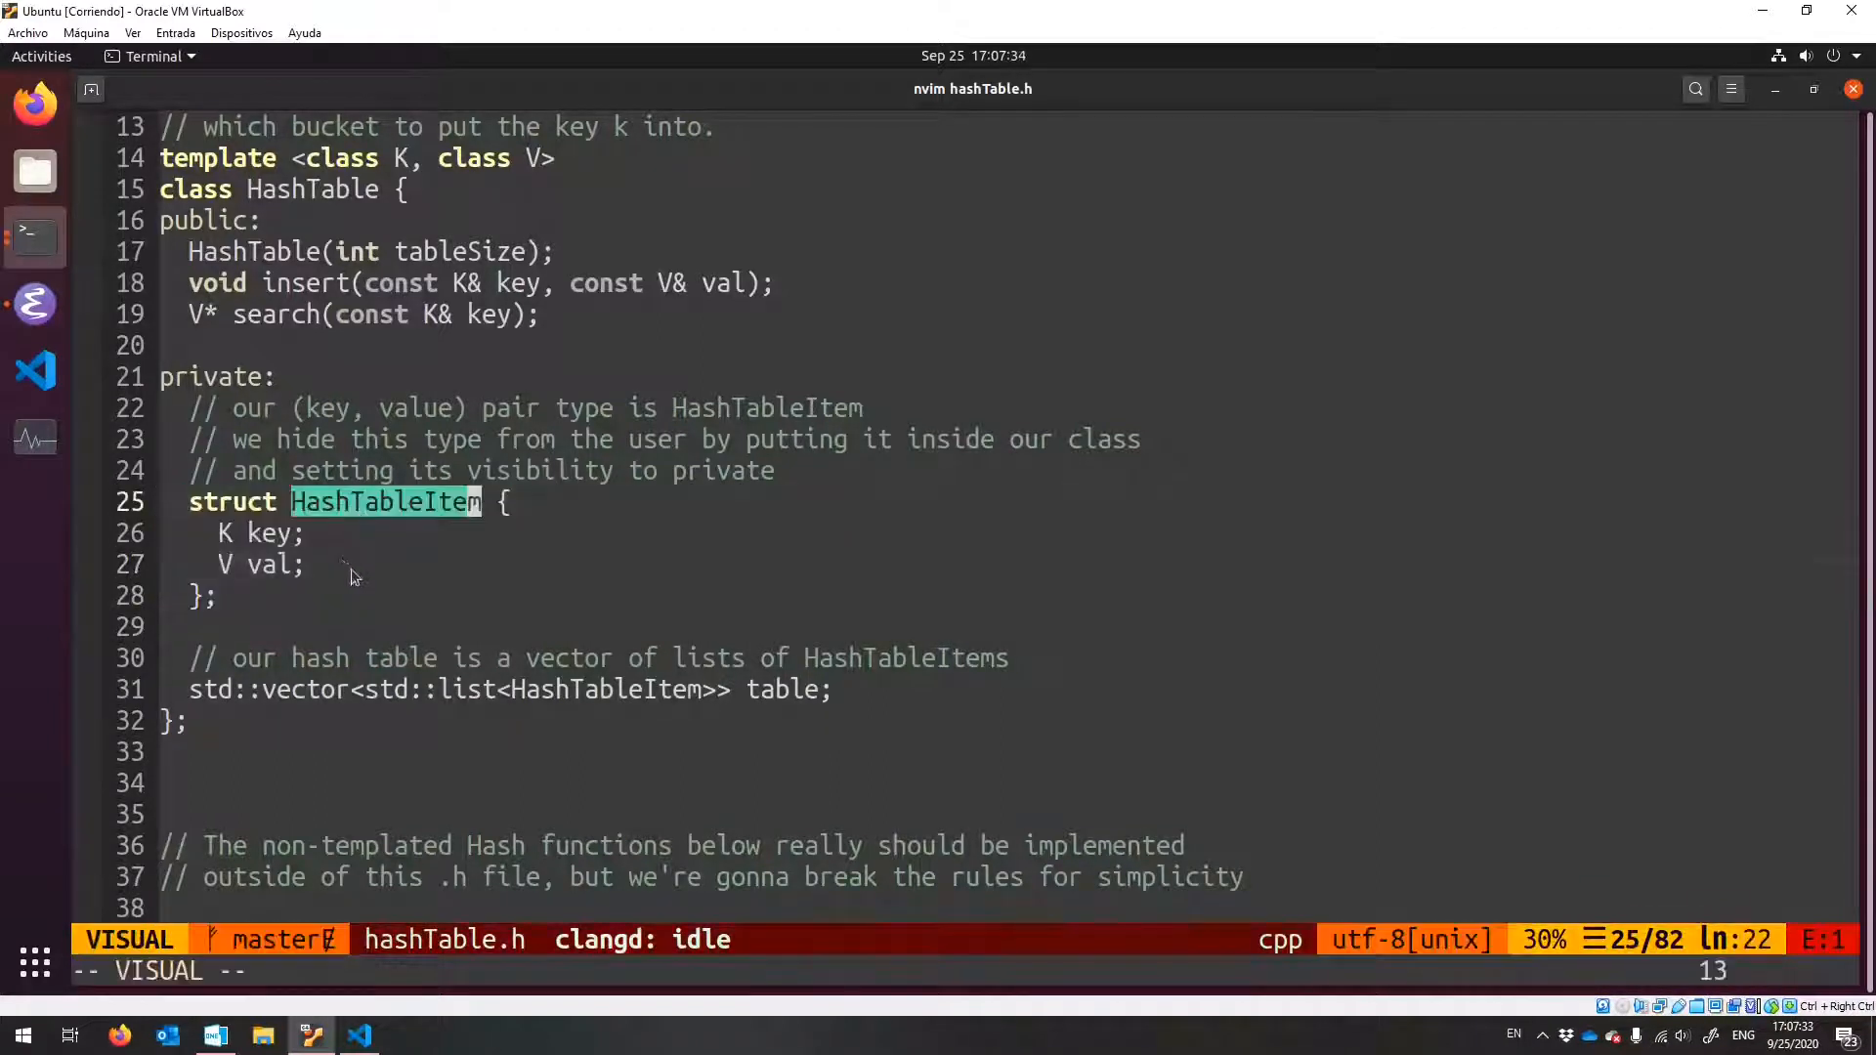
key(Escape)
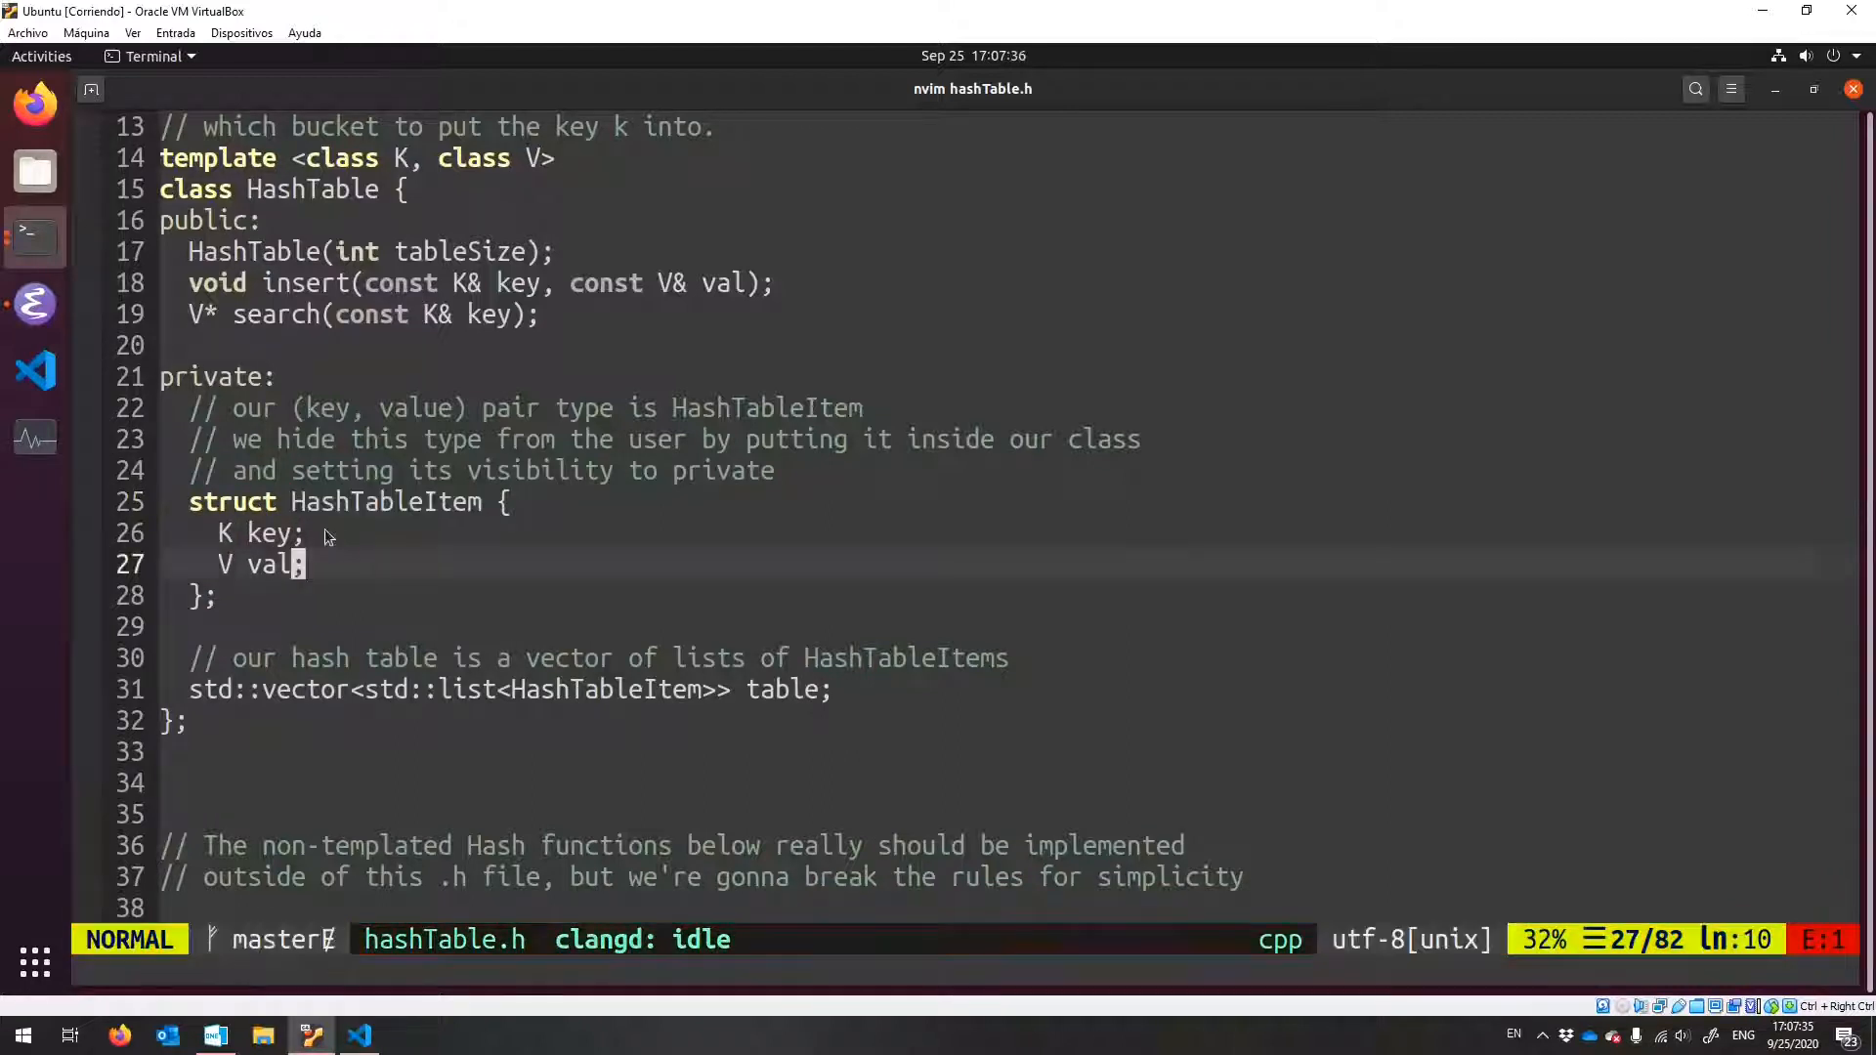
key(v)
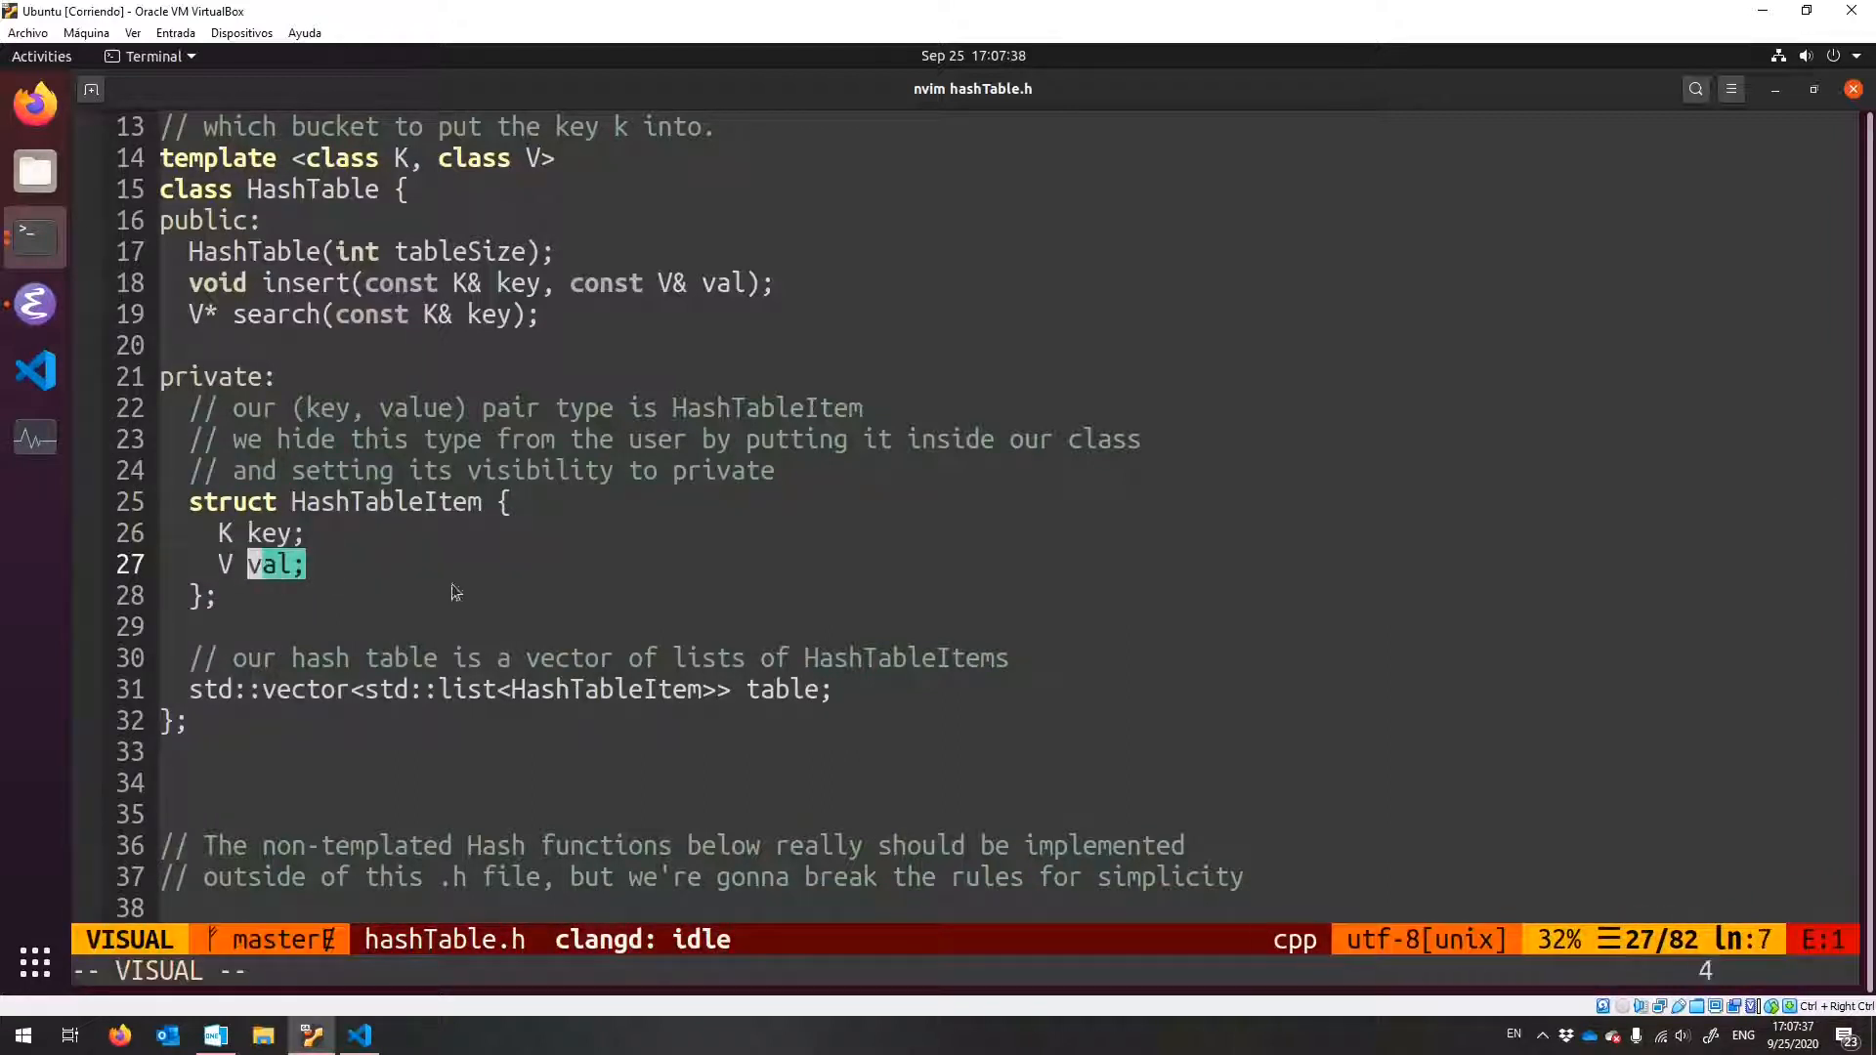
key(Escape)
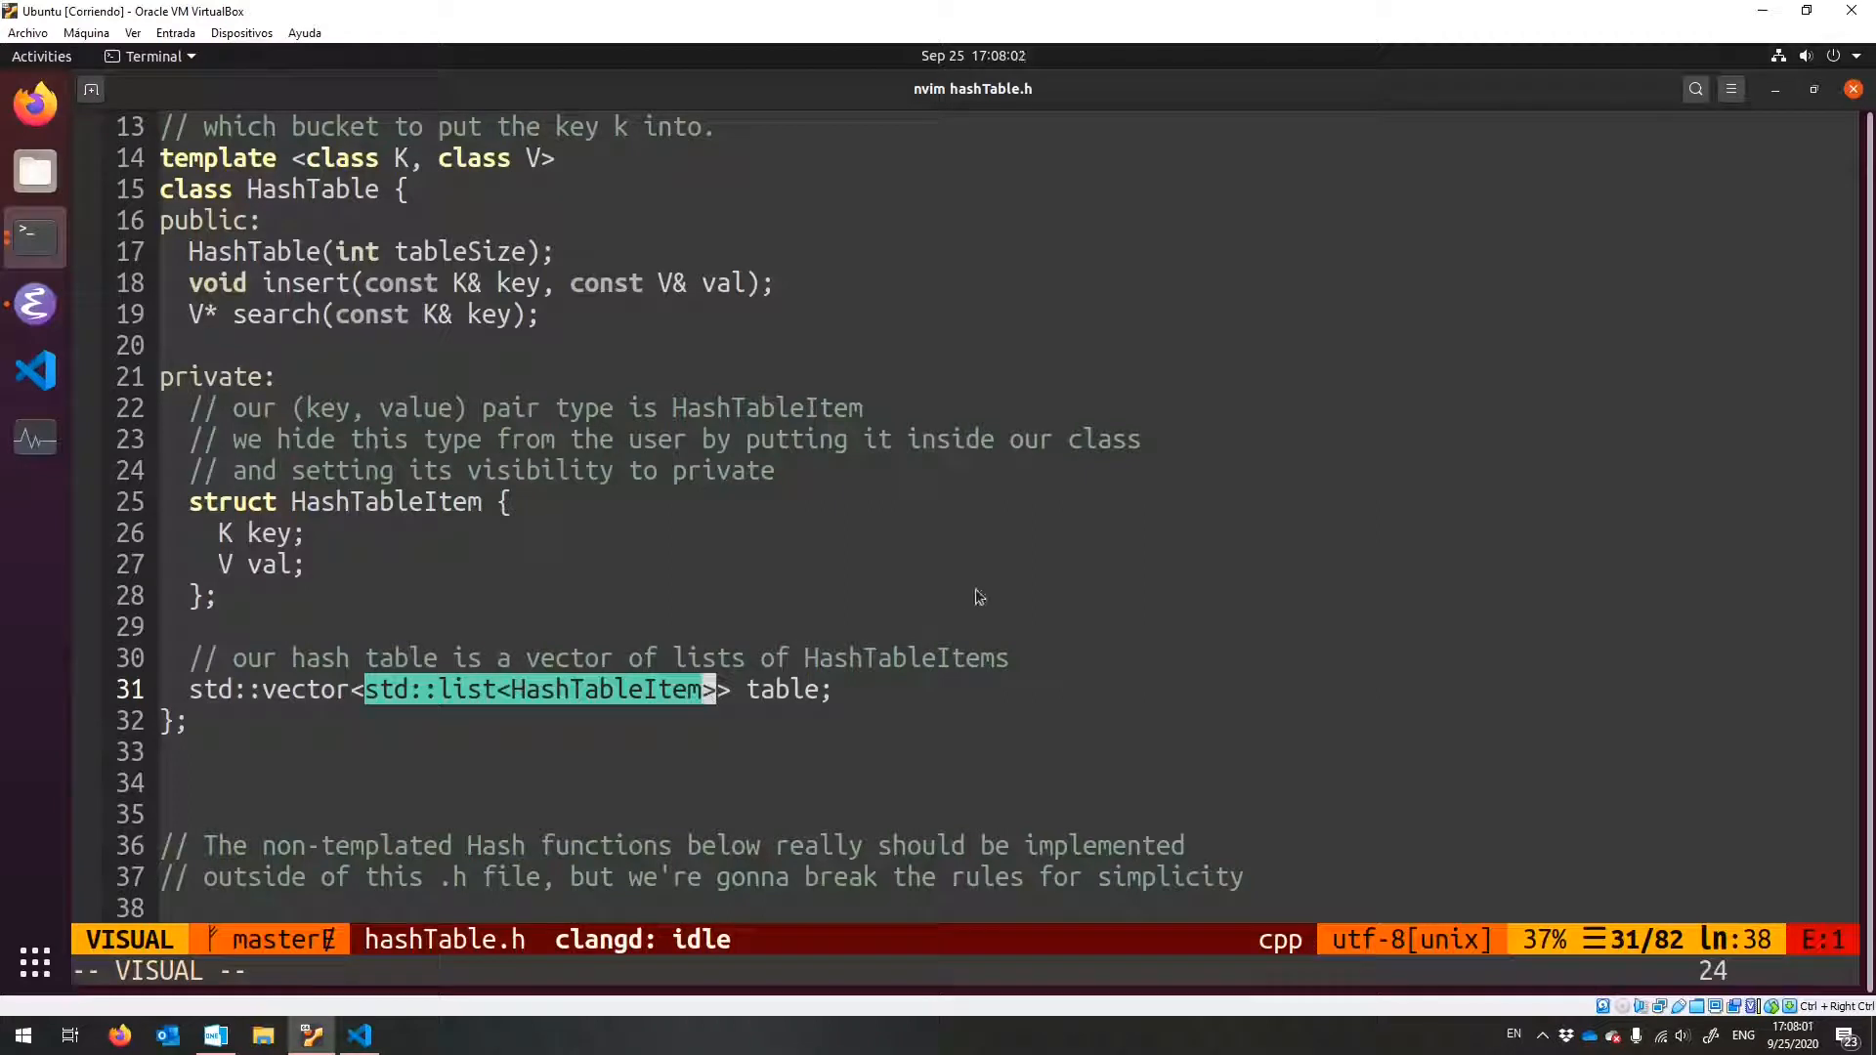
mouse_move(512, 715)
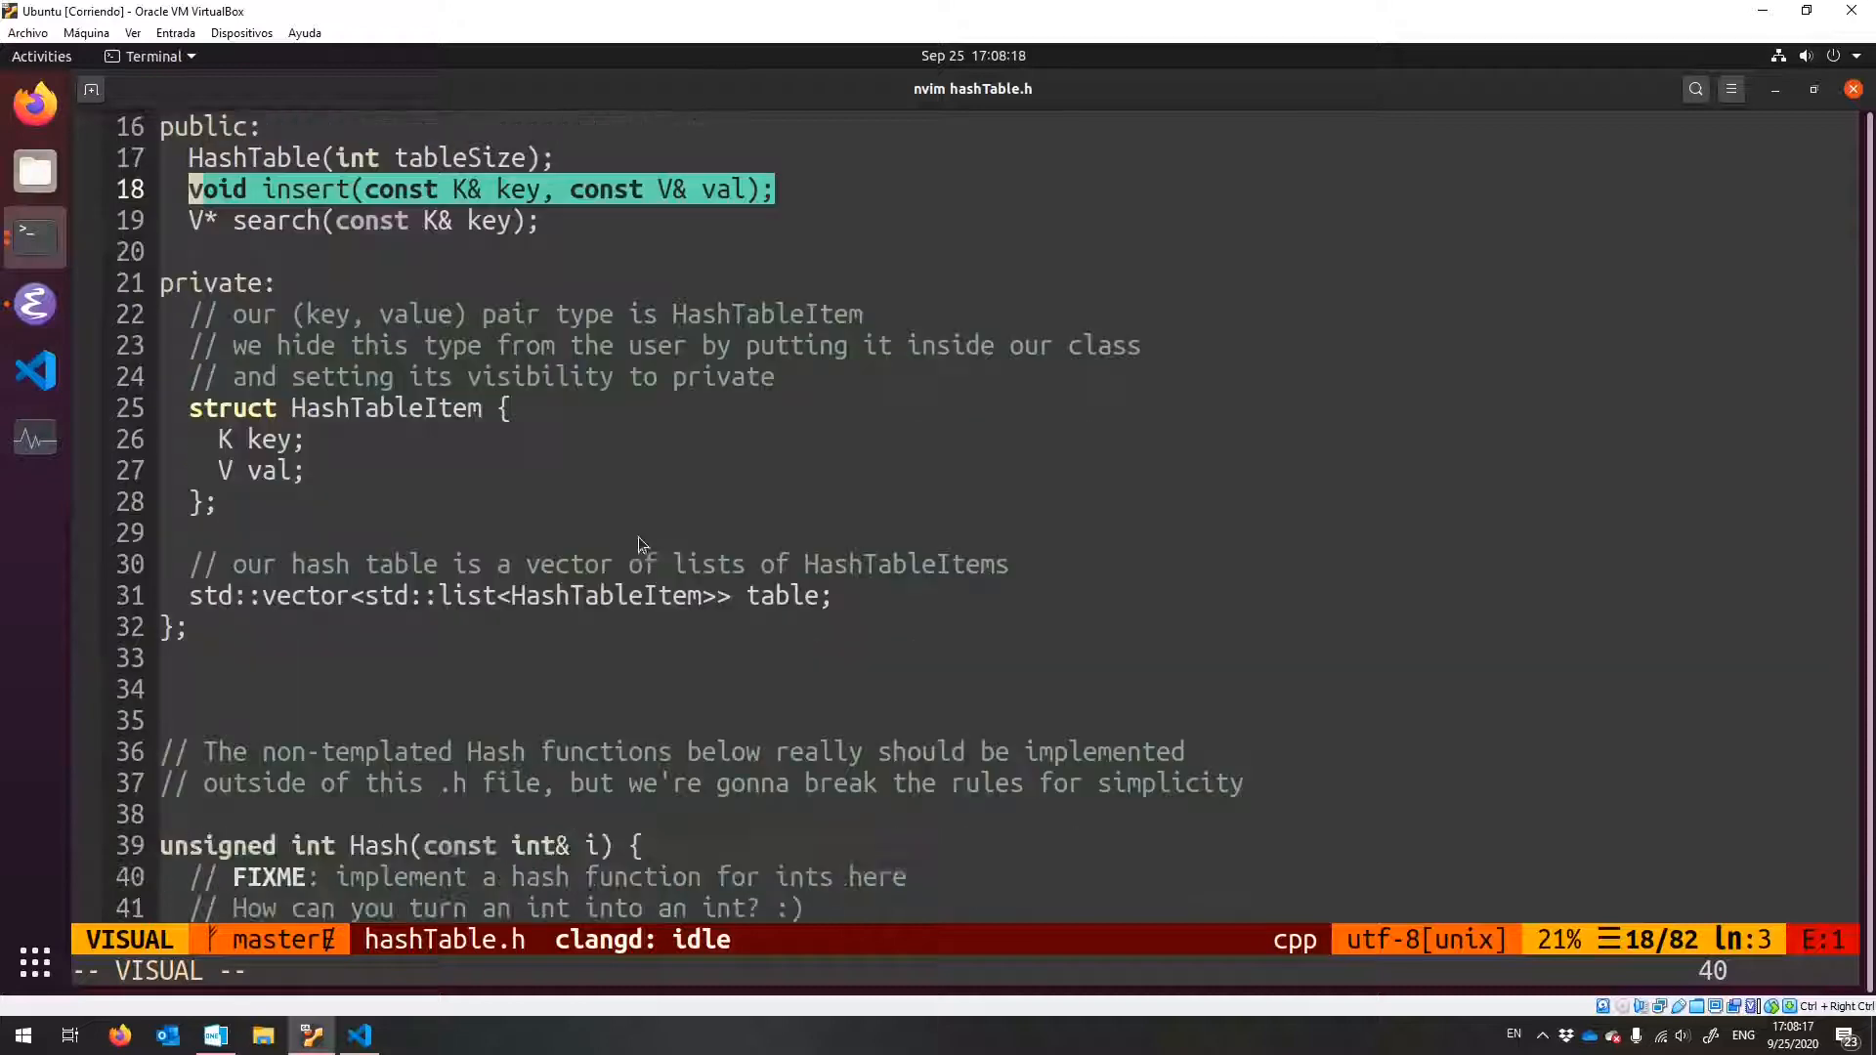
scroll(down, 3)
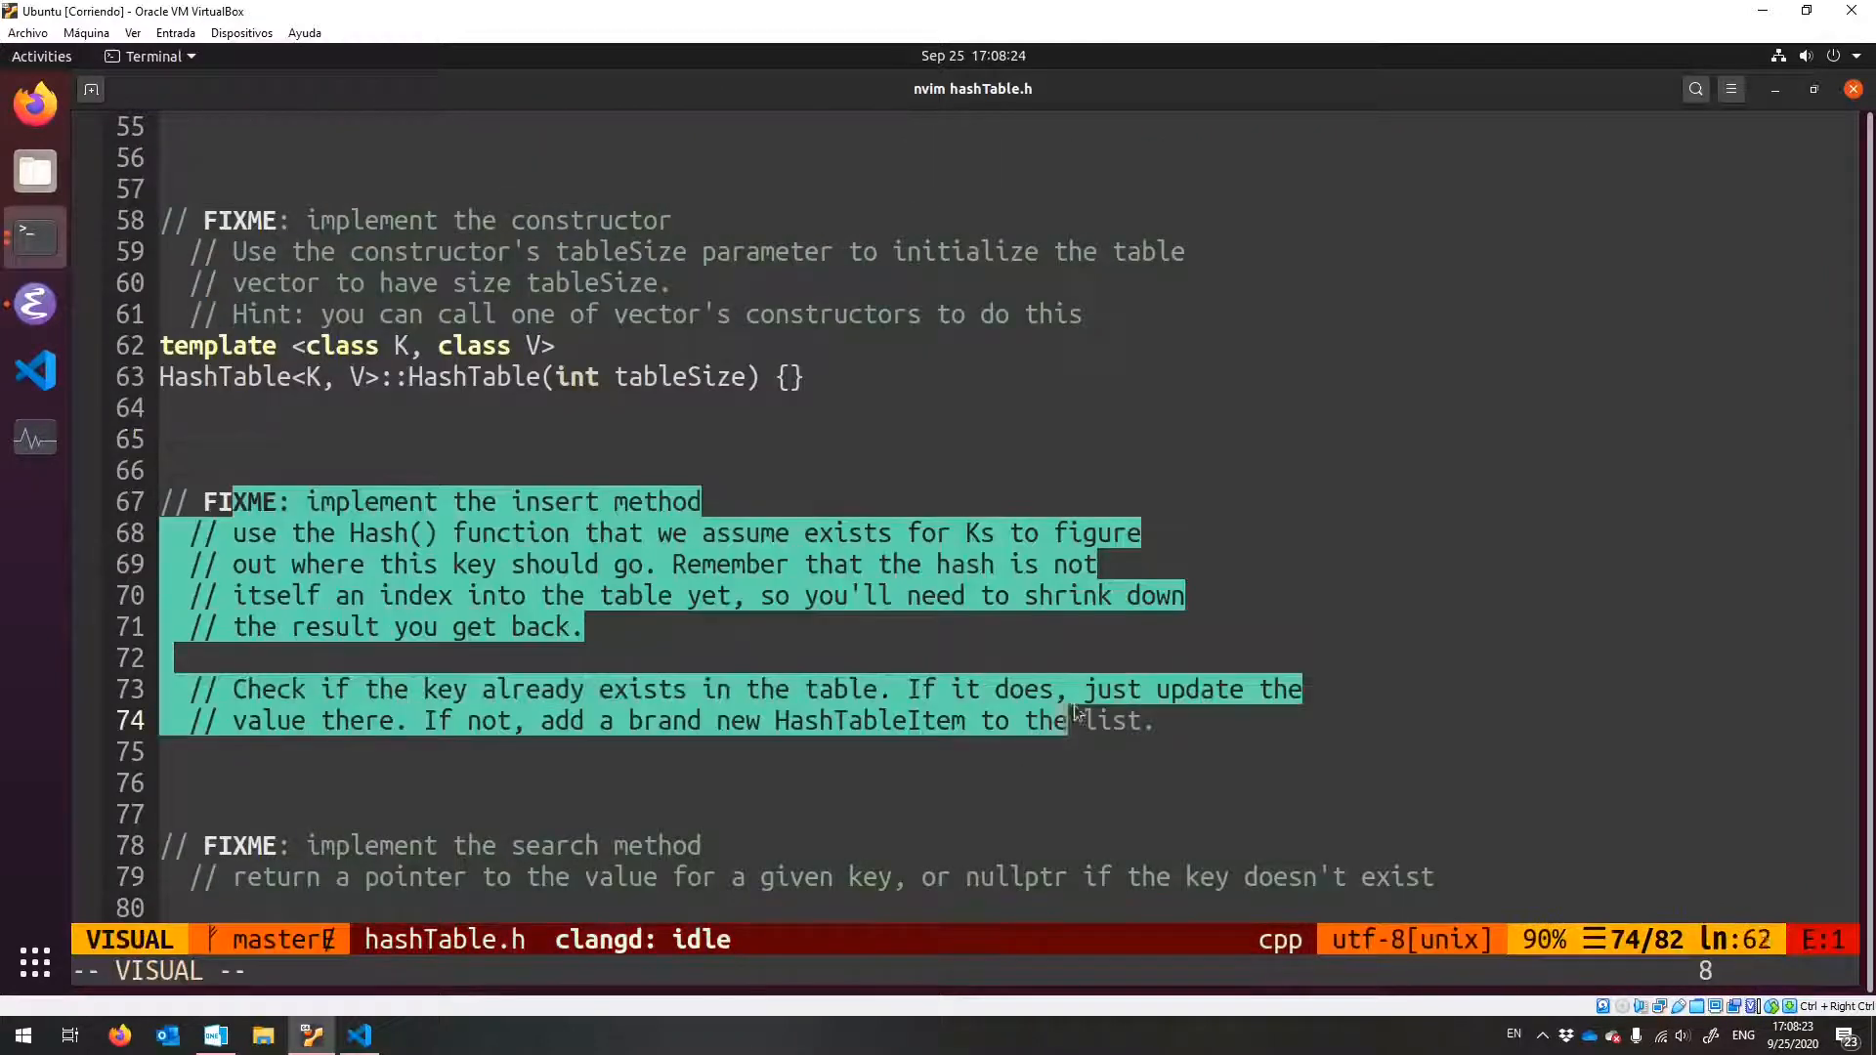
scroll(down, 3)
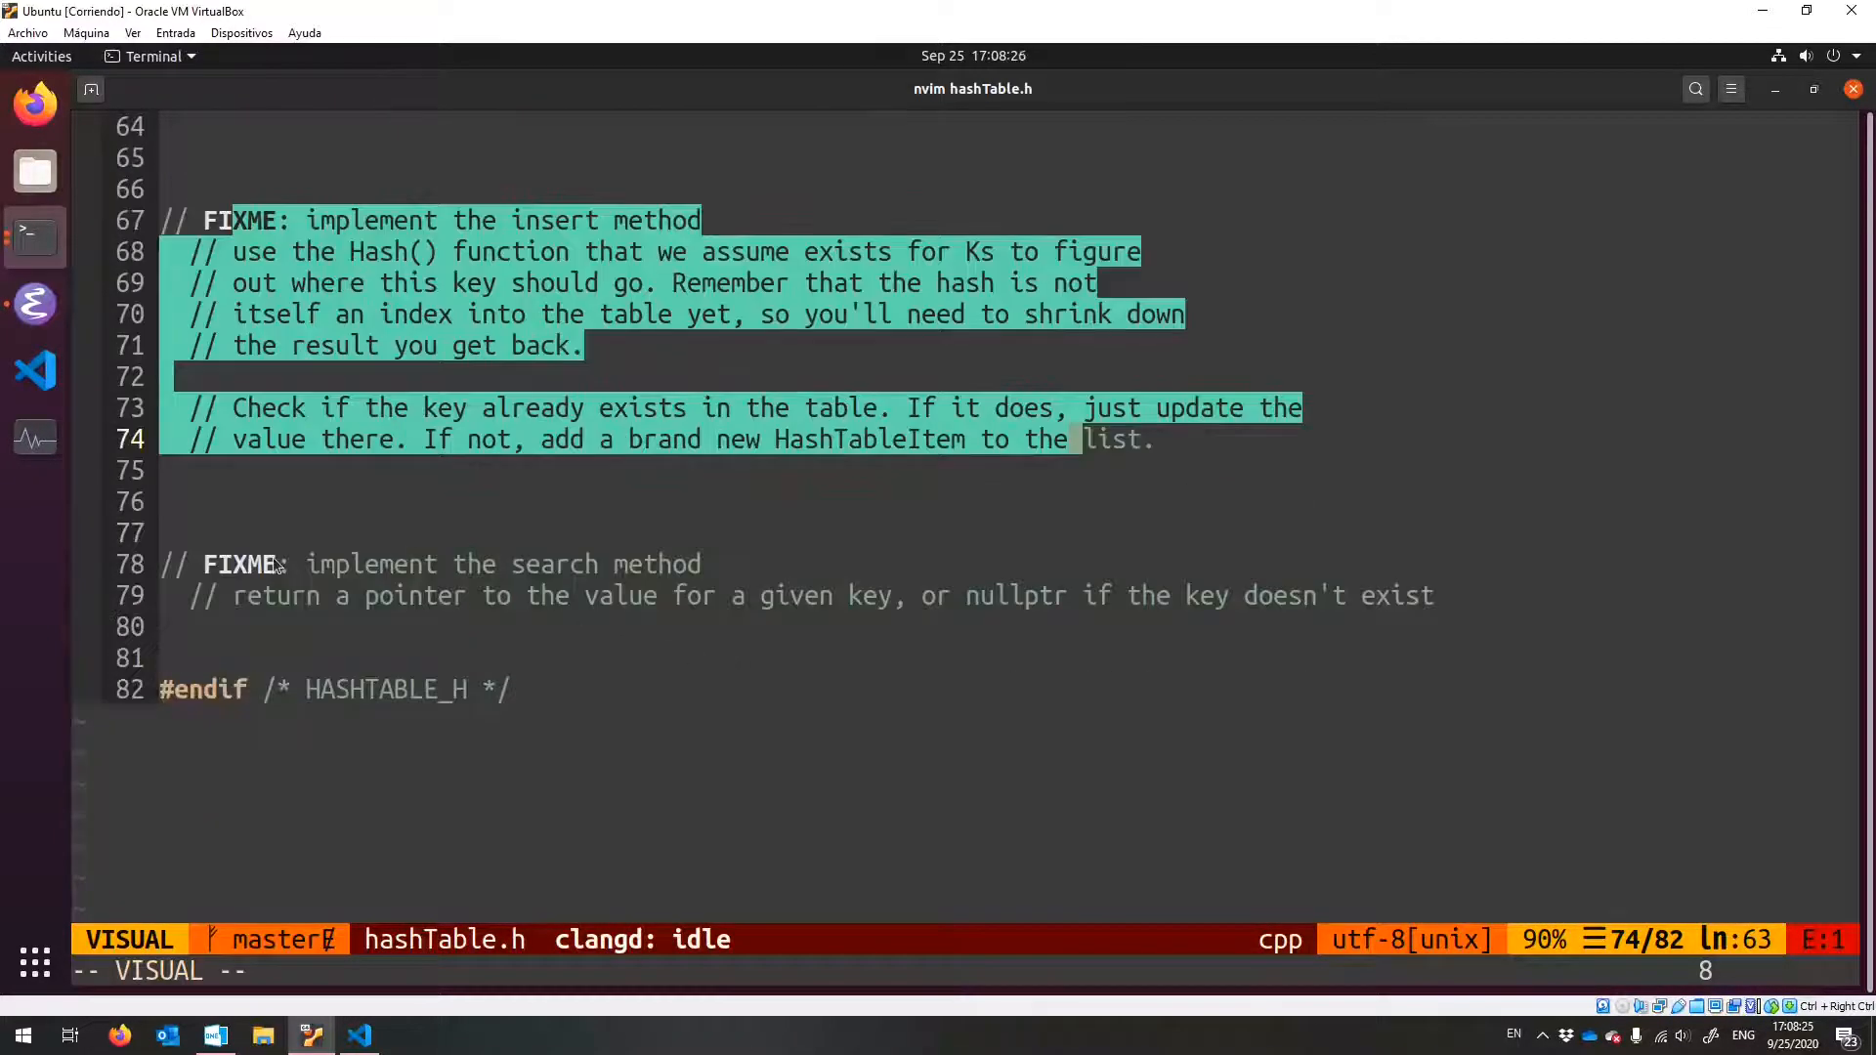
scroll(up, 3)
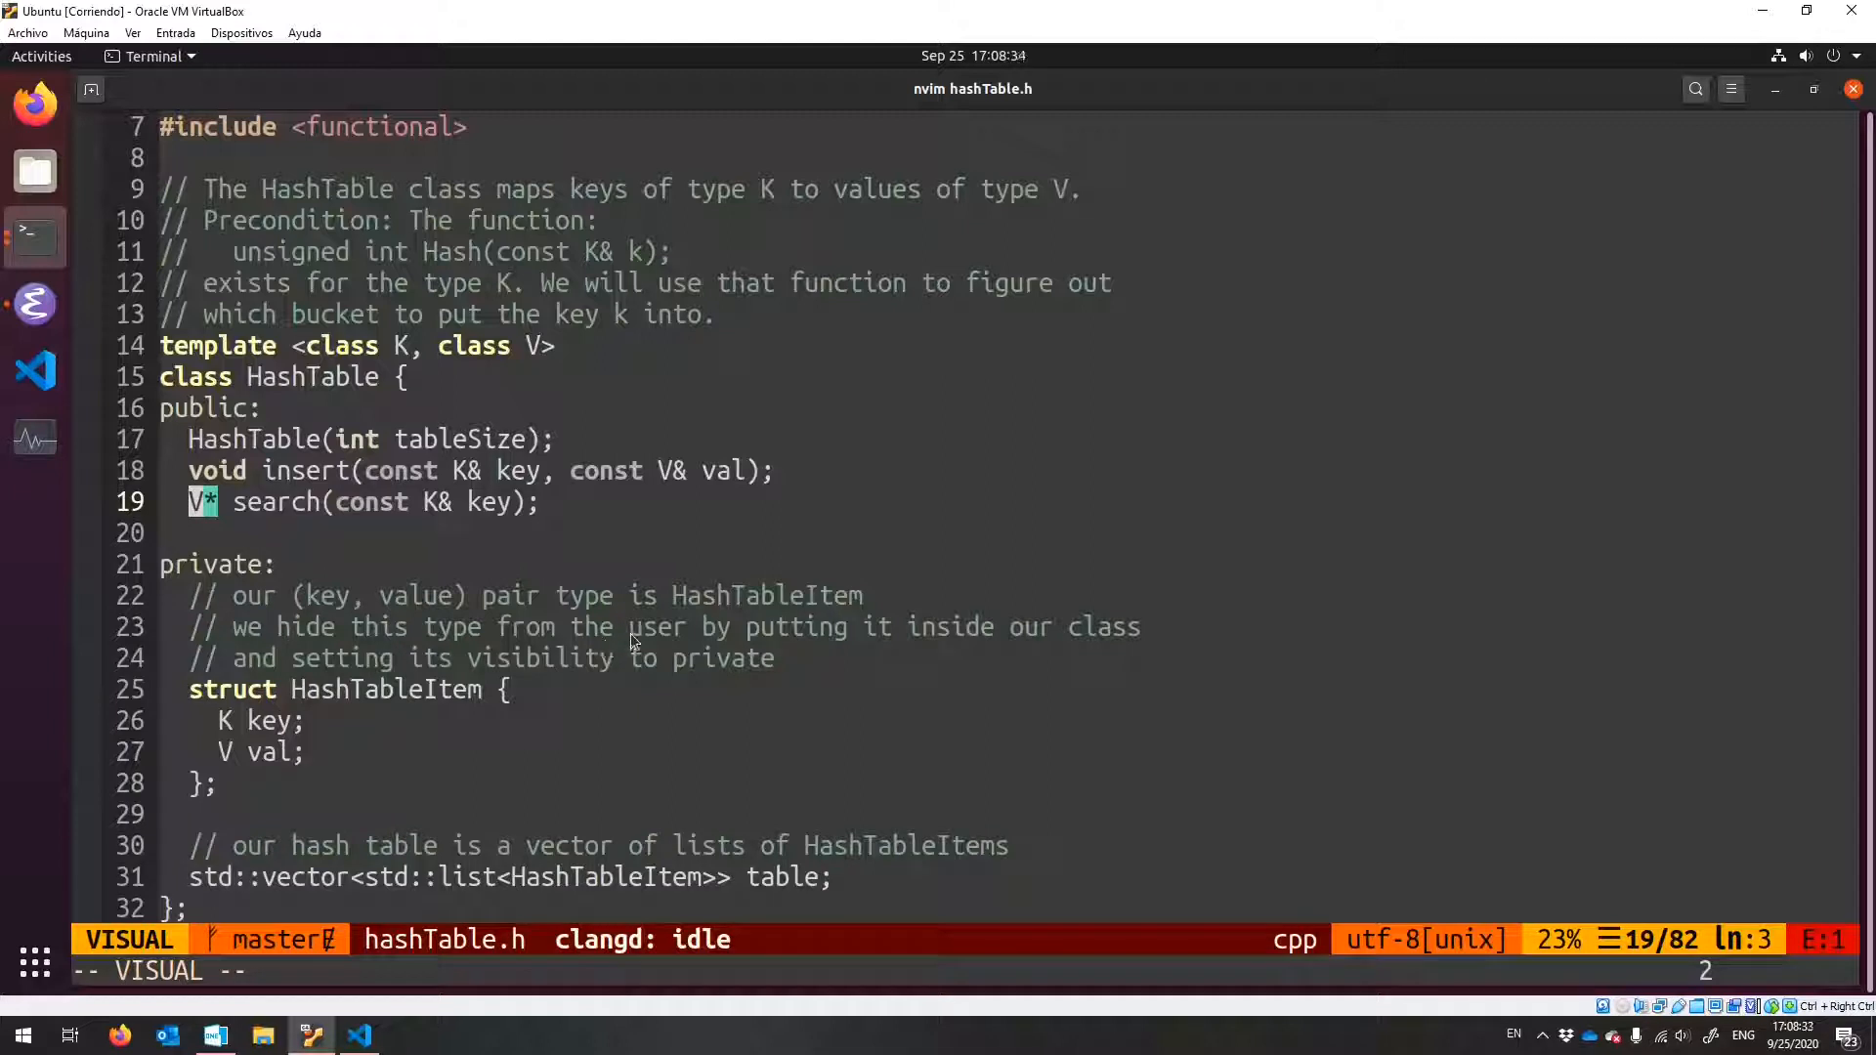
mouse_move(584, 547)
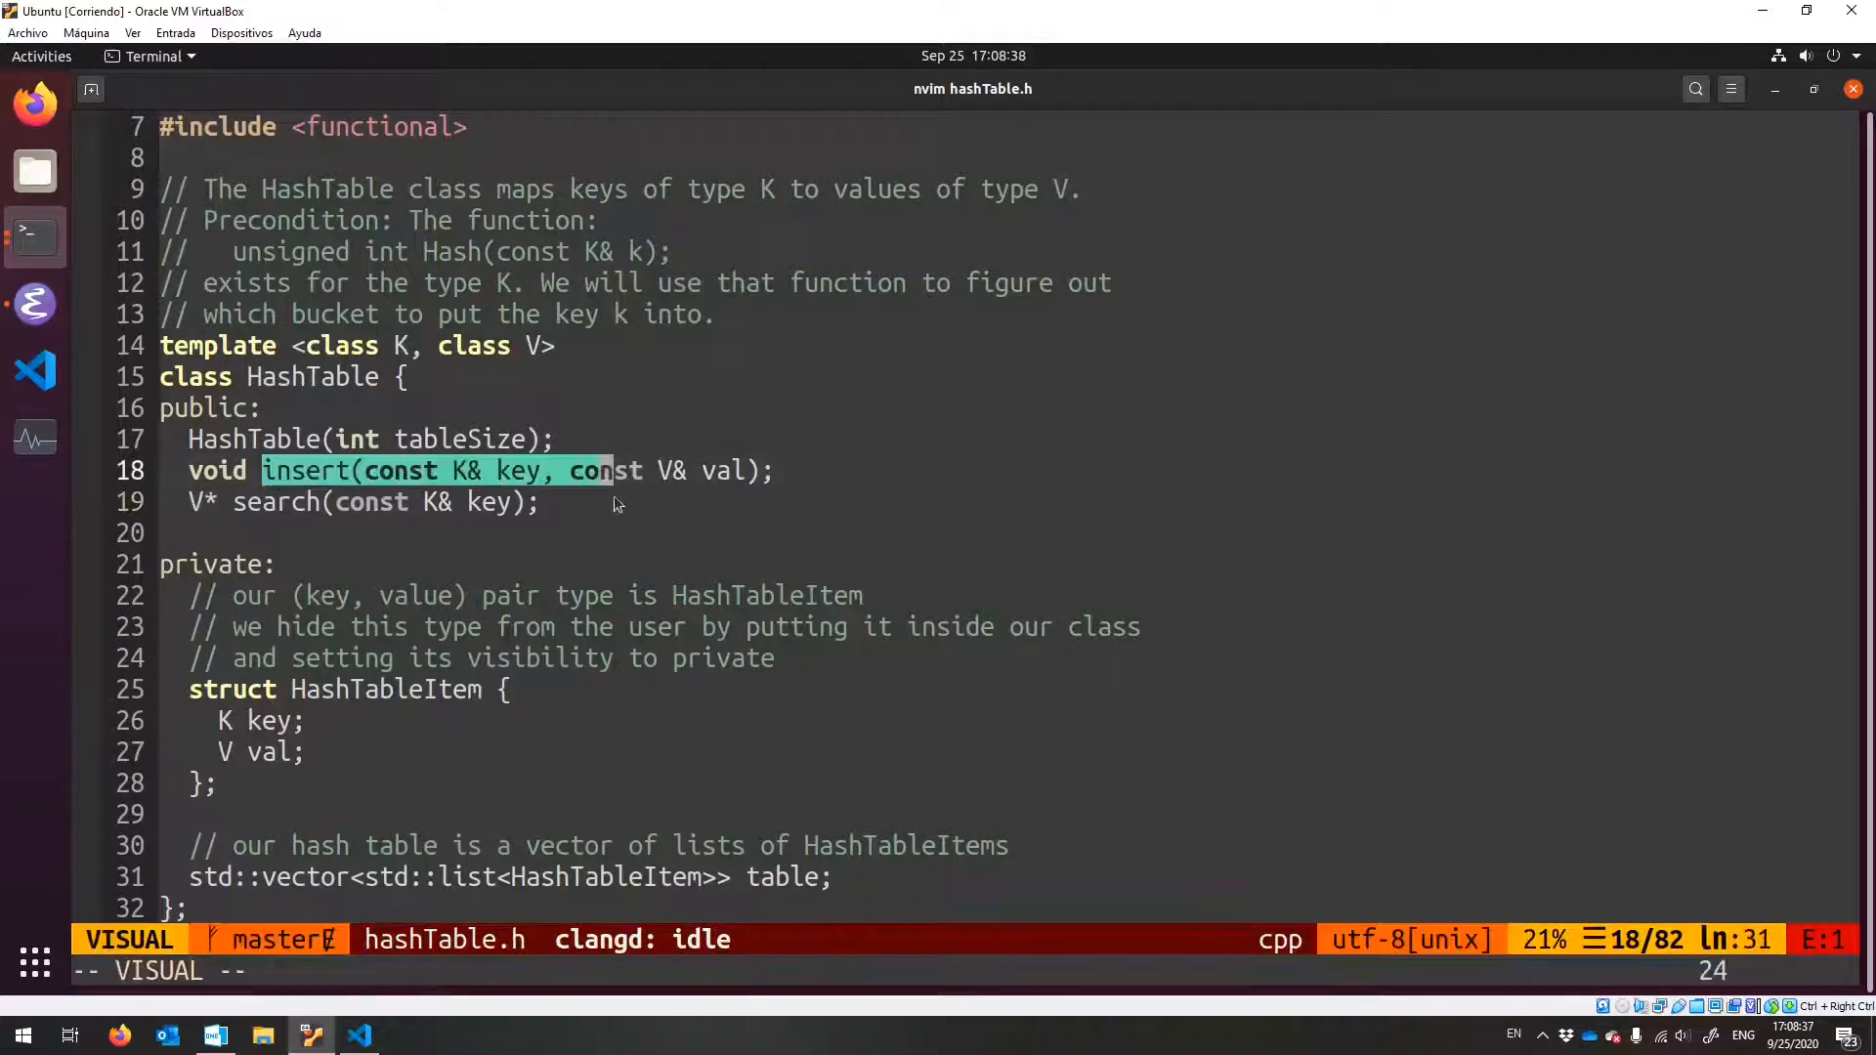
key(Escape)
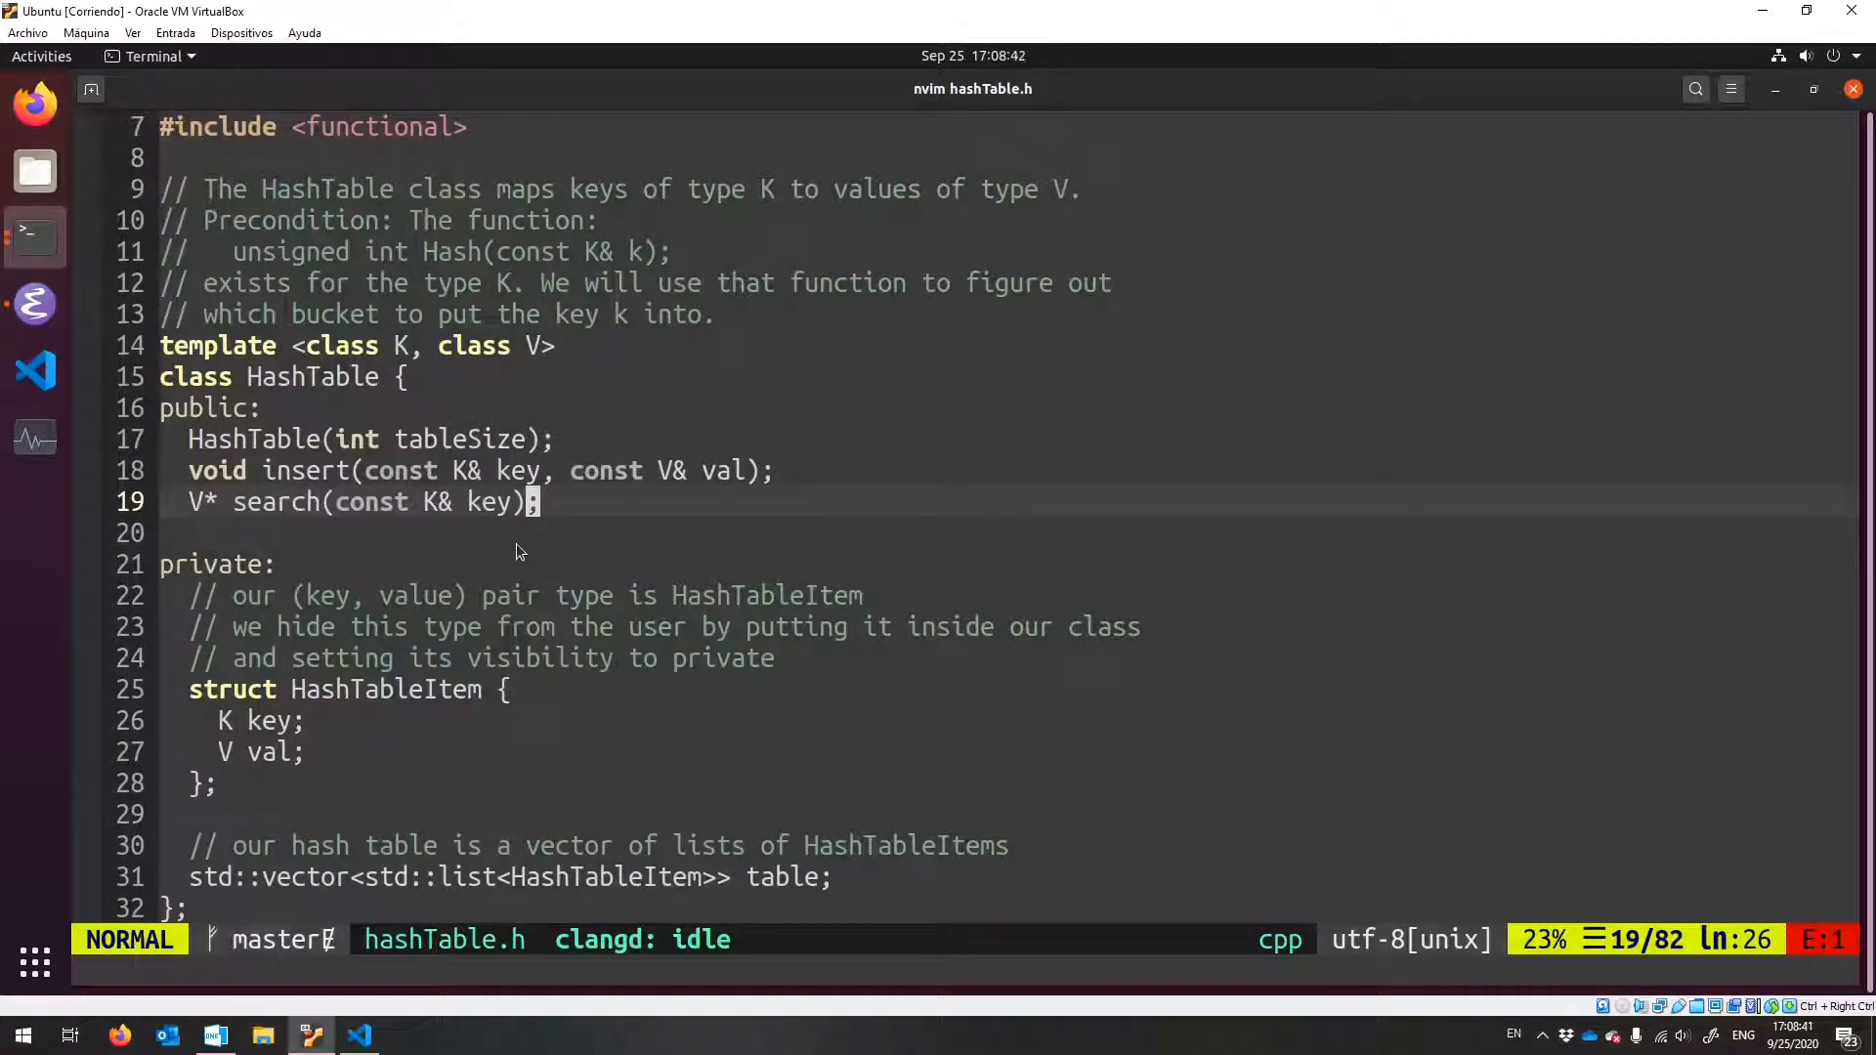
mouse_move(621, 551)
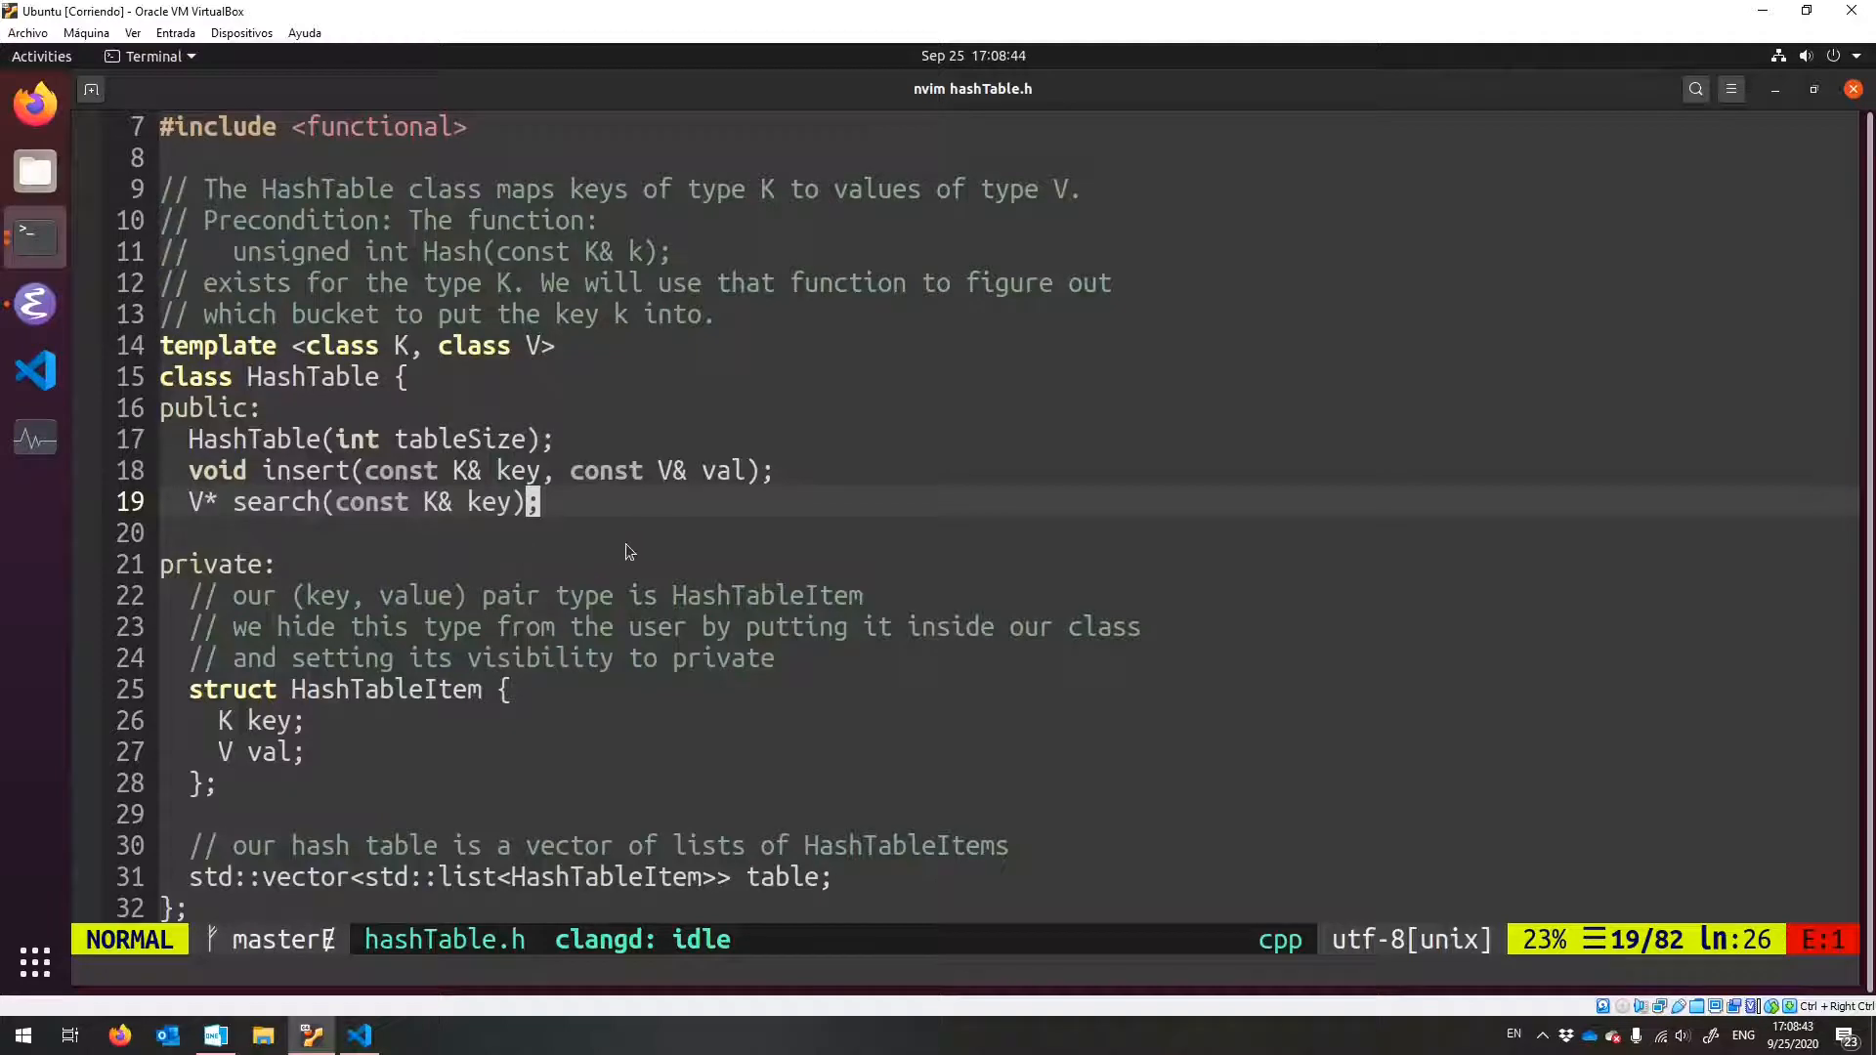
scroll(down, 3)
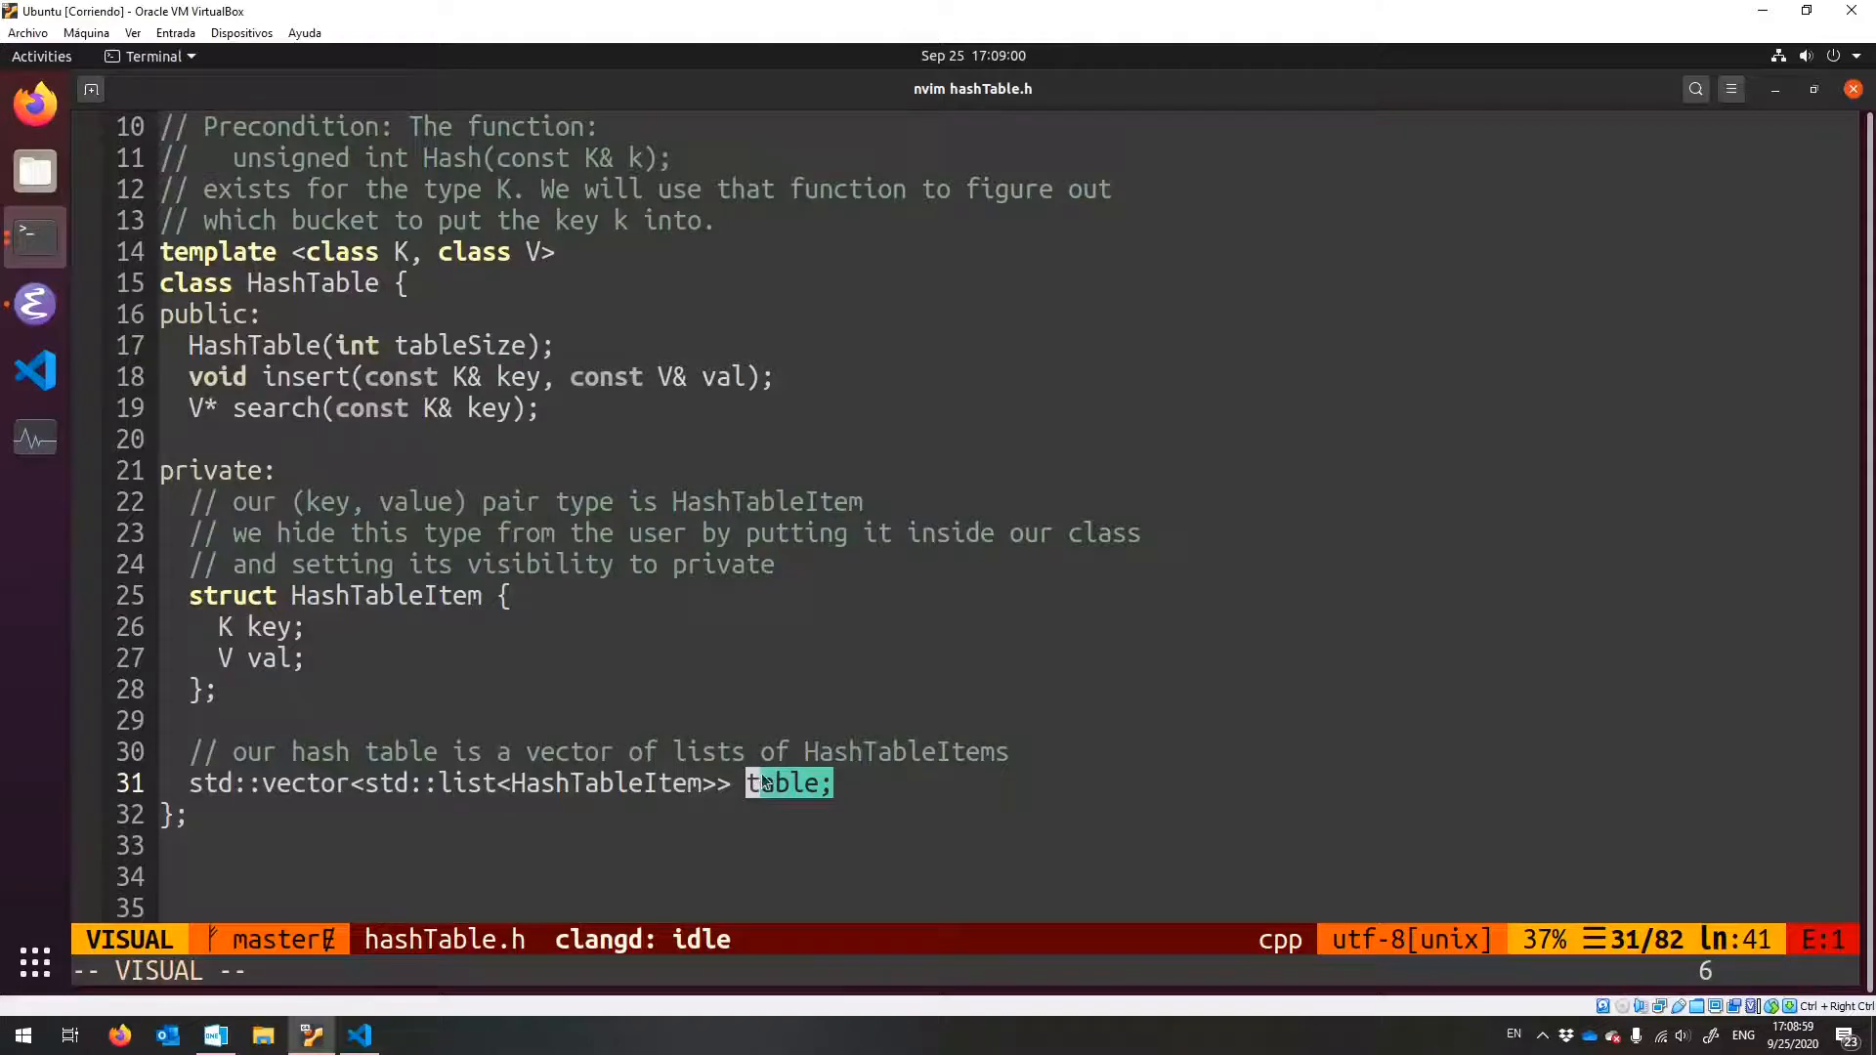
scroll(down, 3)
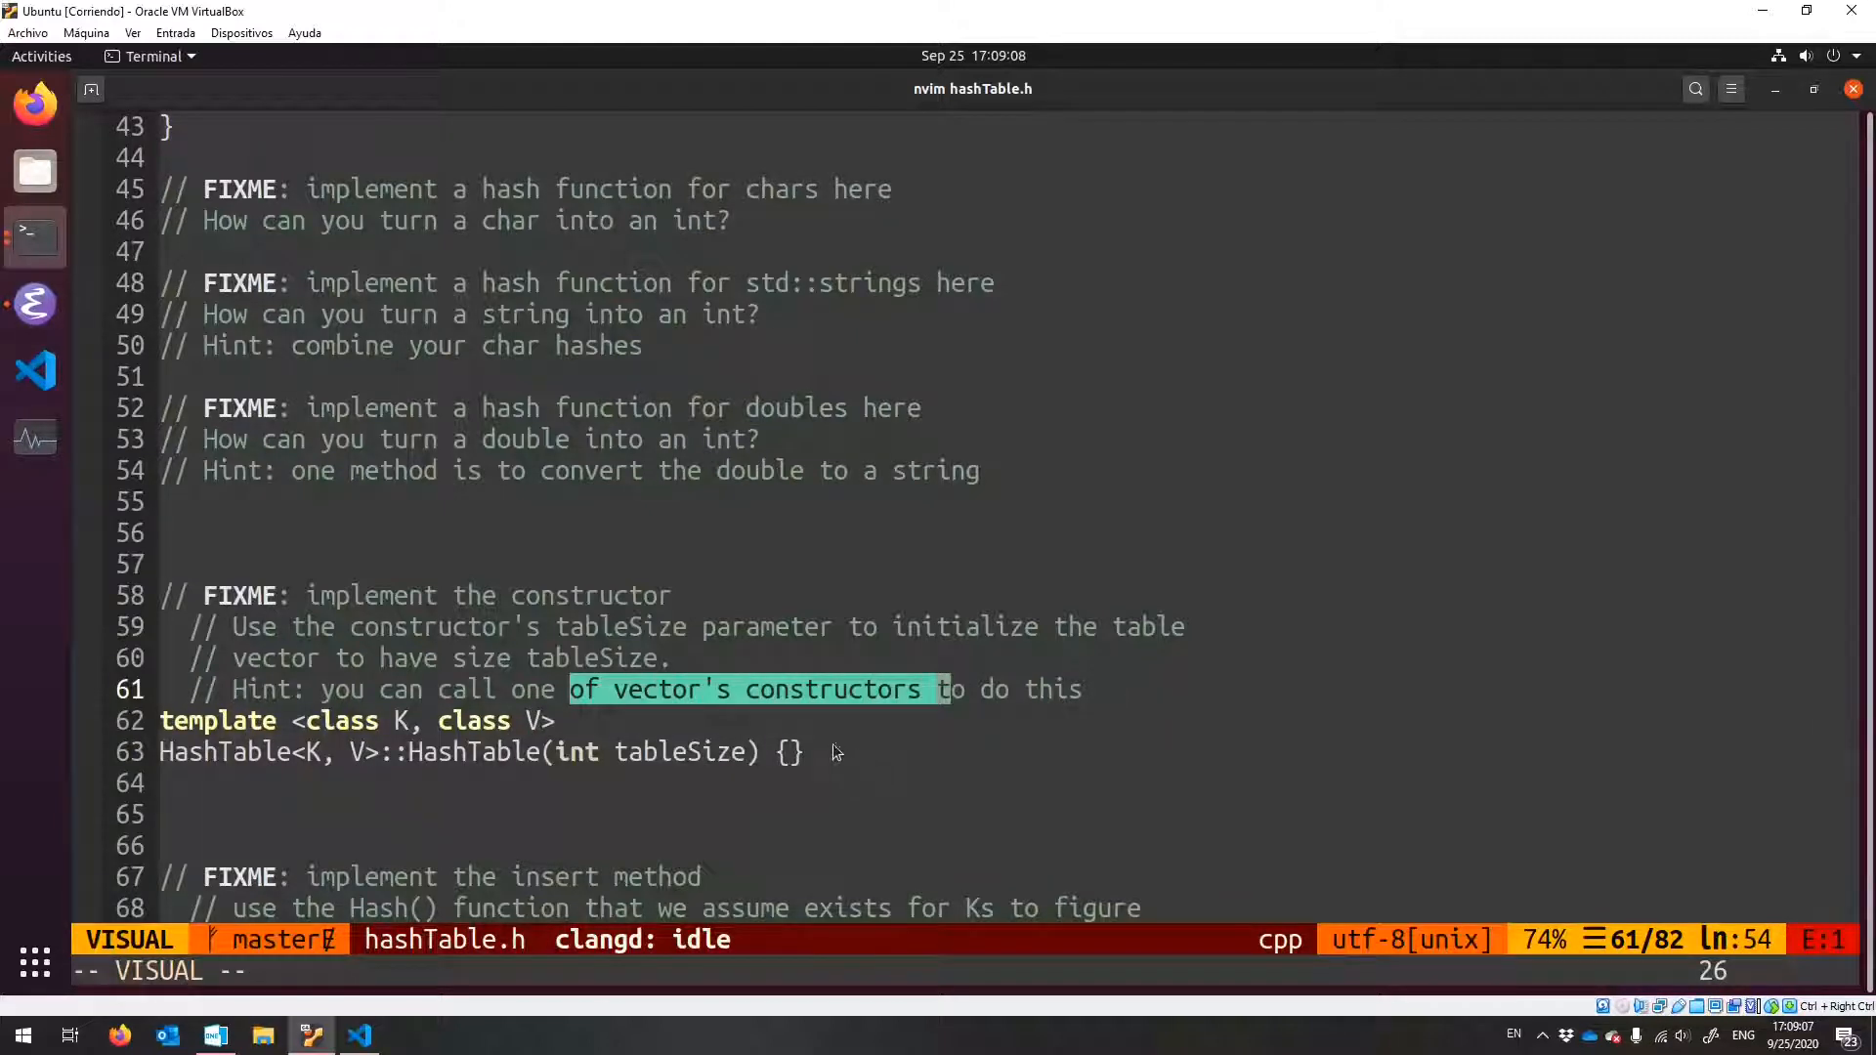
key(Escape)
text(:e hashTableTests.cpp)
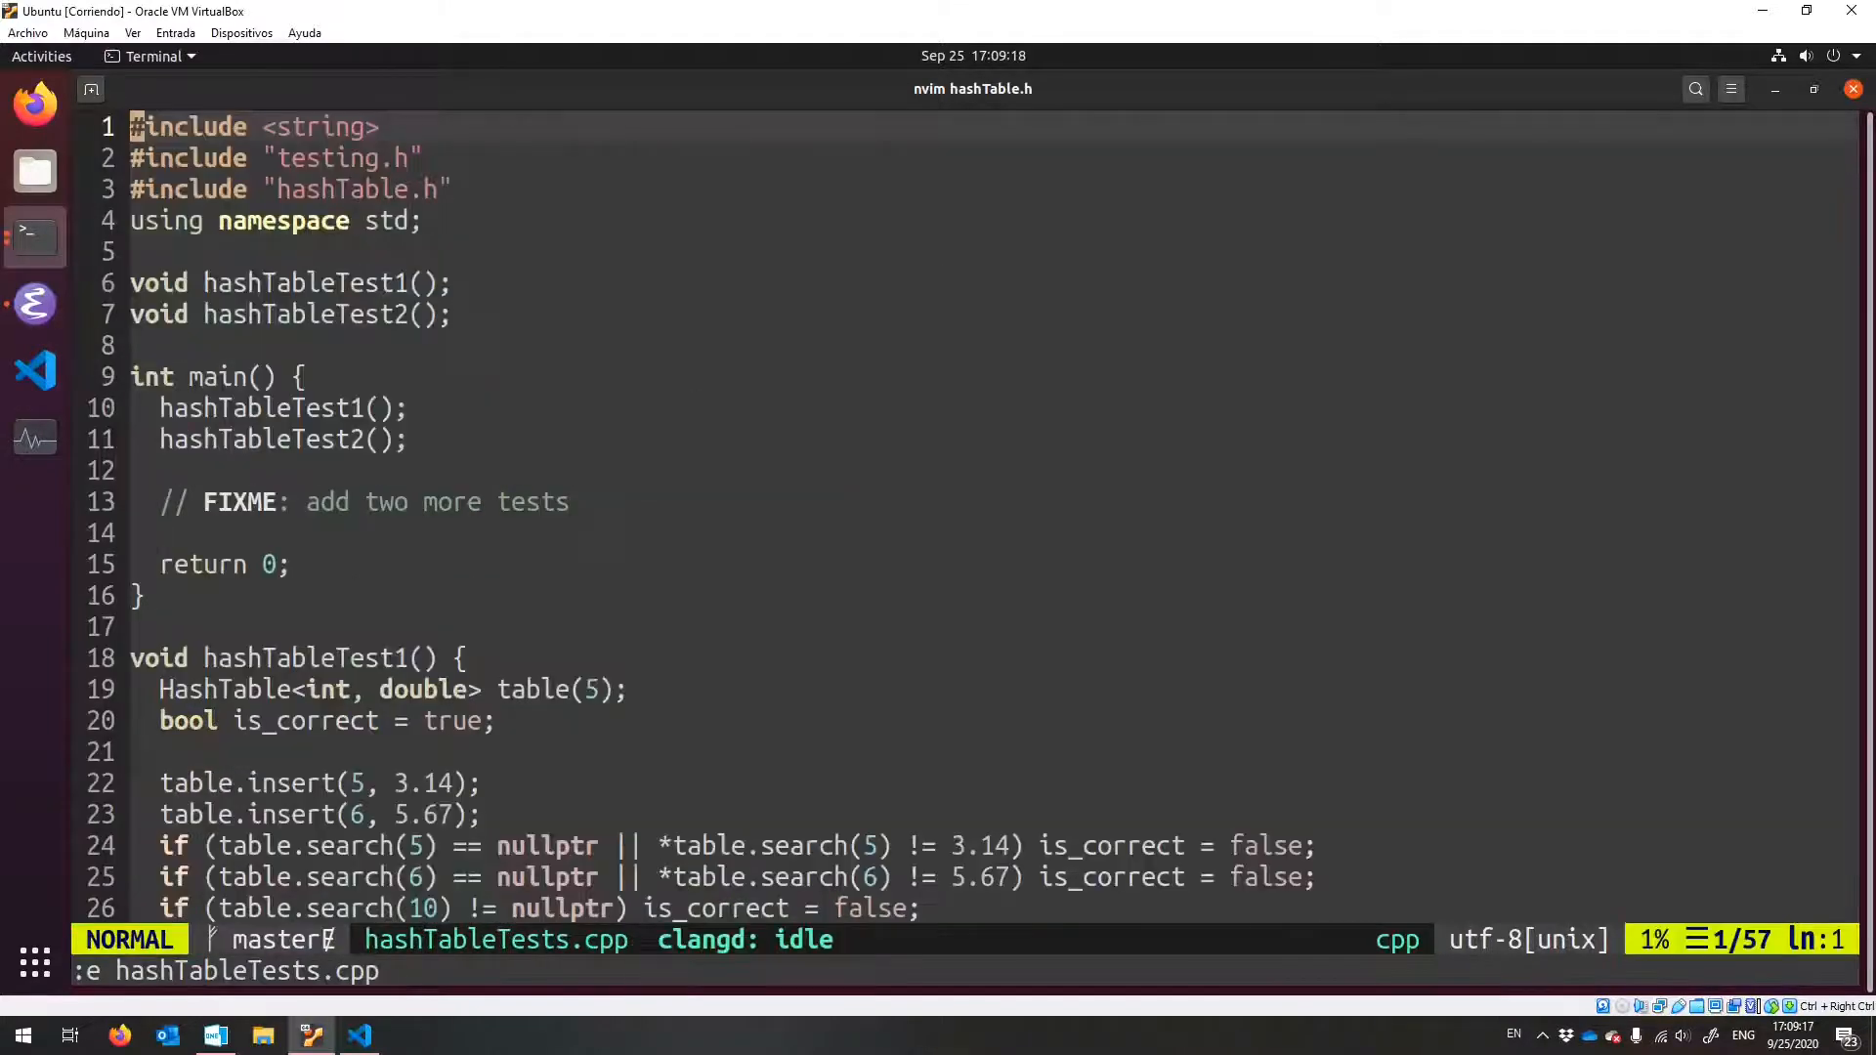
- In hashTableTests.cpp, highlight hashTableTest1's table construction and insert calls
scroll(down, 3)
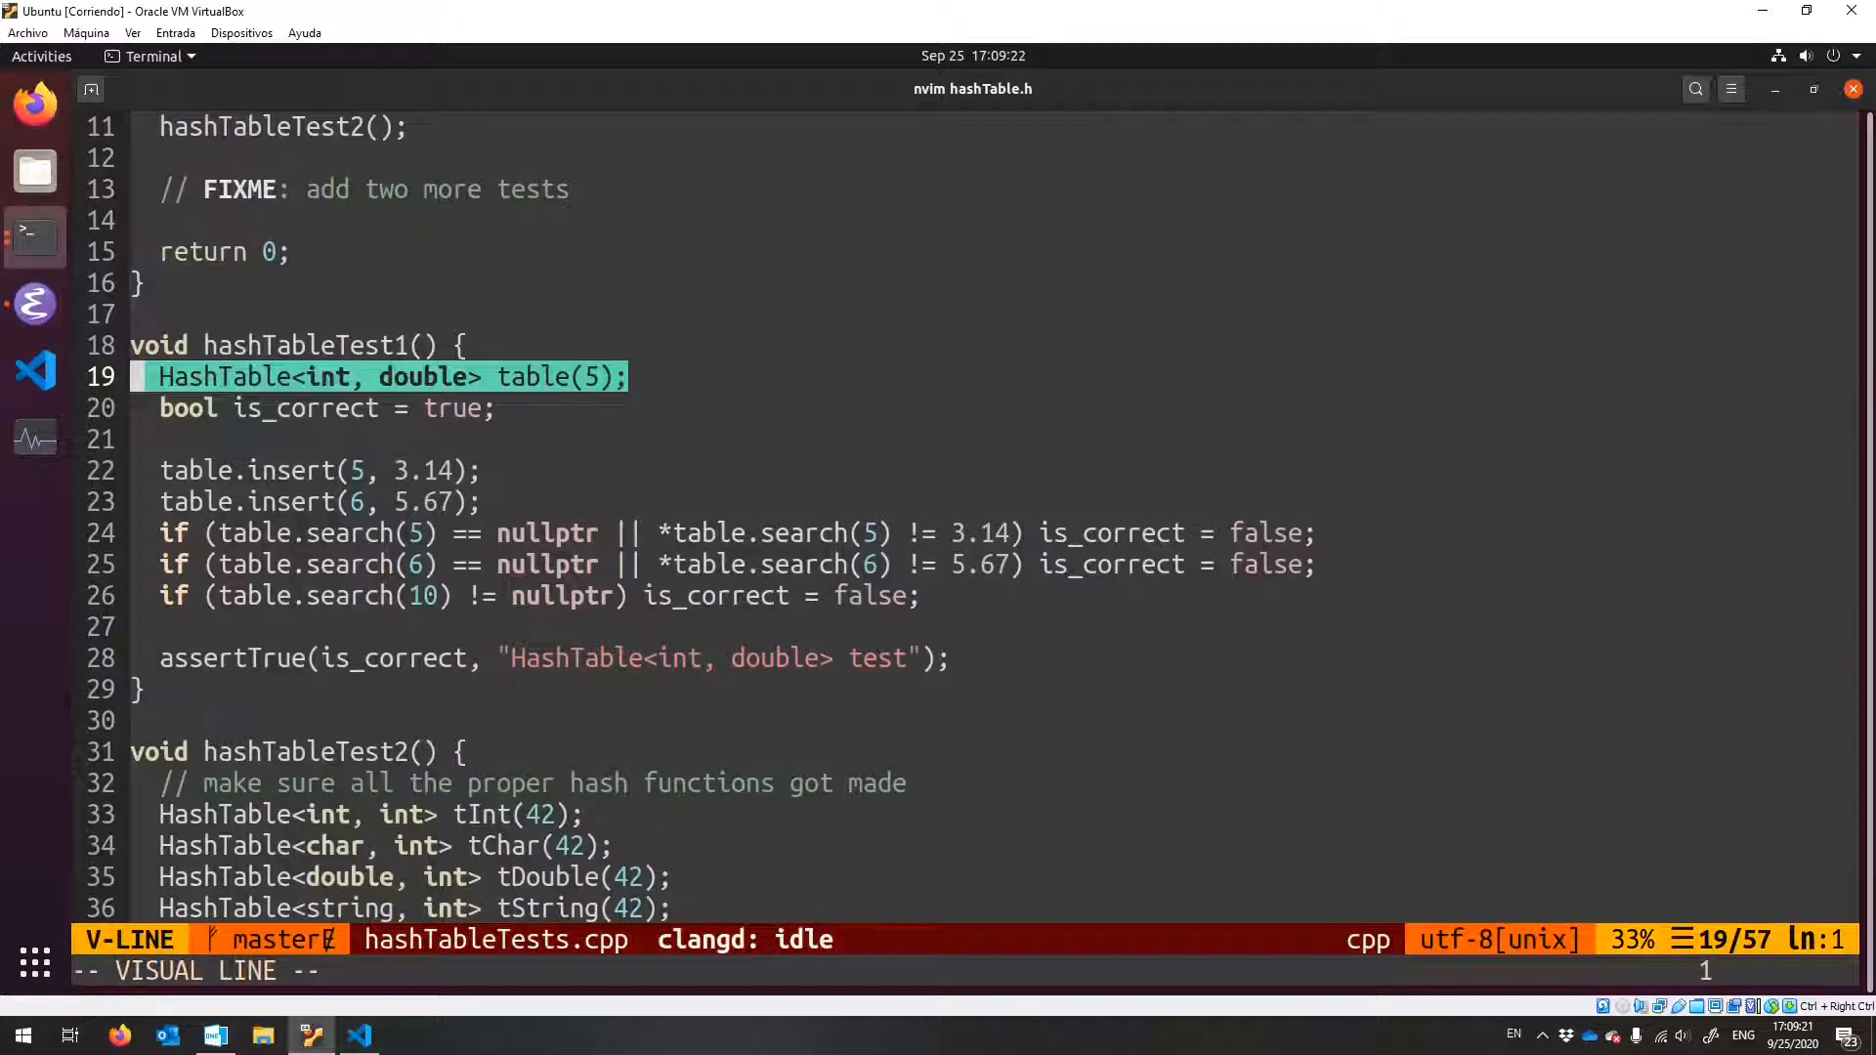
key(Escape)
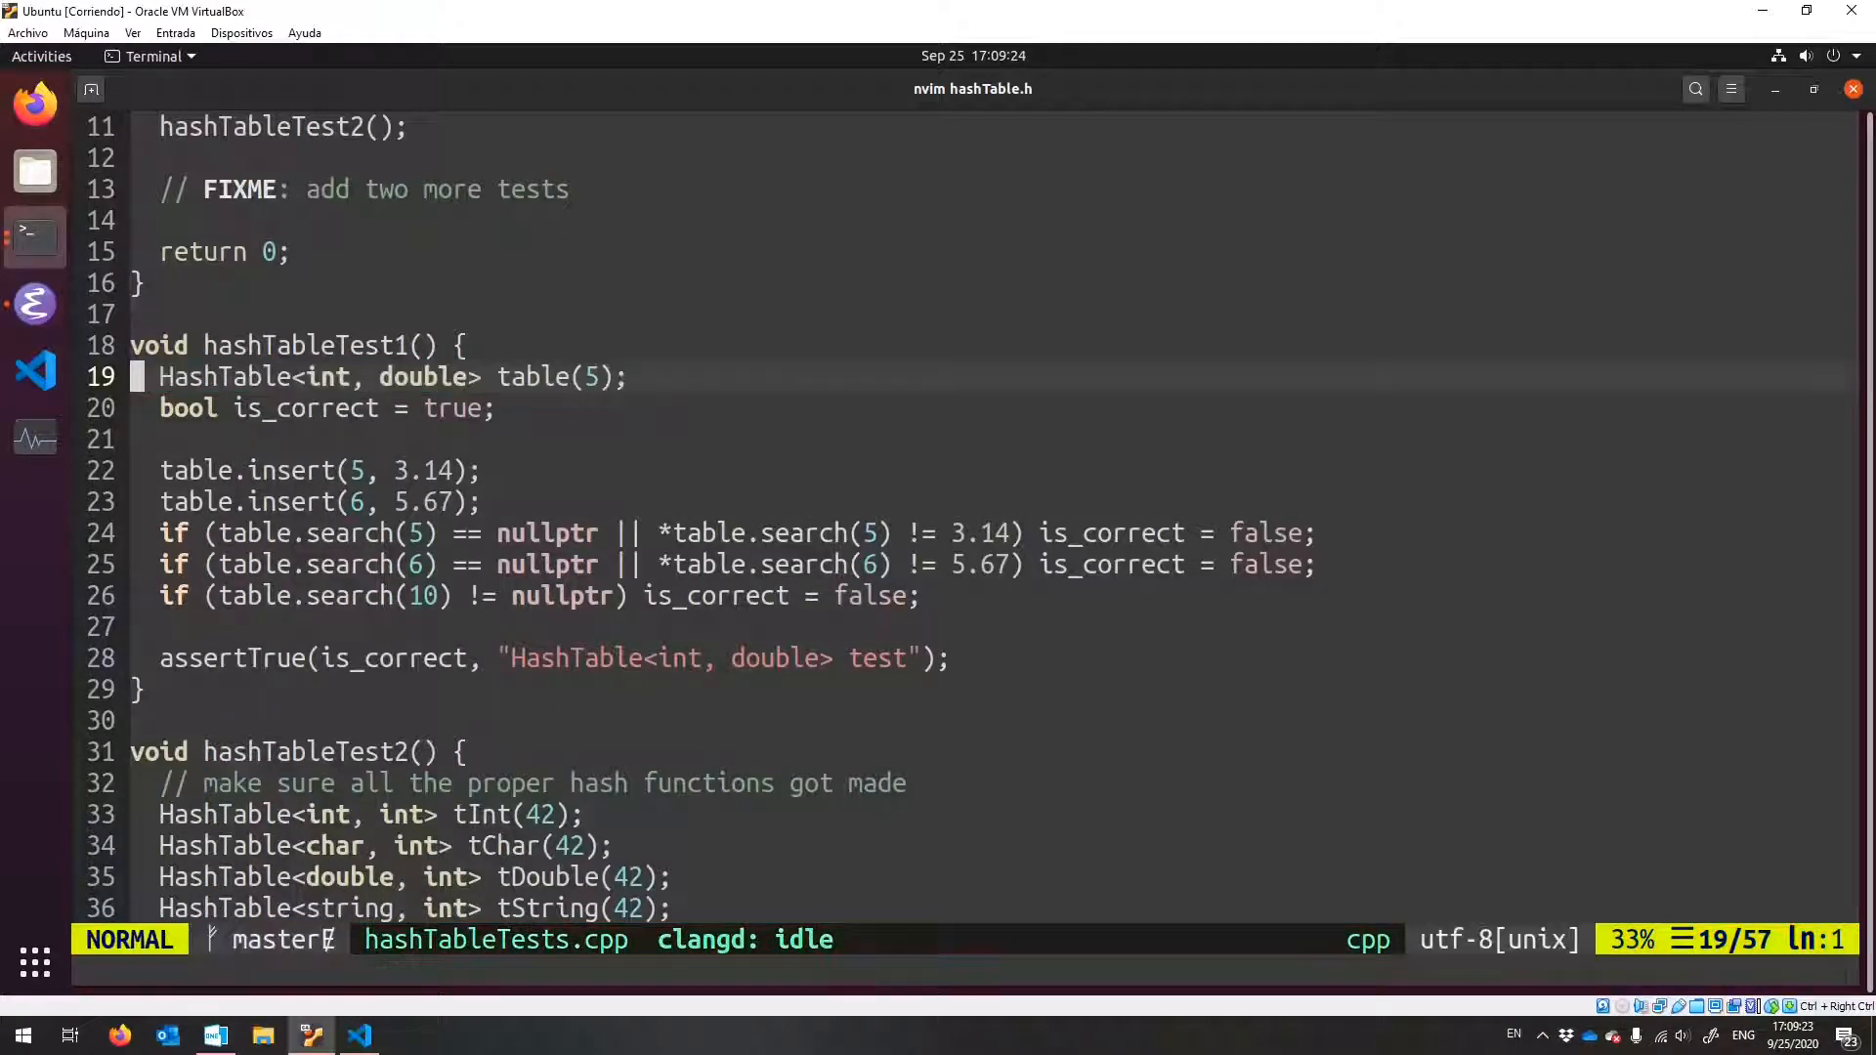
key(v)
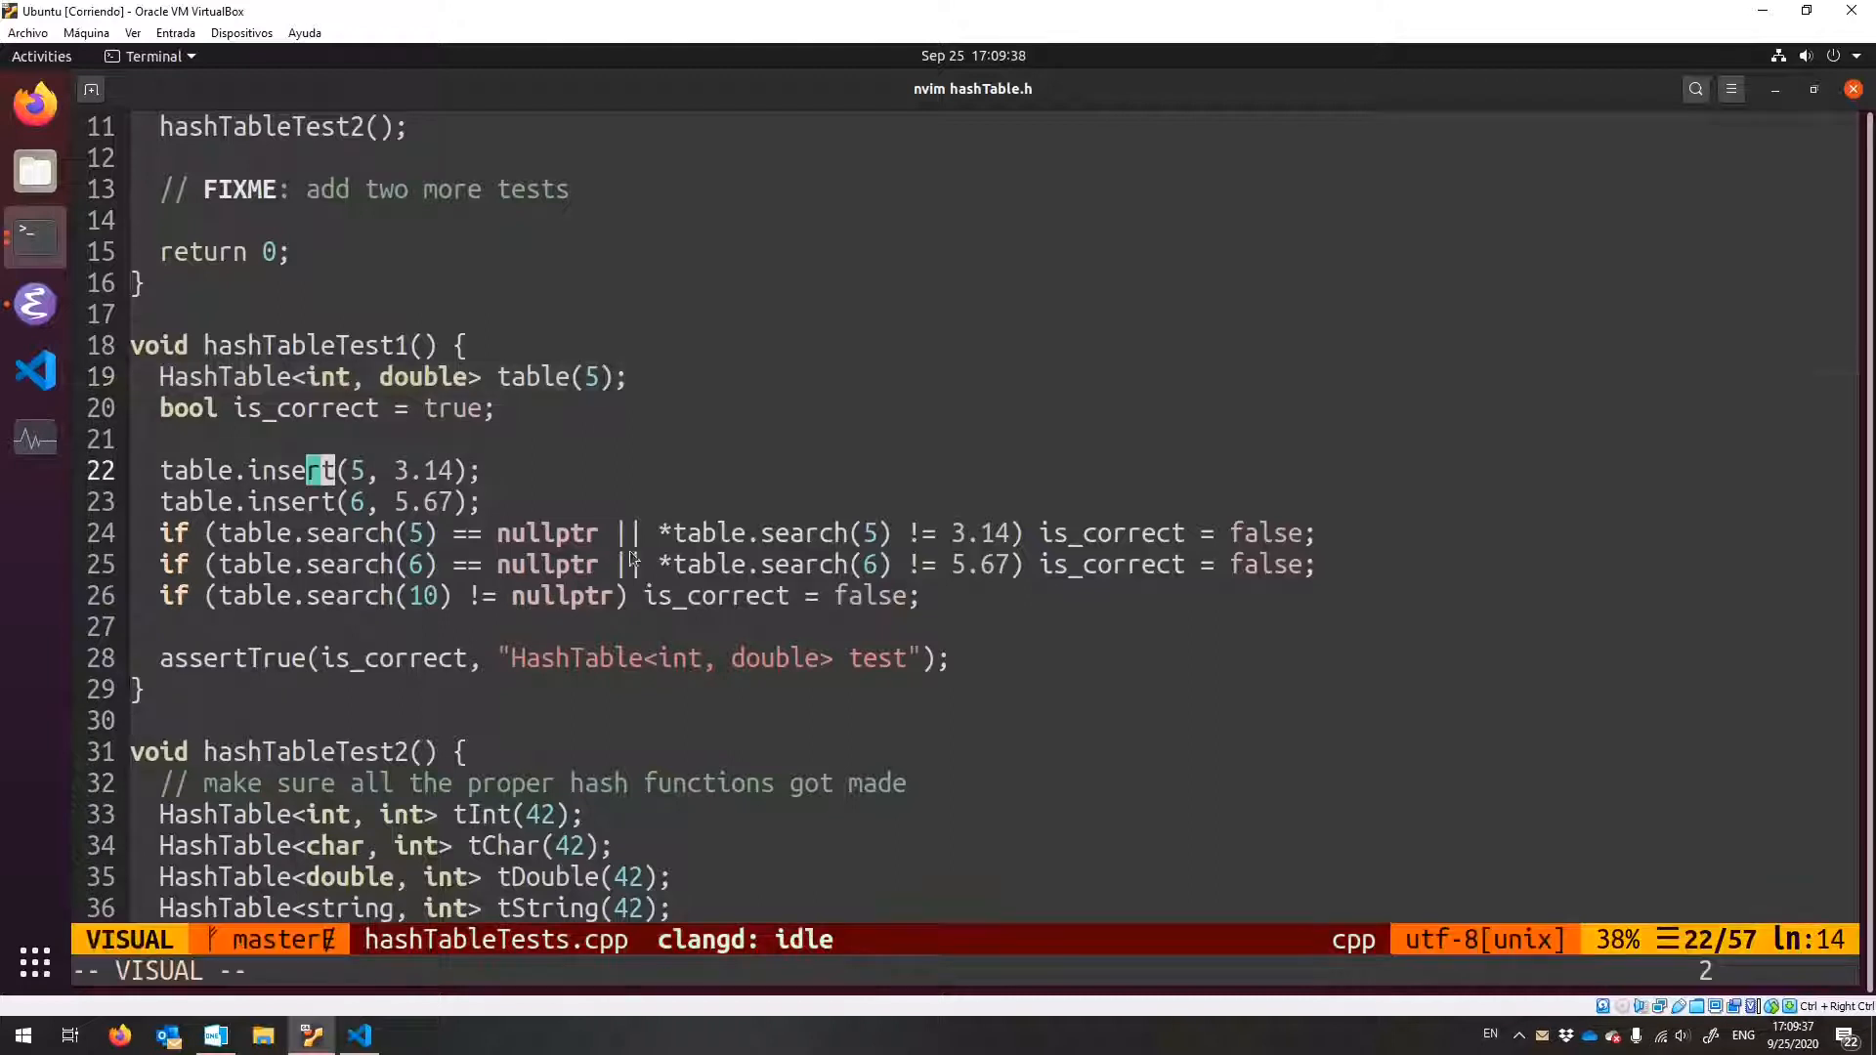
key(Escape)
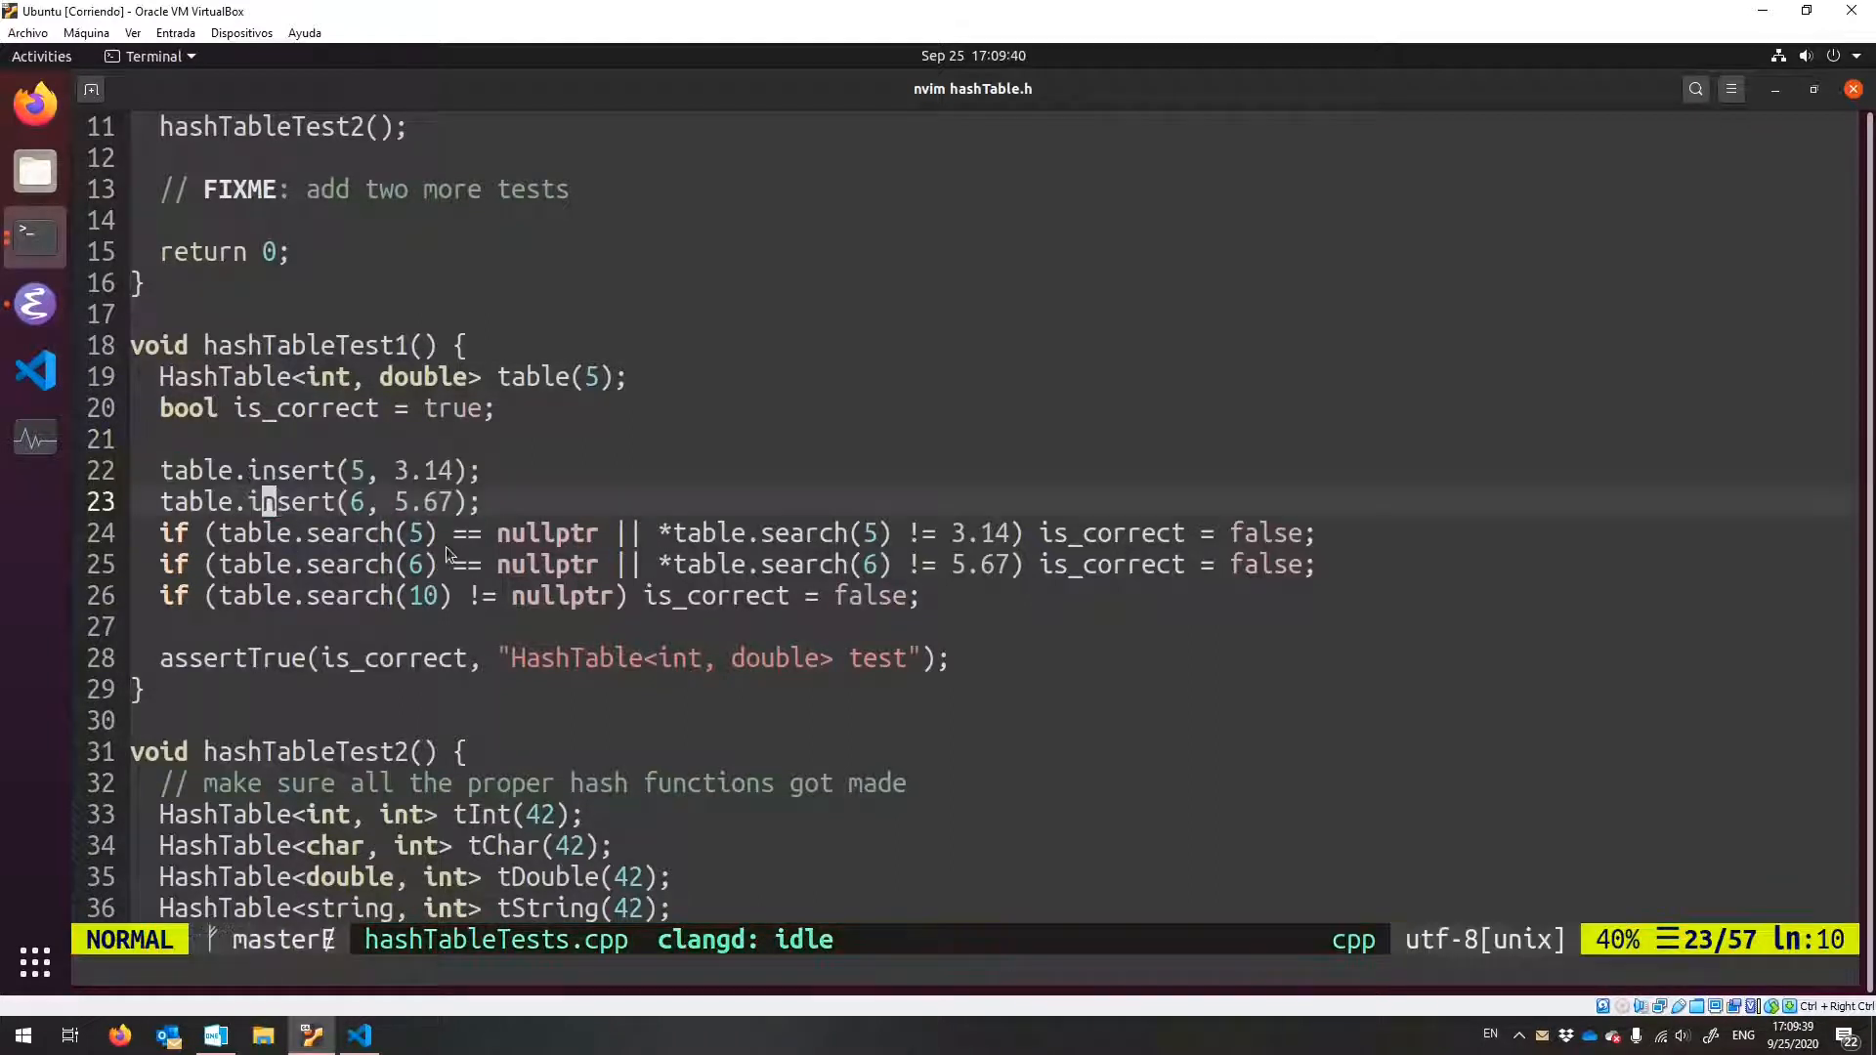
- Highlight the null checks for keys 5 and 6, the failure marking, and expected value 5.67, then reach hashTableTest2
key(v)
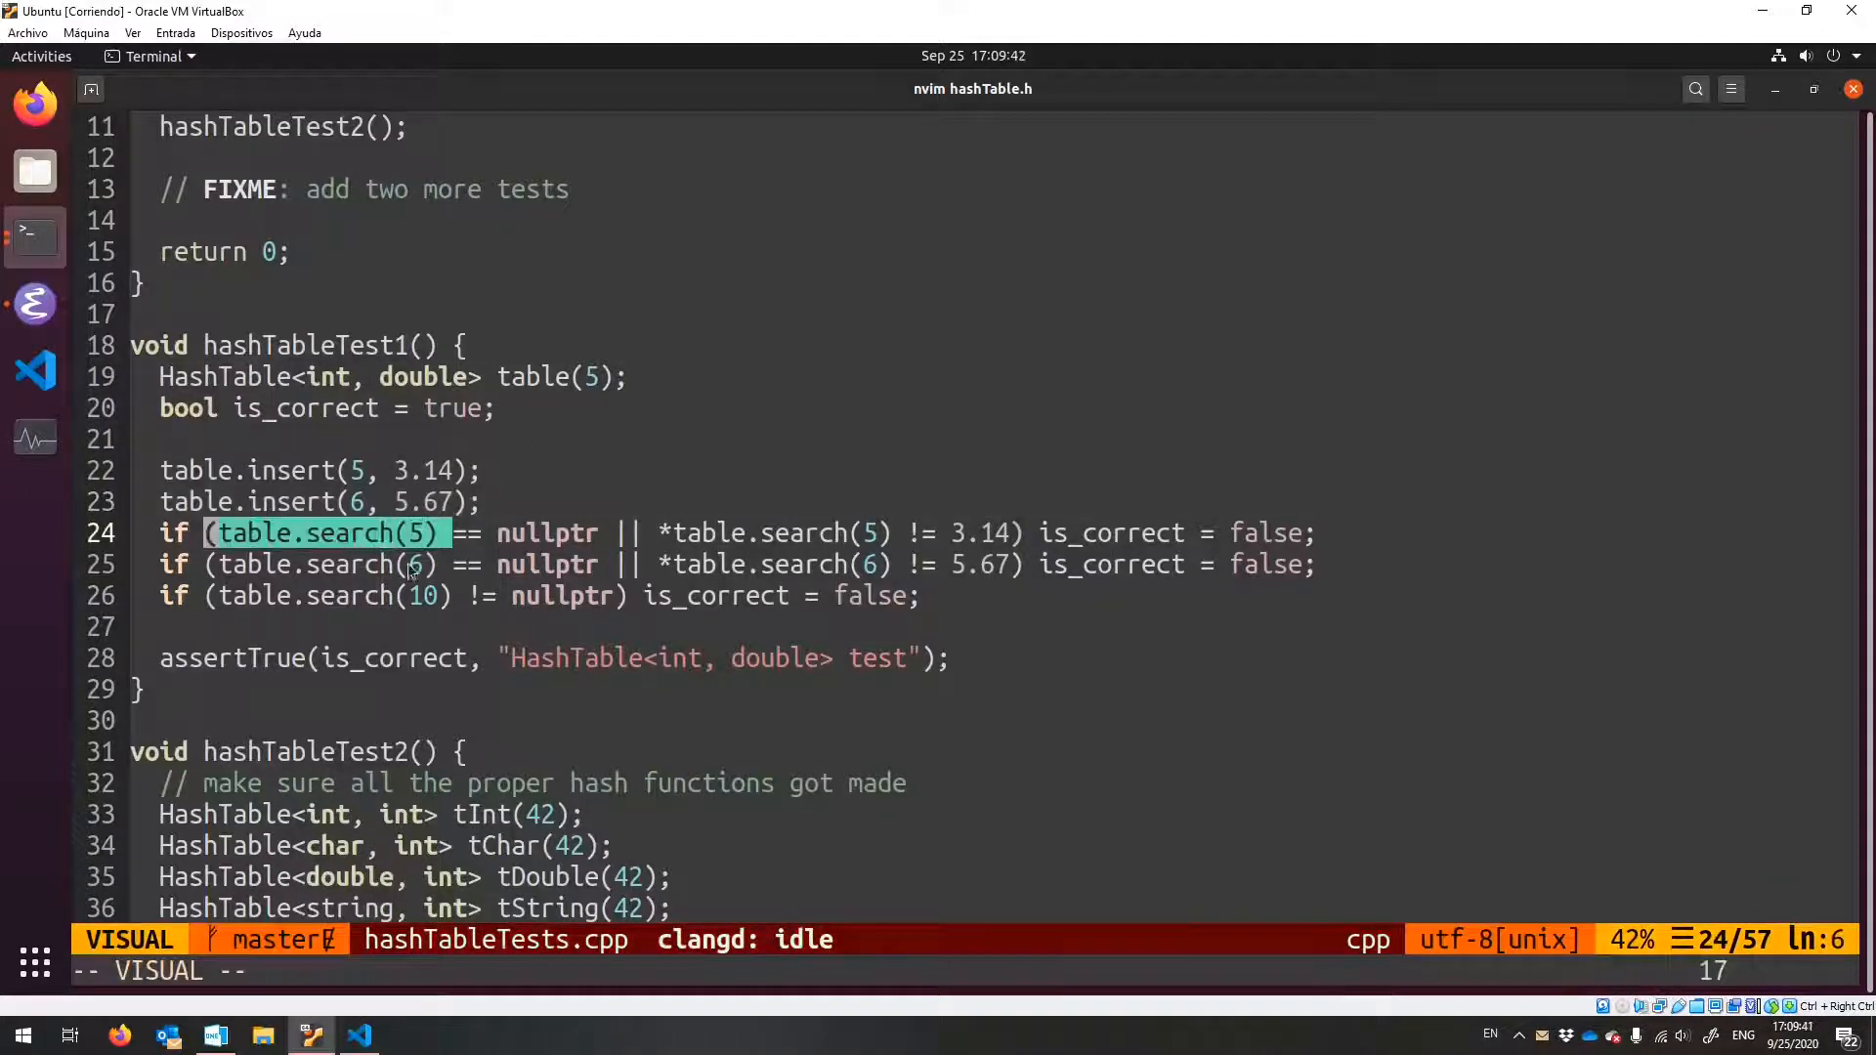
key(Escape)
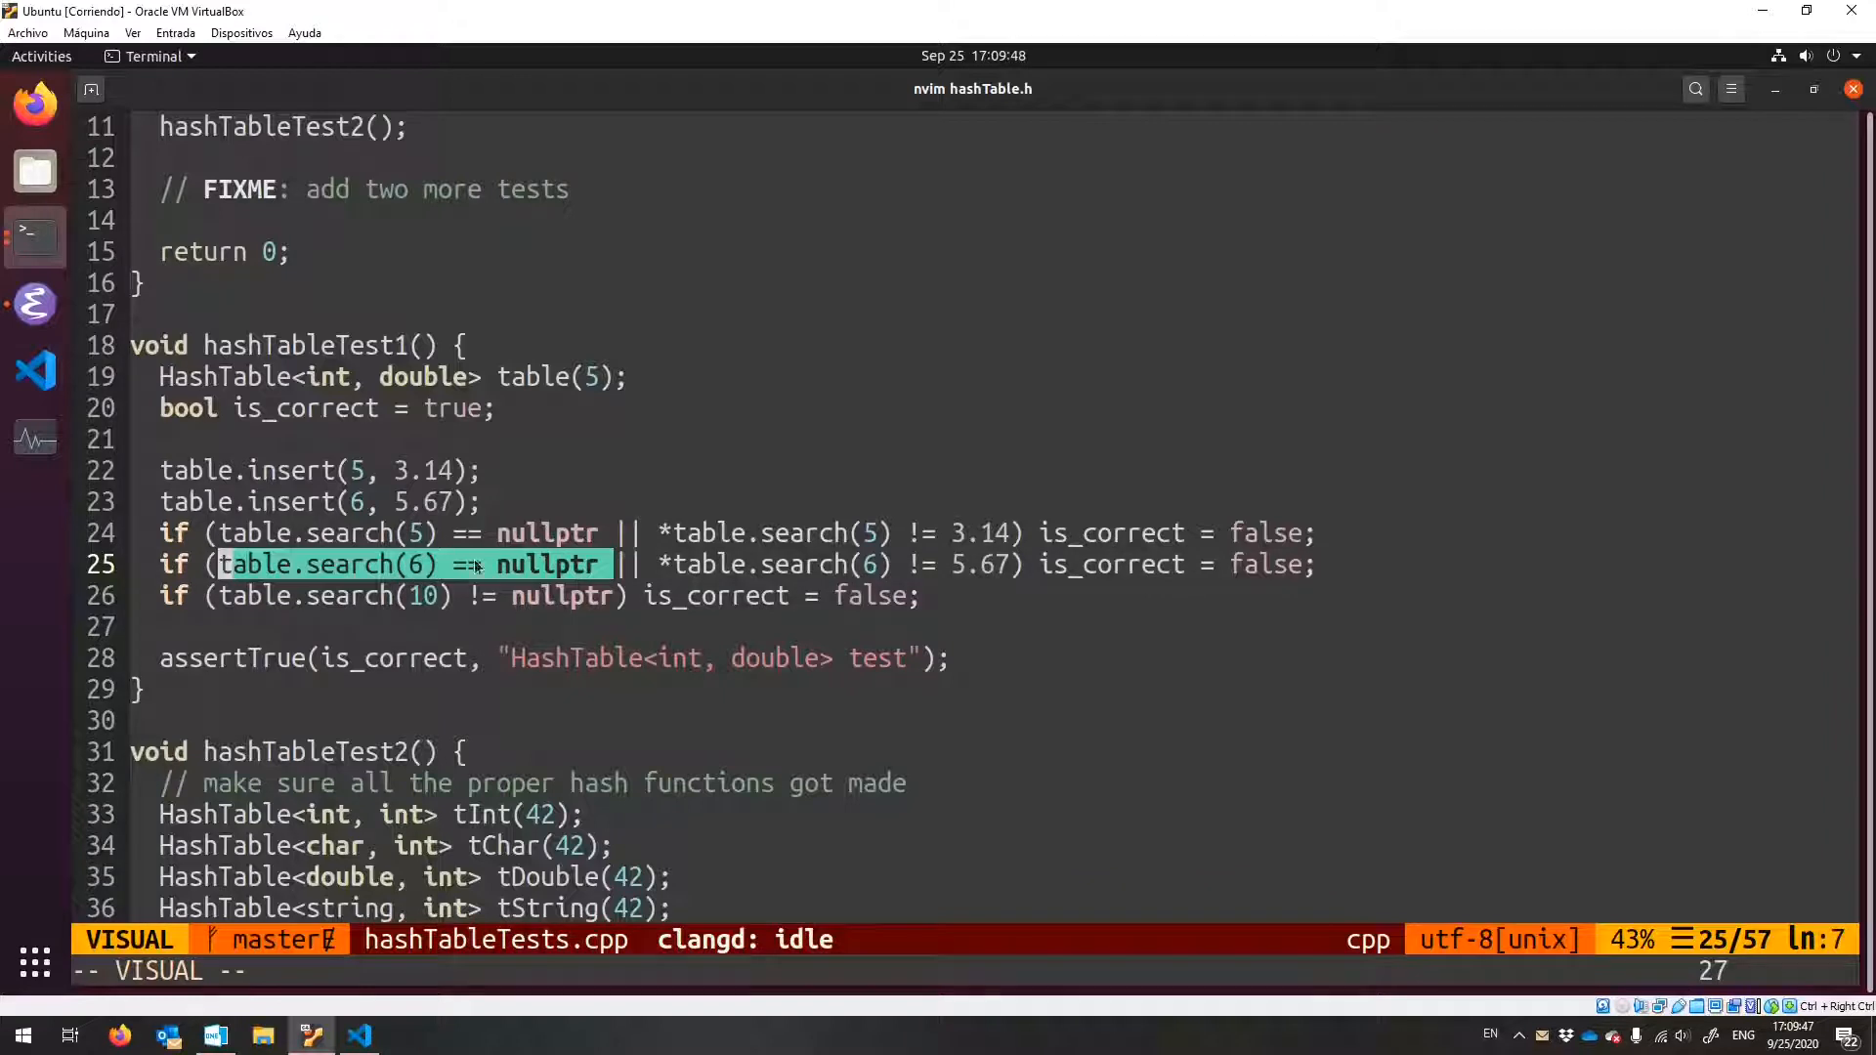
key(Escape)
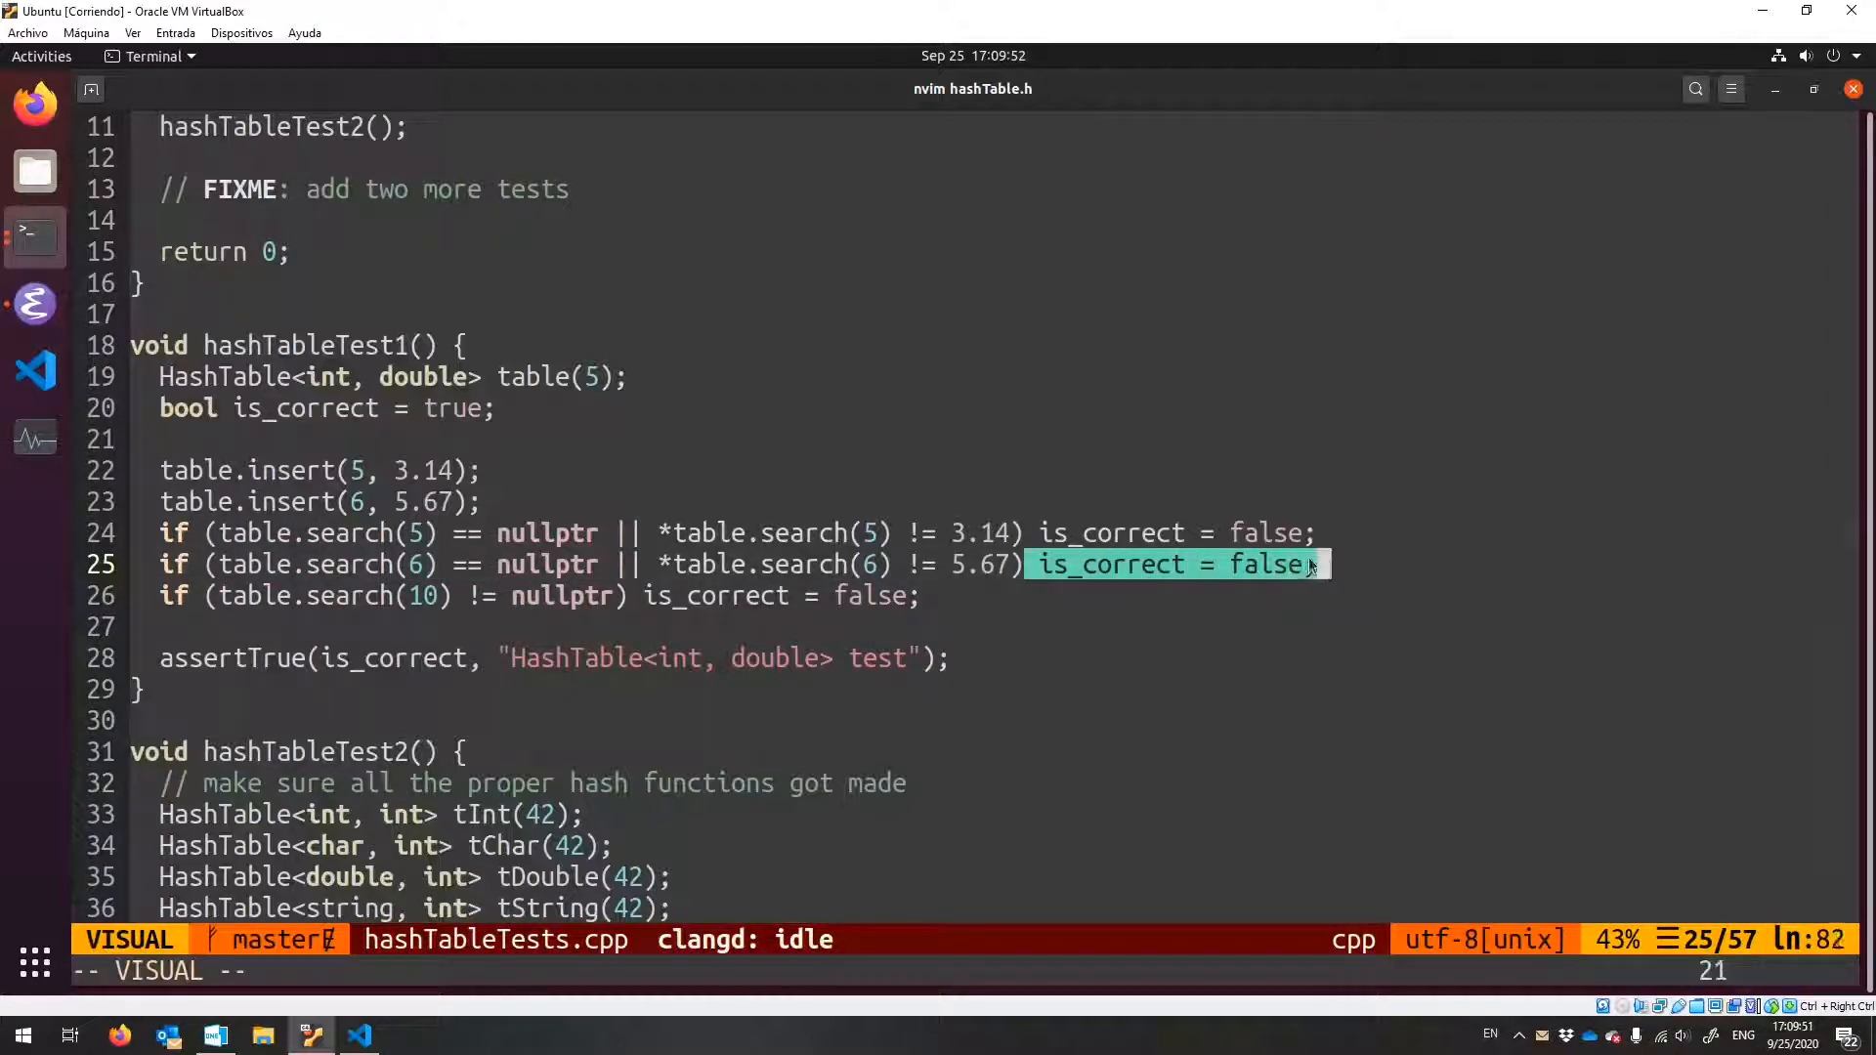
key(Escape)
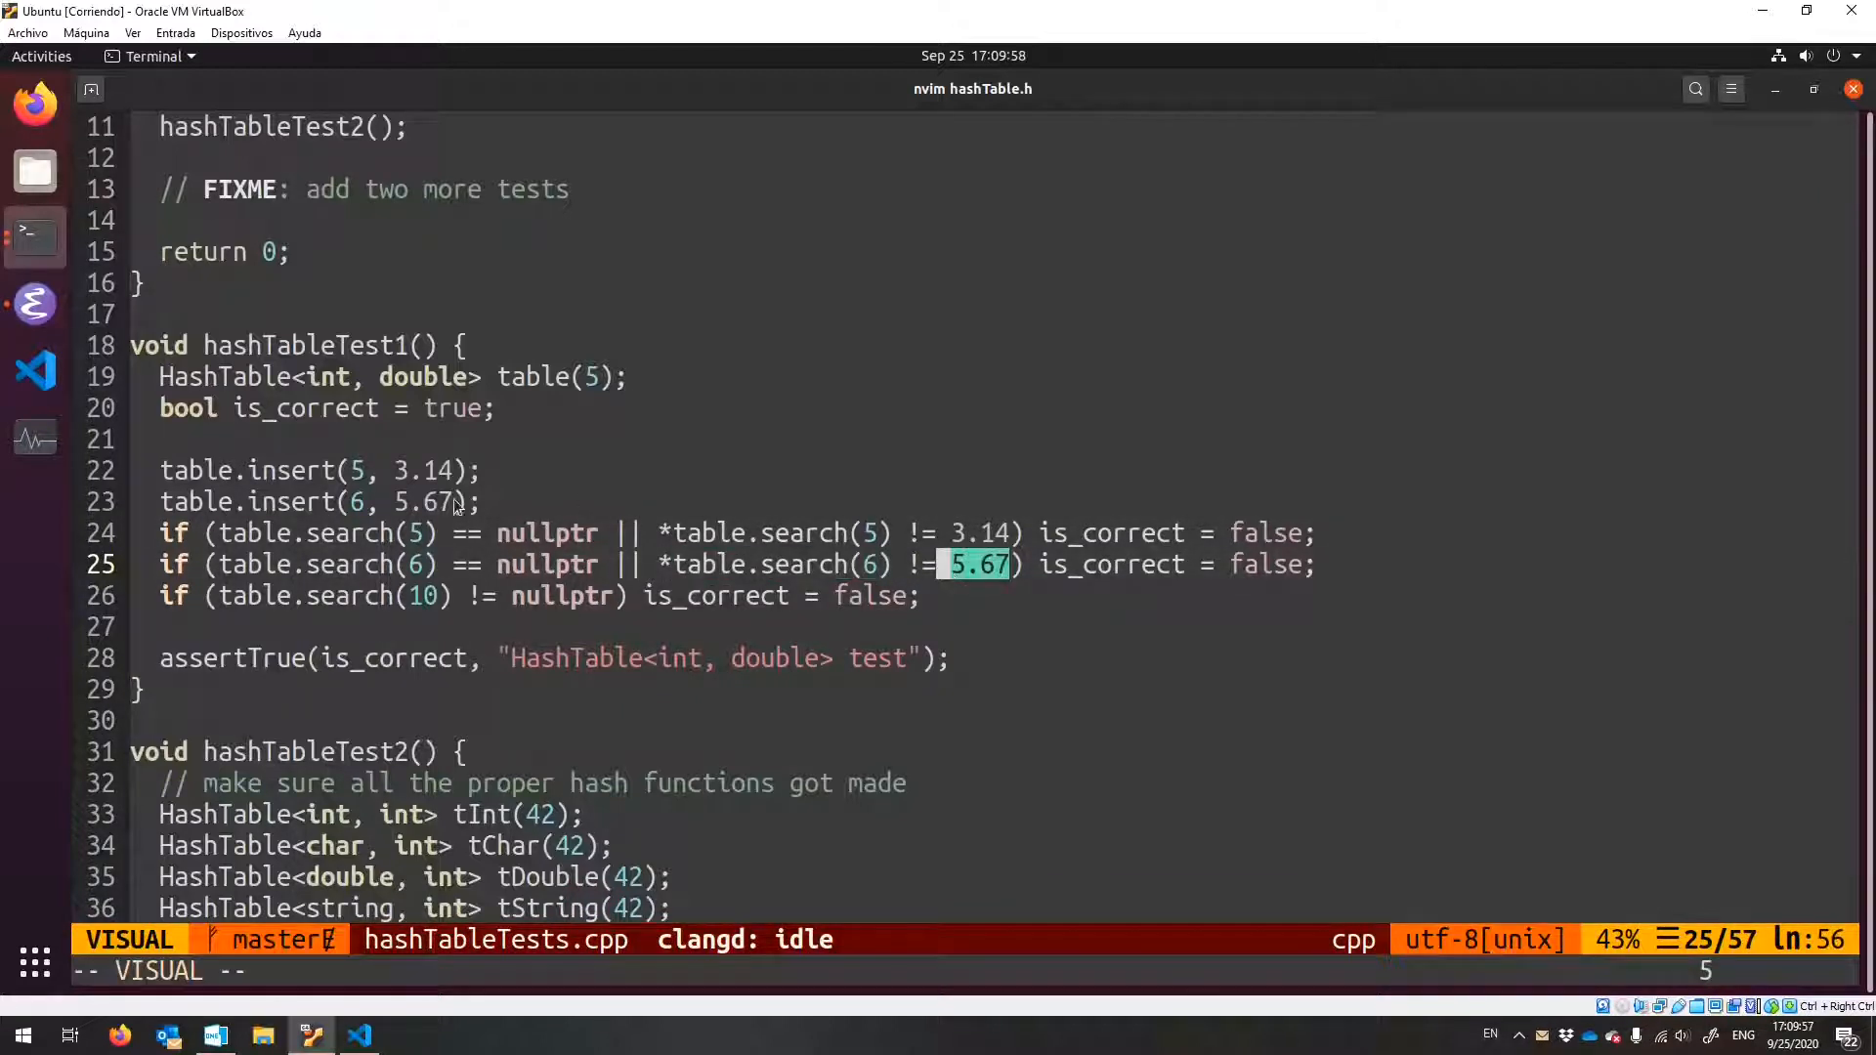
key(Escape)
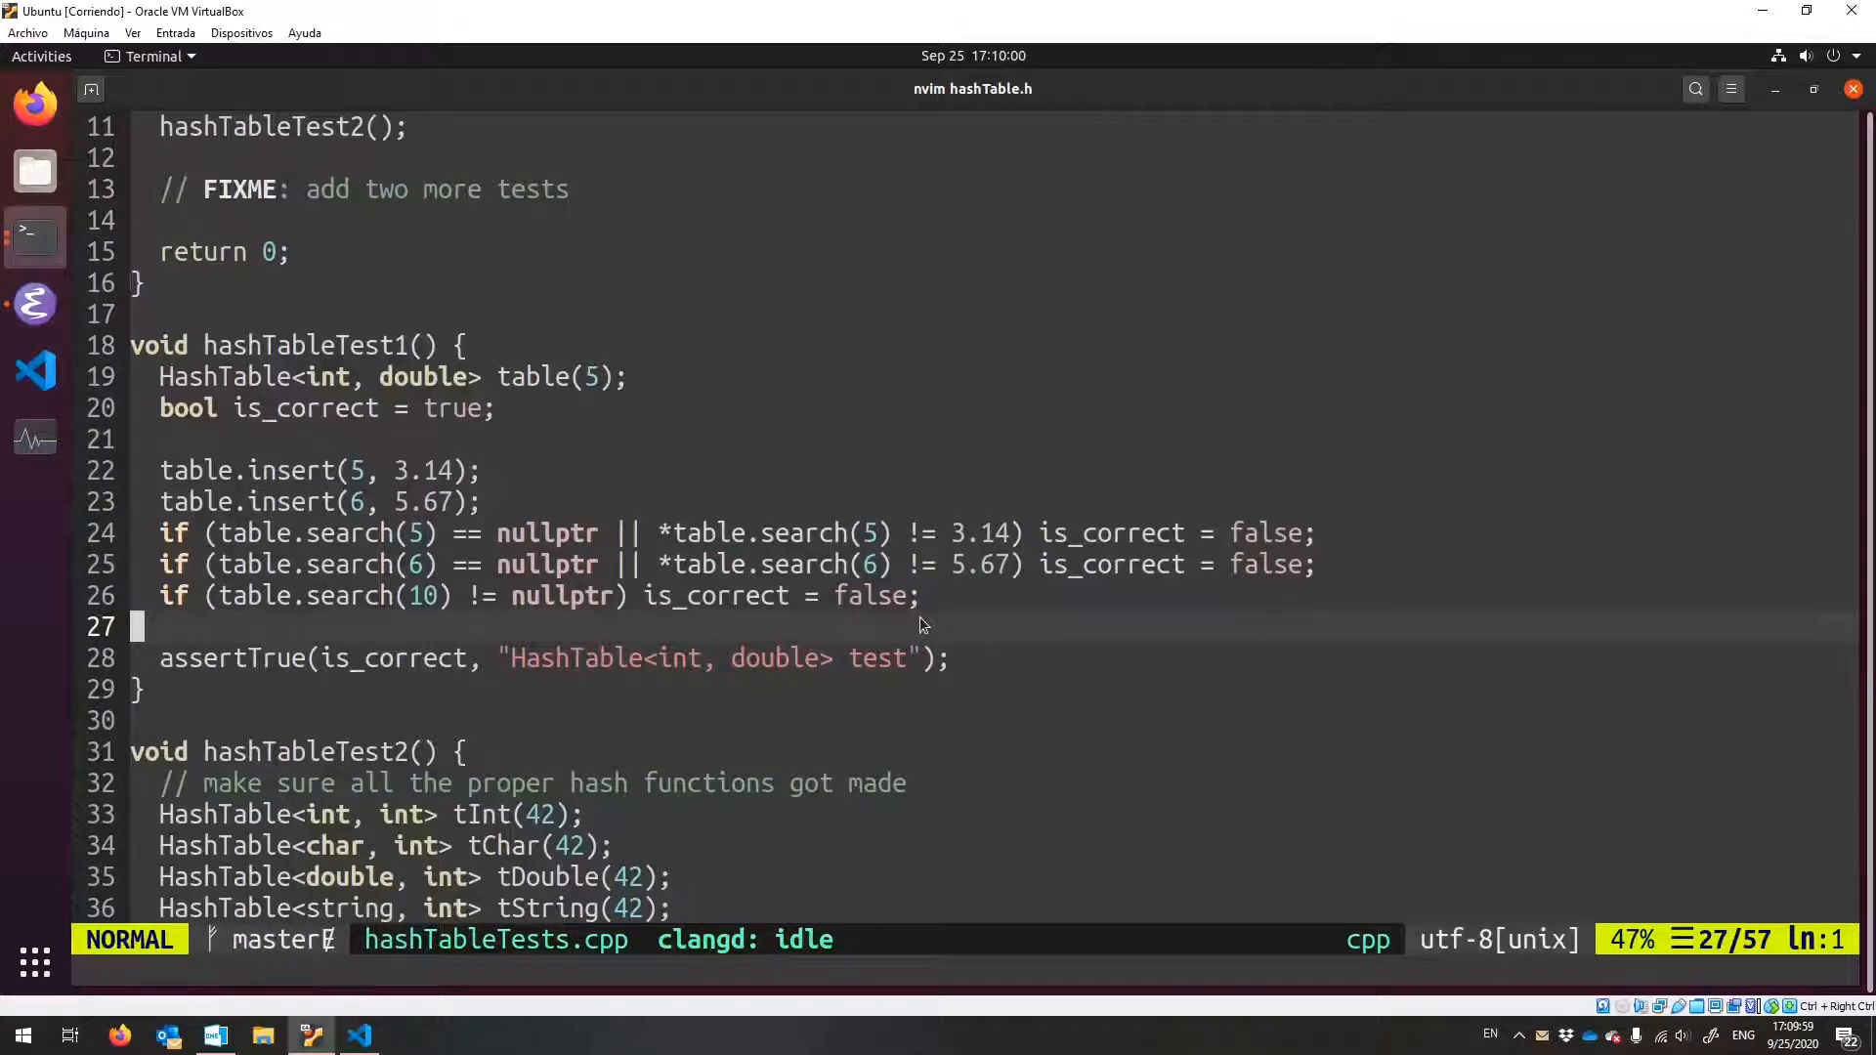
scroll(down, 3)
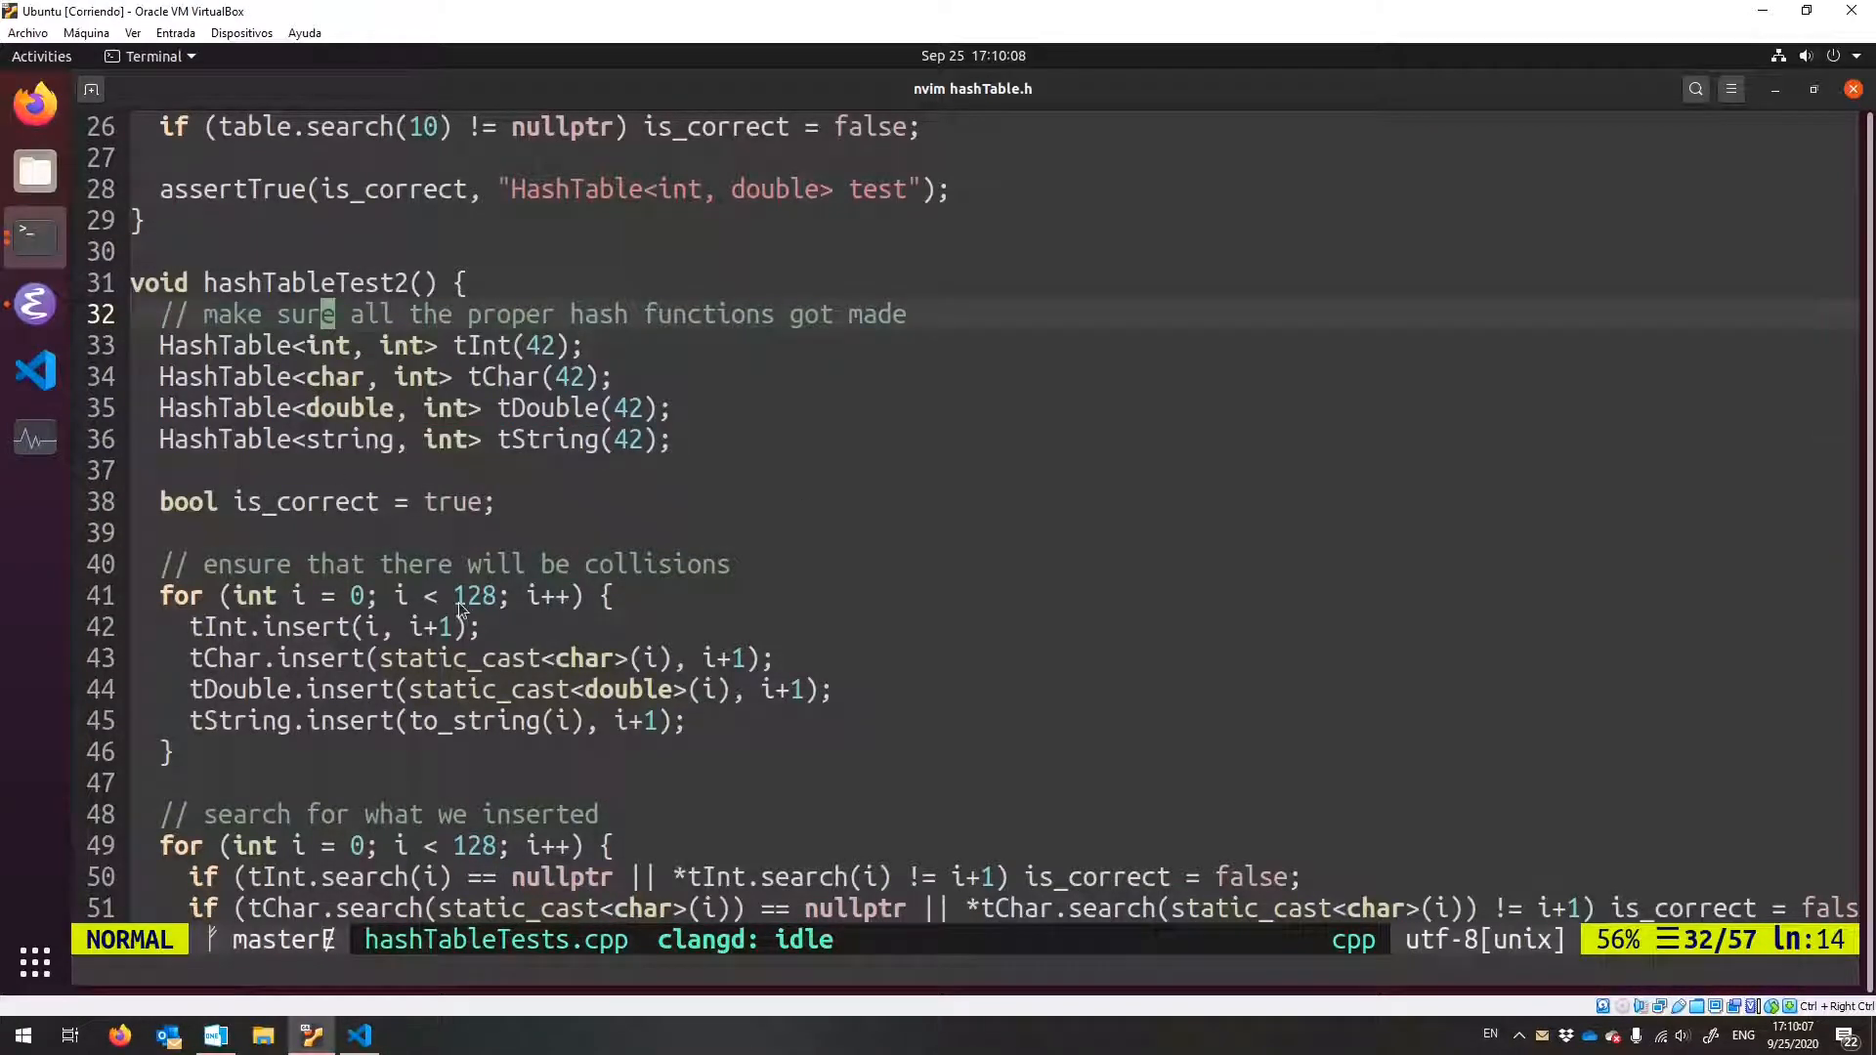
scroll(down, 3)
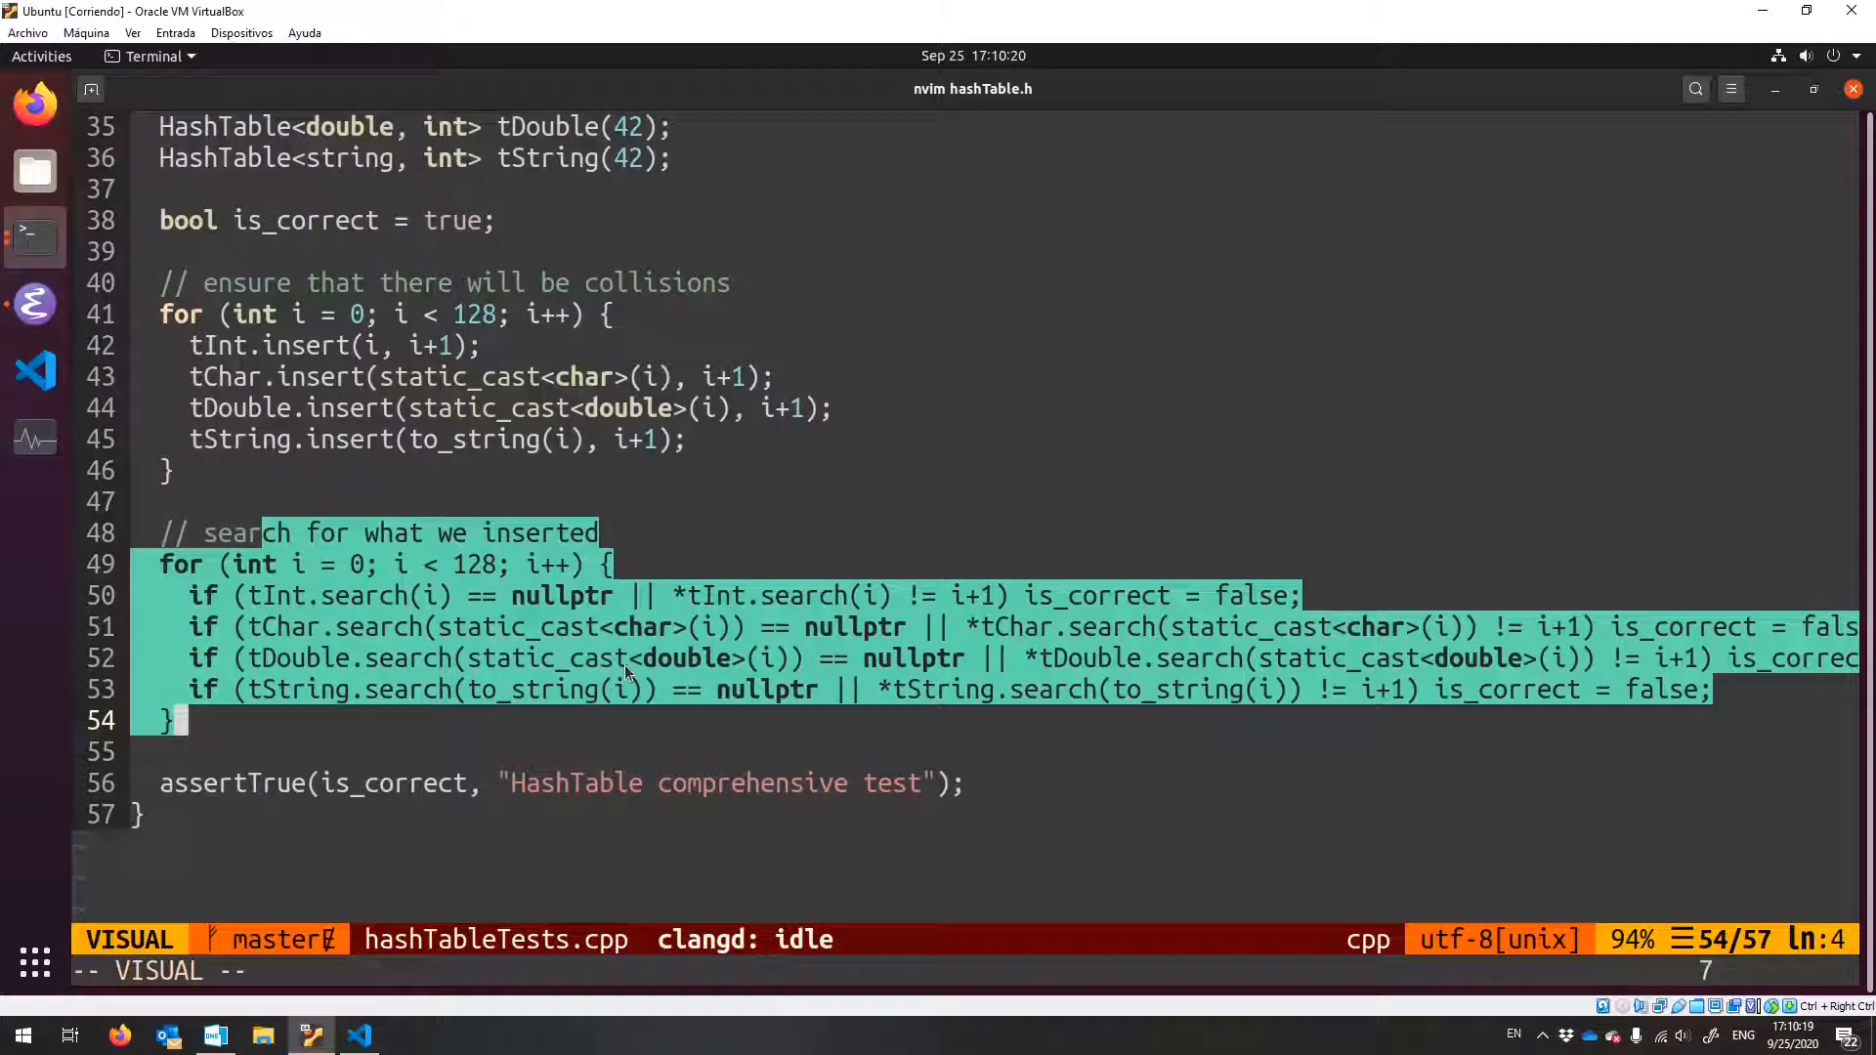
key(Escape)
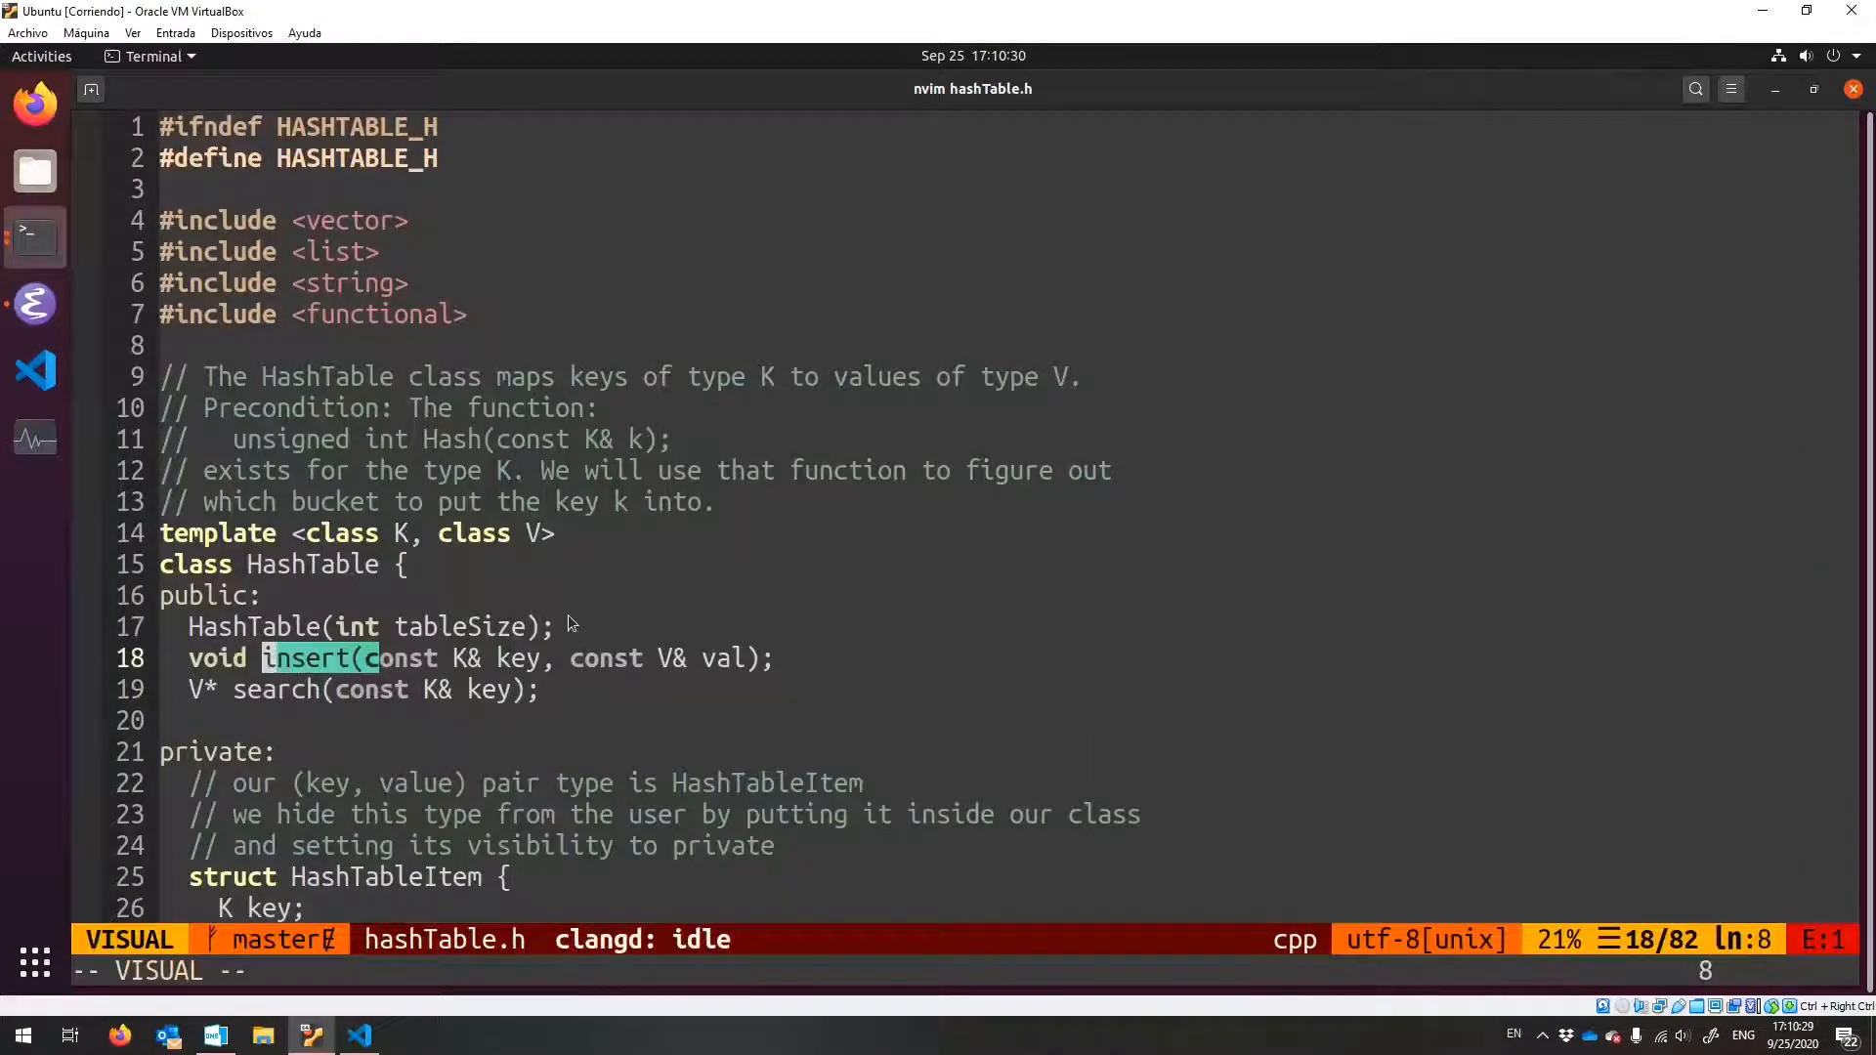
- Clear the highlight on the insert declaration in hashTable.h's HashTable class
key(Escape)
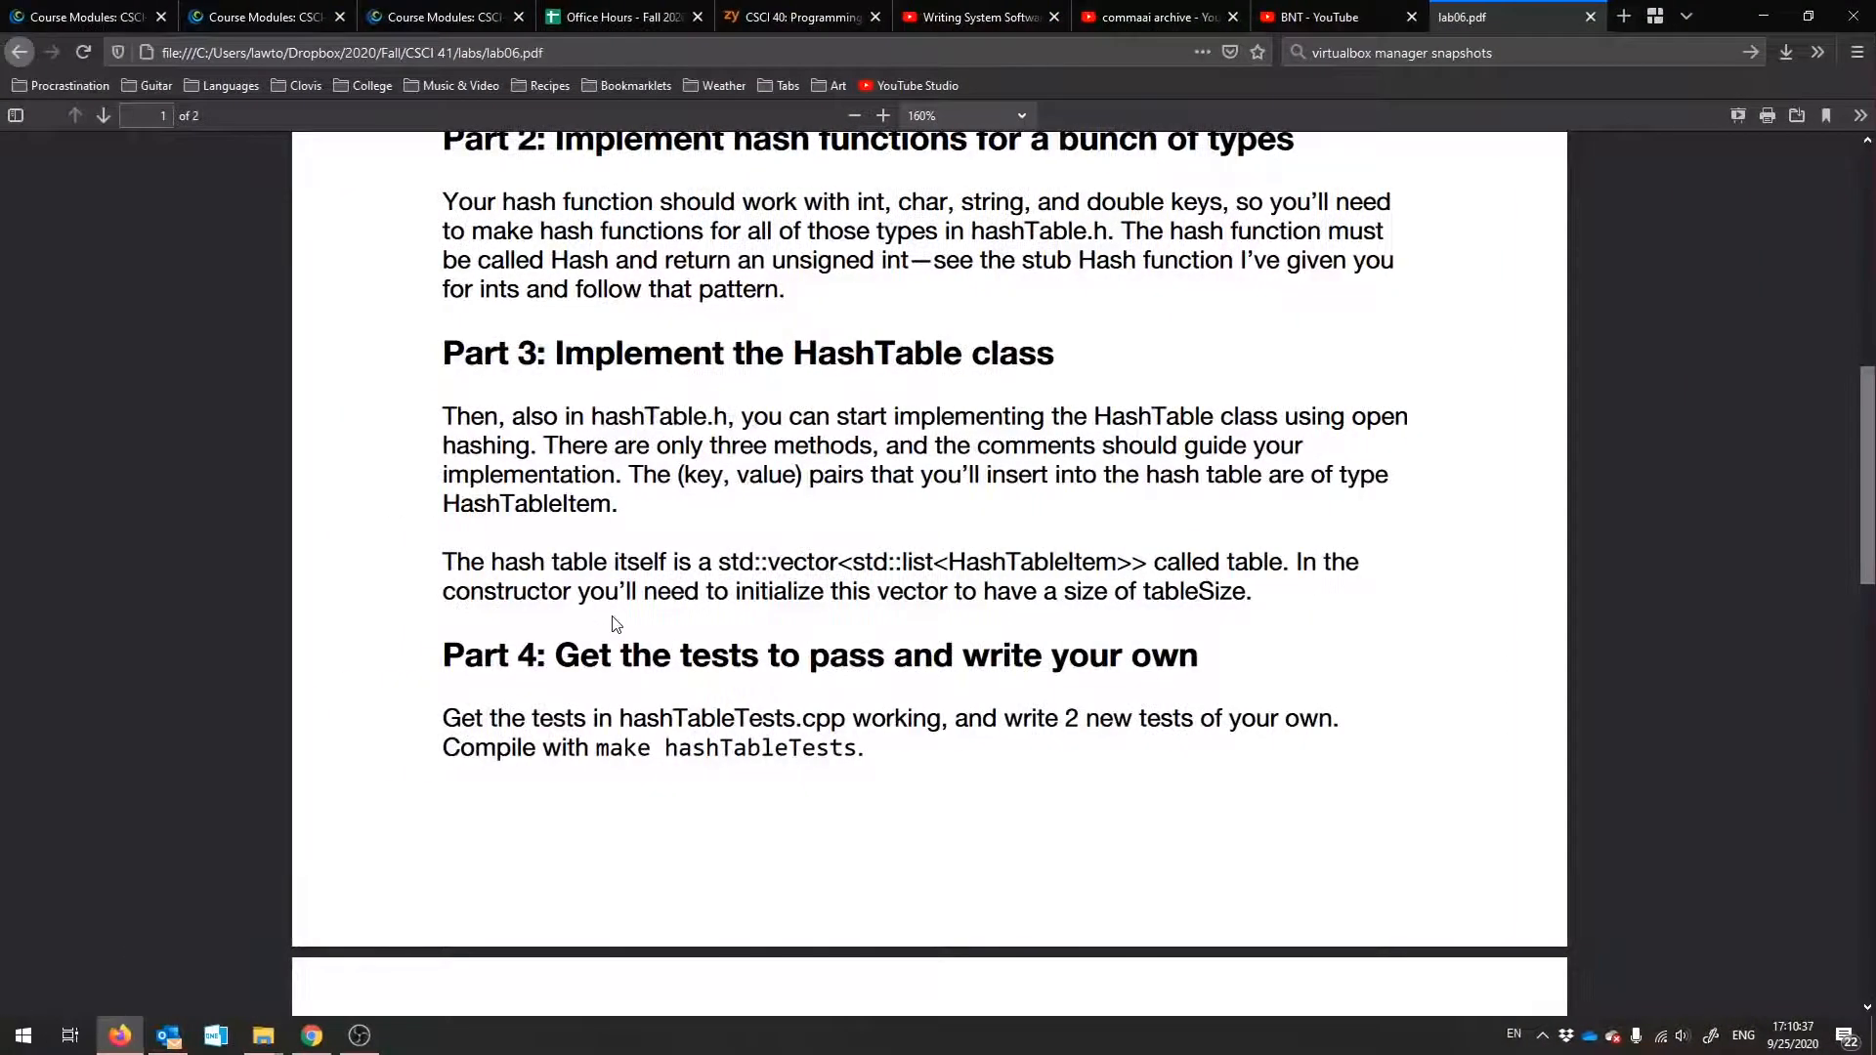
- Scroll the handout to Part 5's turnin command and the 14-point rubric for passing tests
scroll(down, 3)
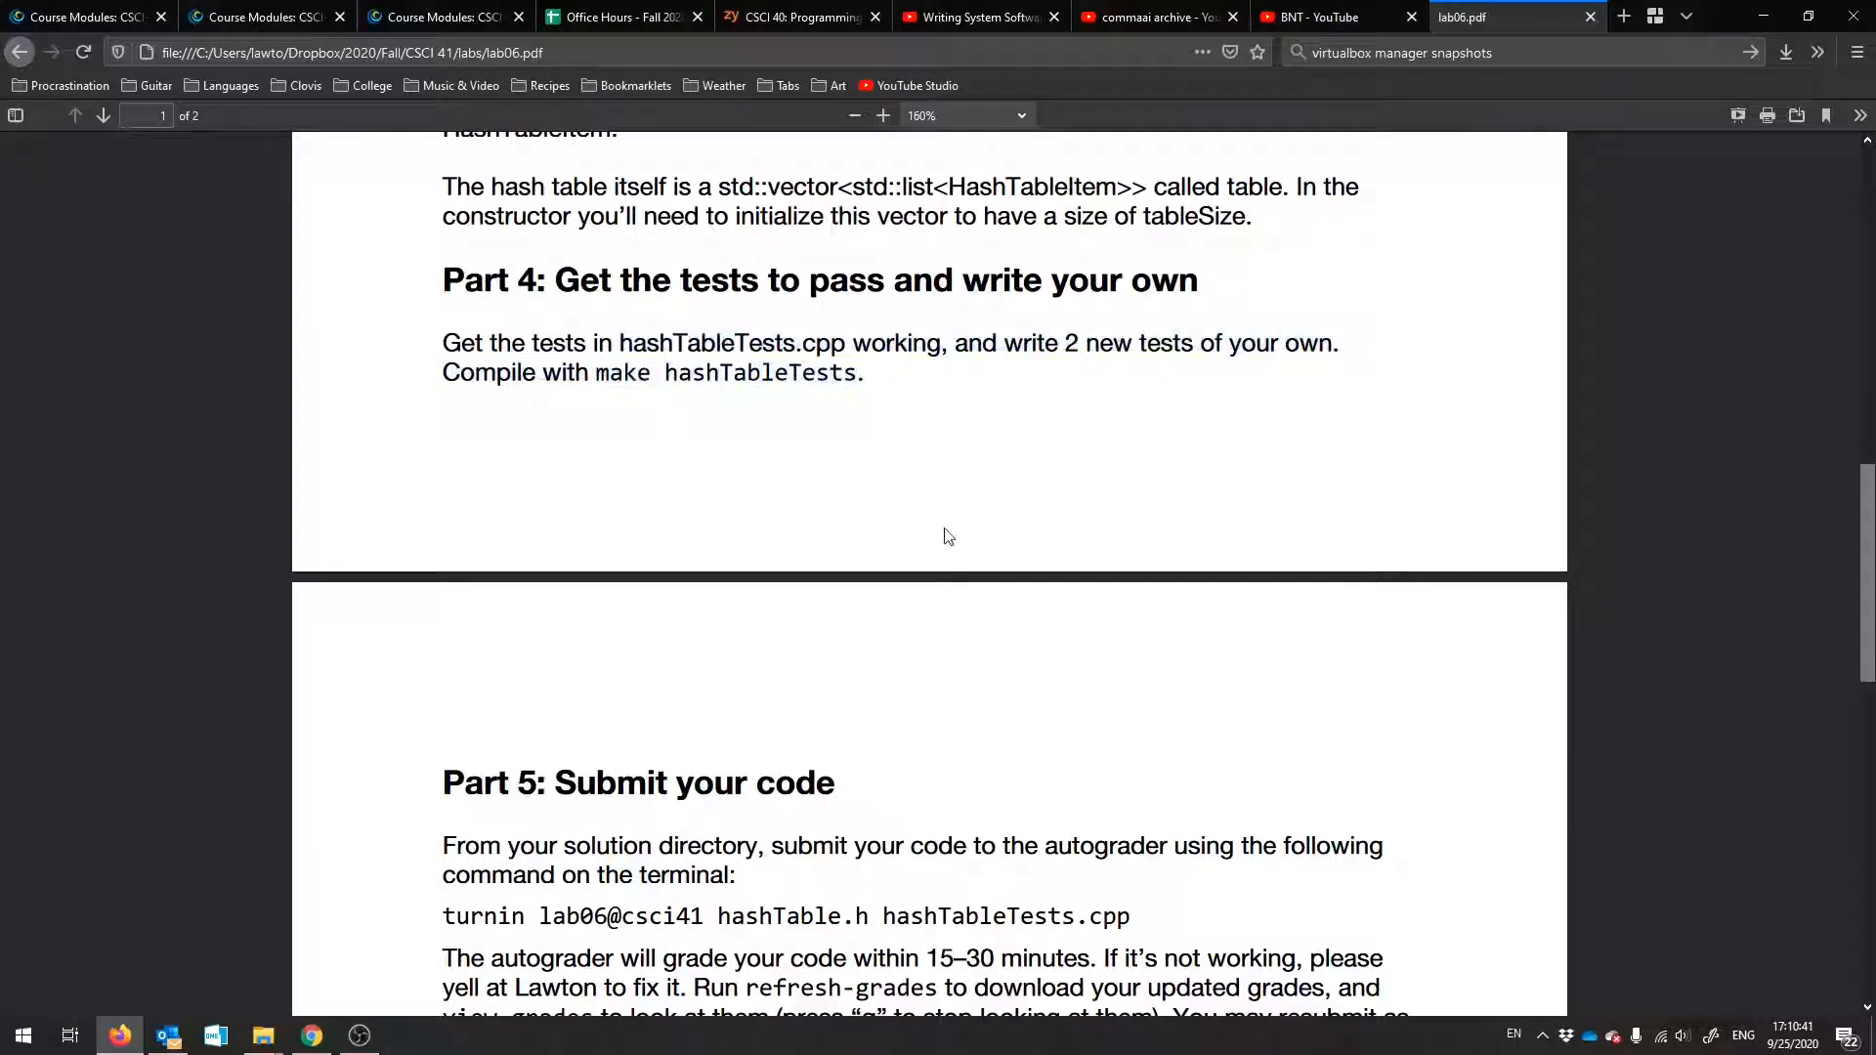
mouse_move(884, 667)
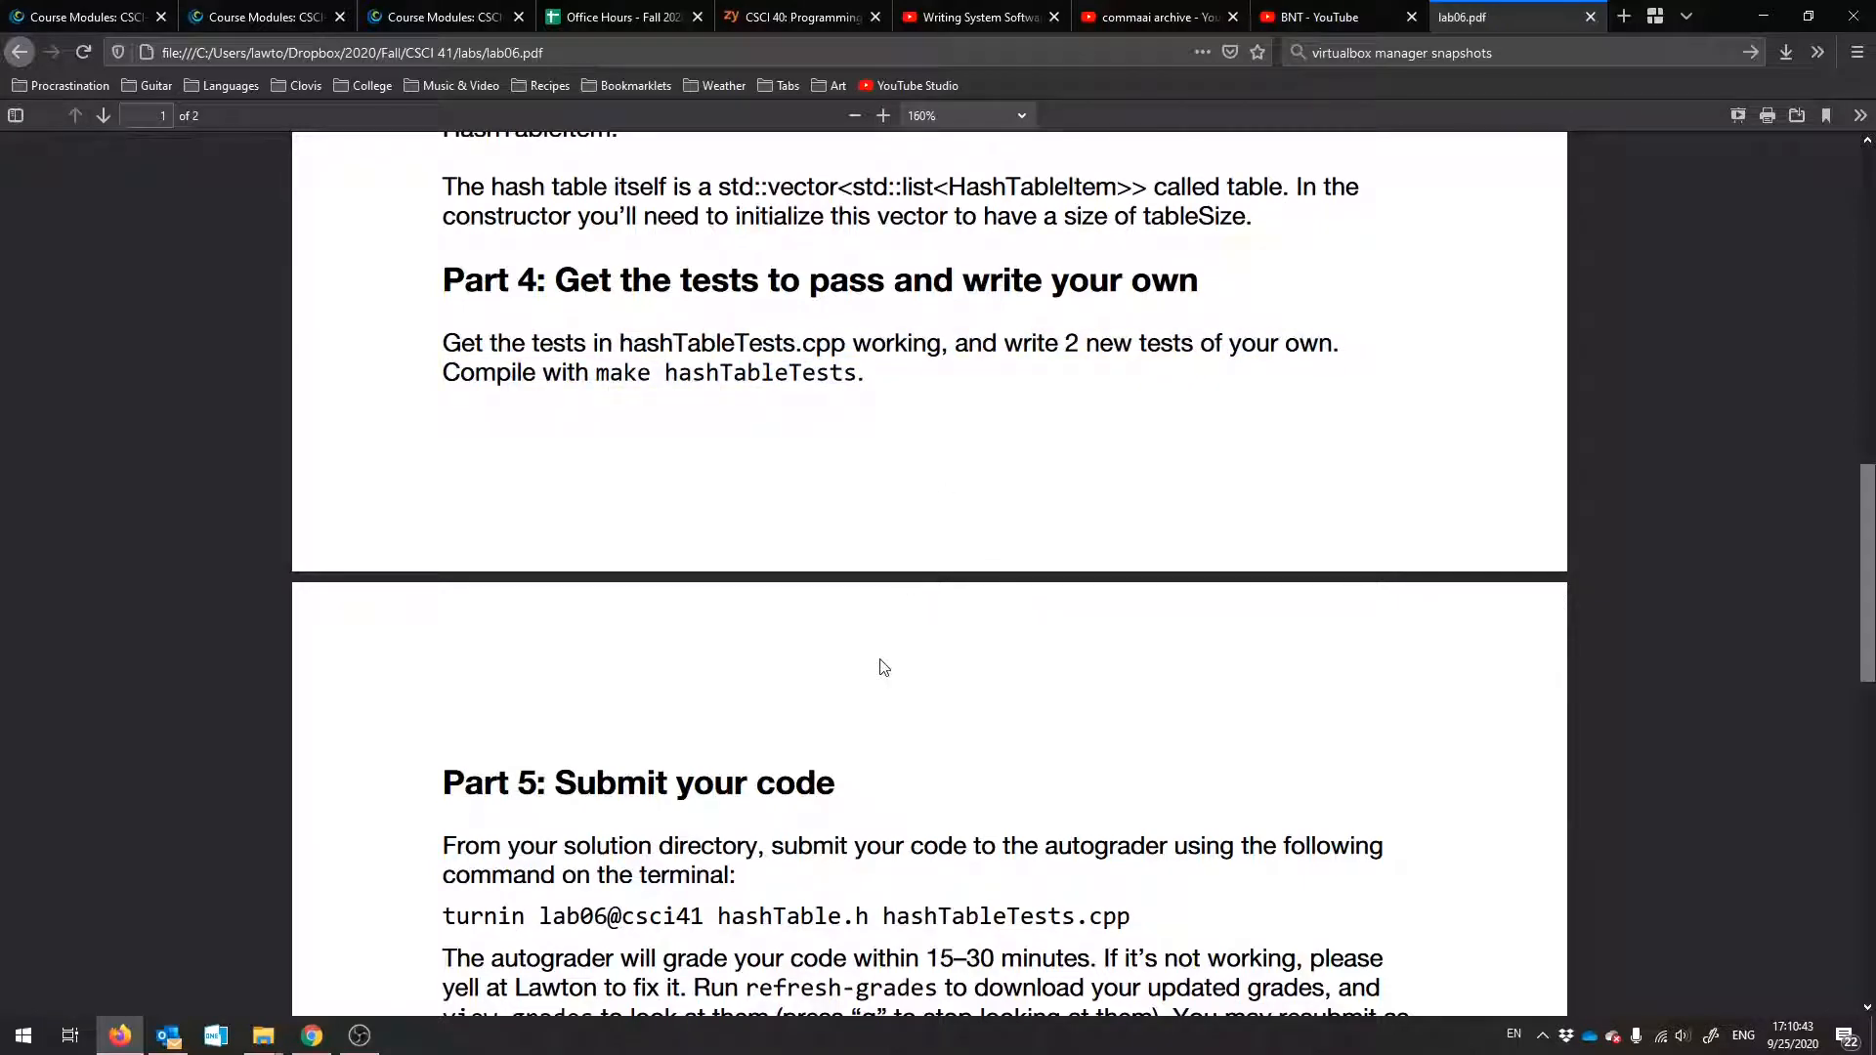
scroll(down, 3)
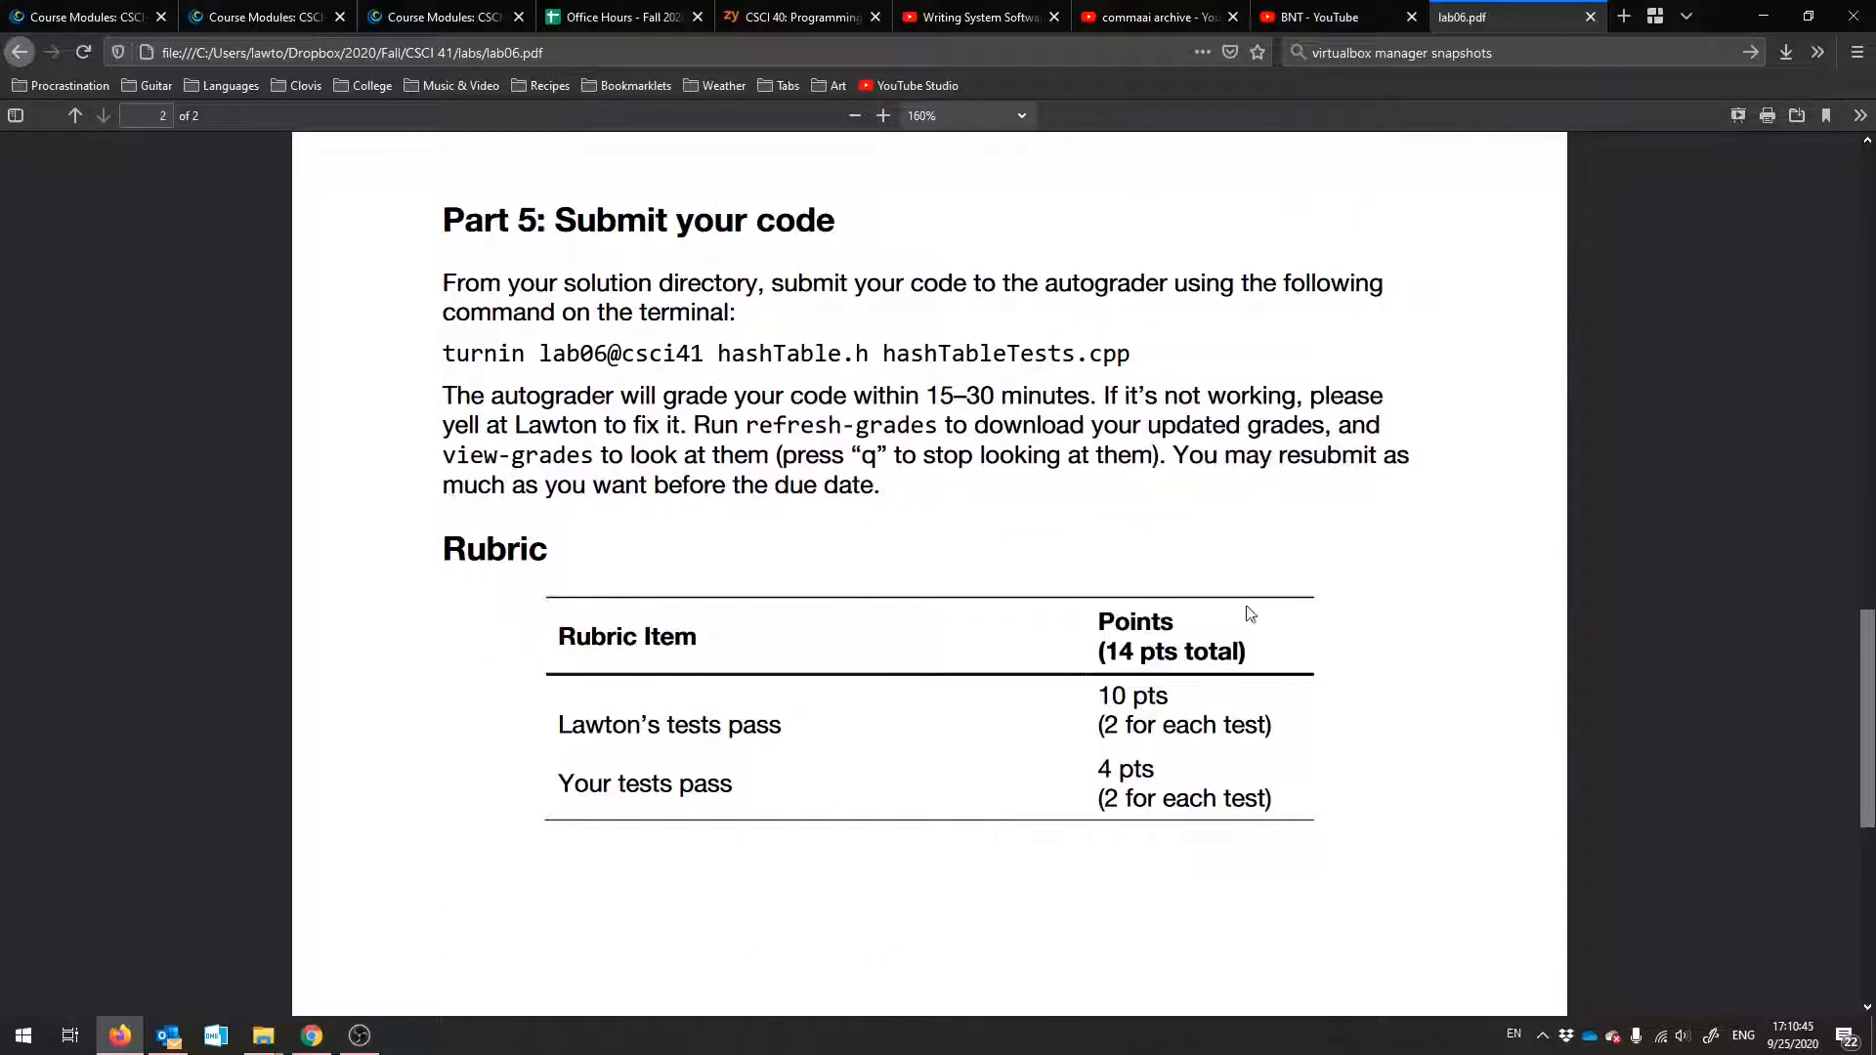